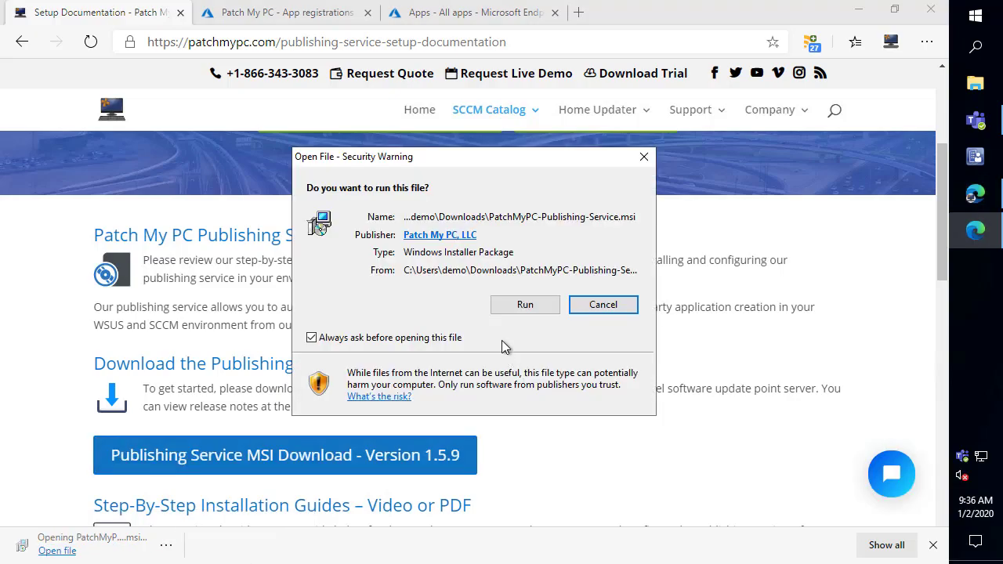
Step: Run the downloaded installer, allow UAC, accept the license and finish with the service launching
left_click(524, 304)
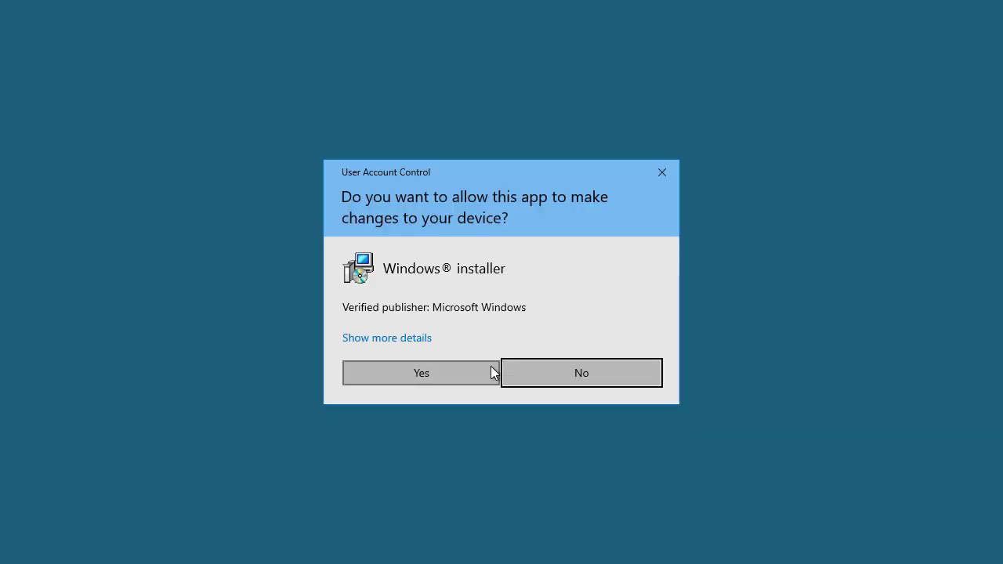
left_click(420, 373)
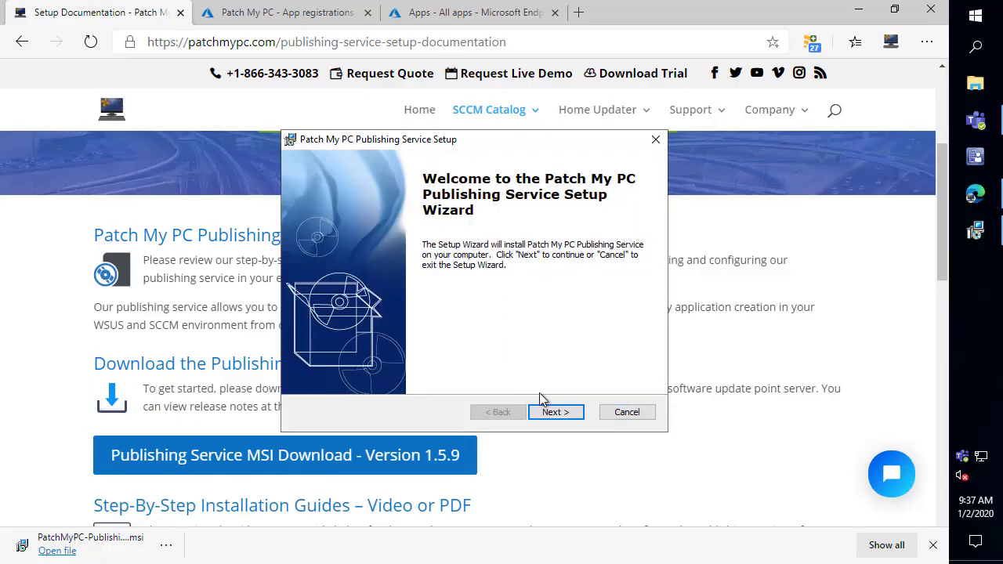
left_click(555, 410)
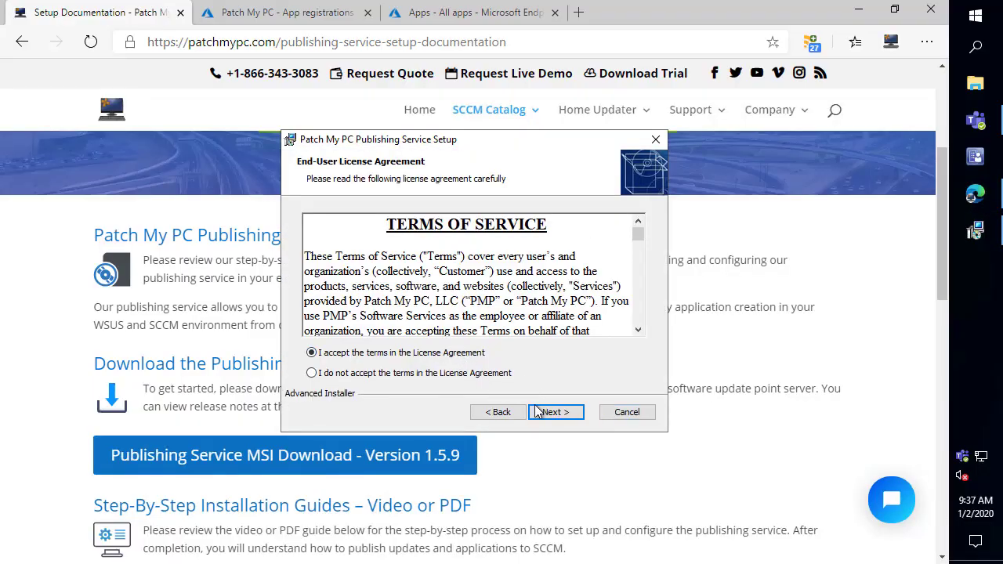
left_click(555, 410)
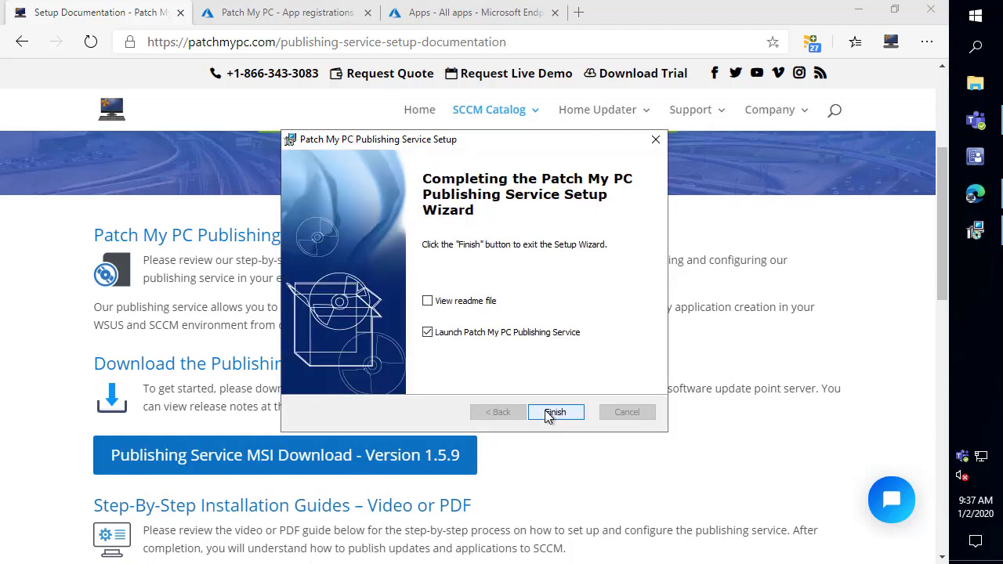
left_click(555, 412)
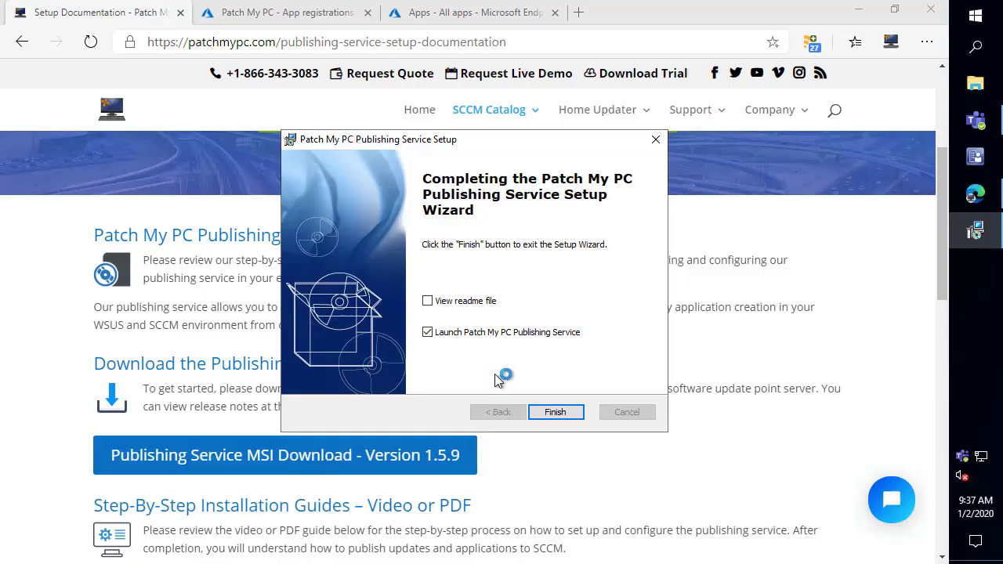
Step: From About, opt in to preview builds and start the upgrade to 1.5.9.2, letting setup close the service
left_click(555, 412)
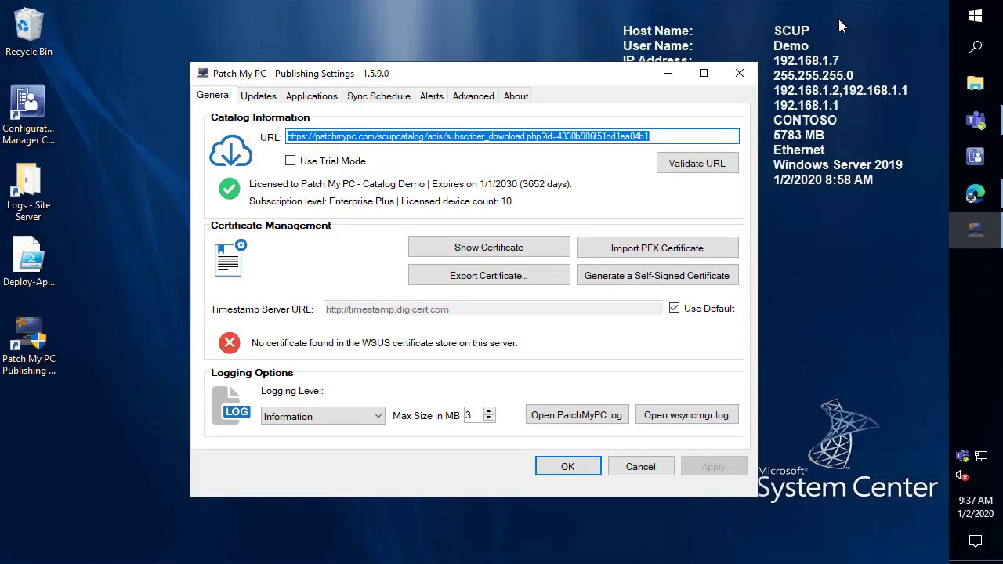
mouse_move(516, 96)
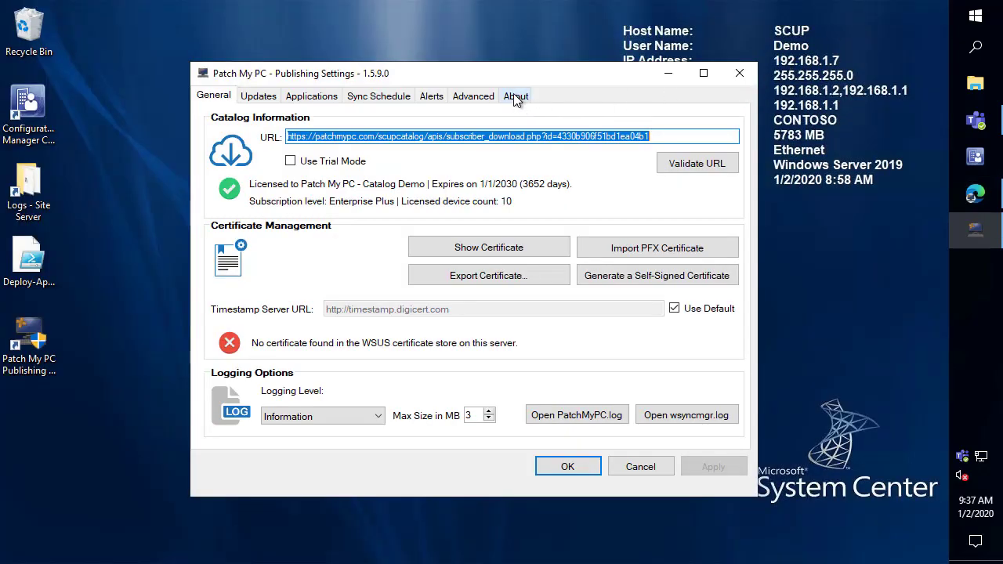
left_click(516, 96)
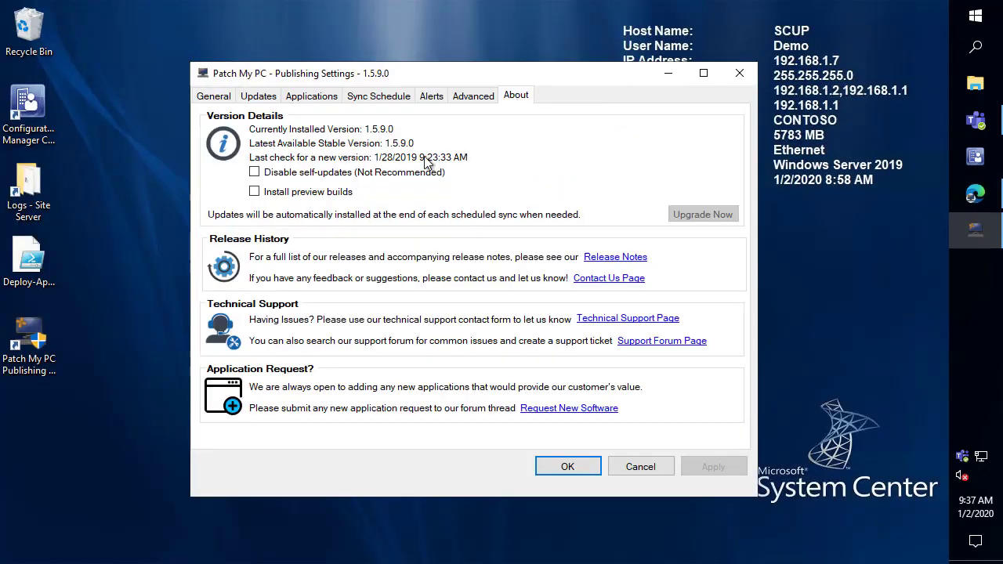
left_click(254, 191)
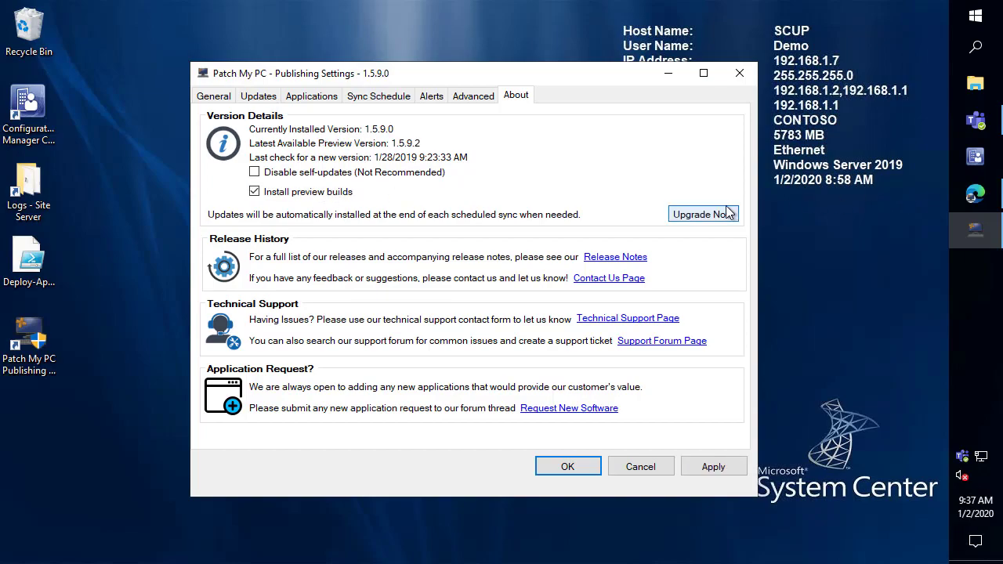
left_click(702, 214)
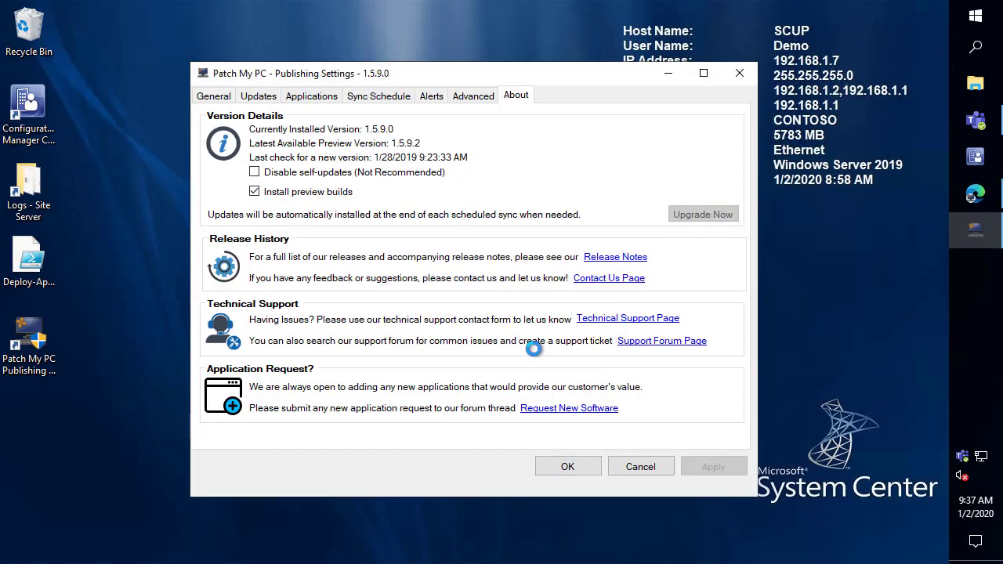
left_click(702, 213)
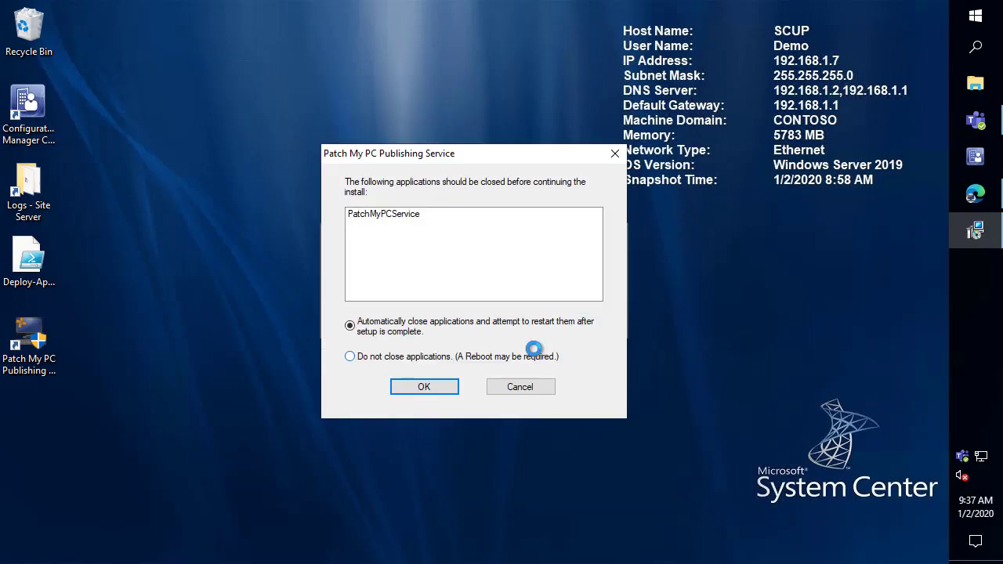
left_click(423, 385)
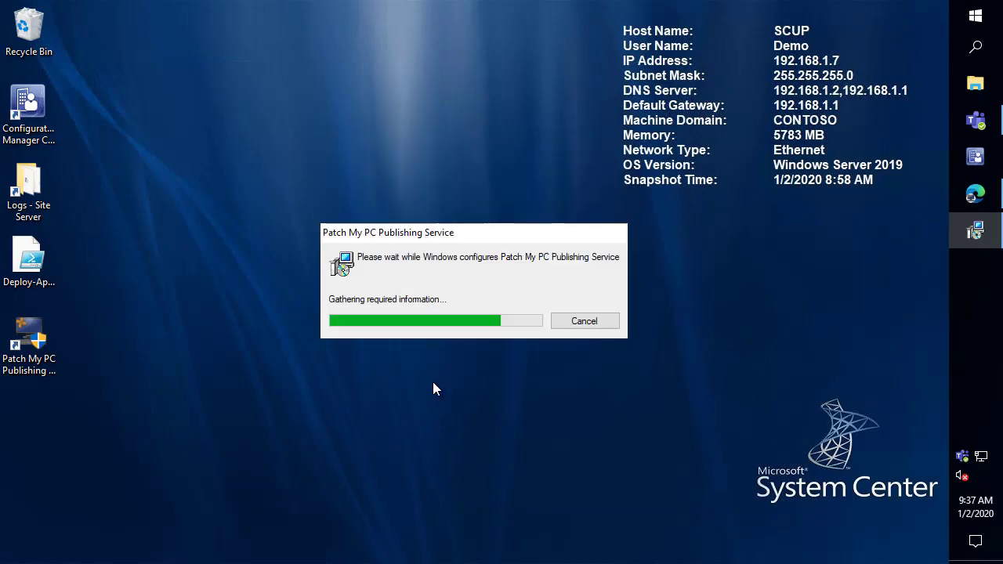
mouse_move(457, 361)
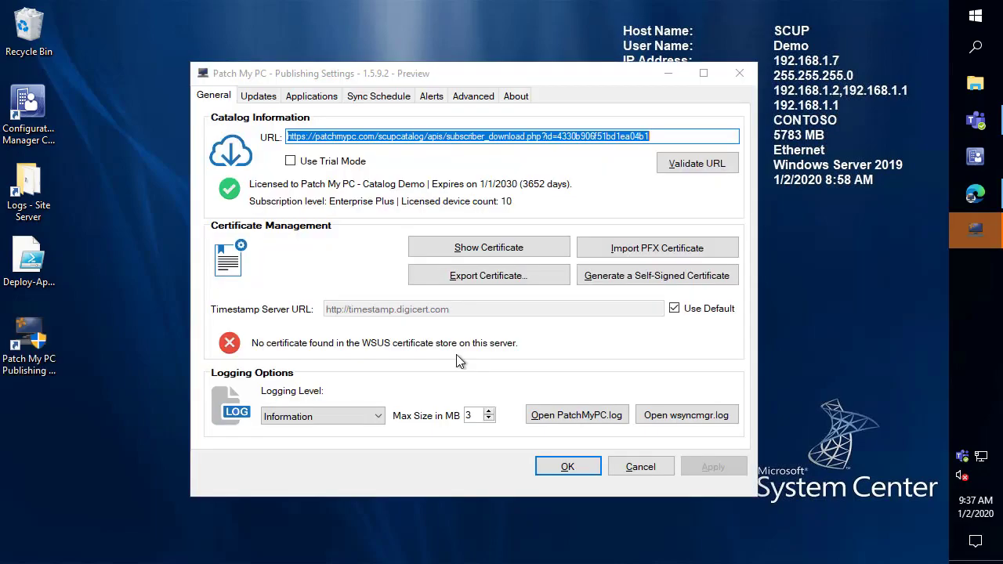
mouse_move(473, 96)
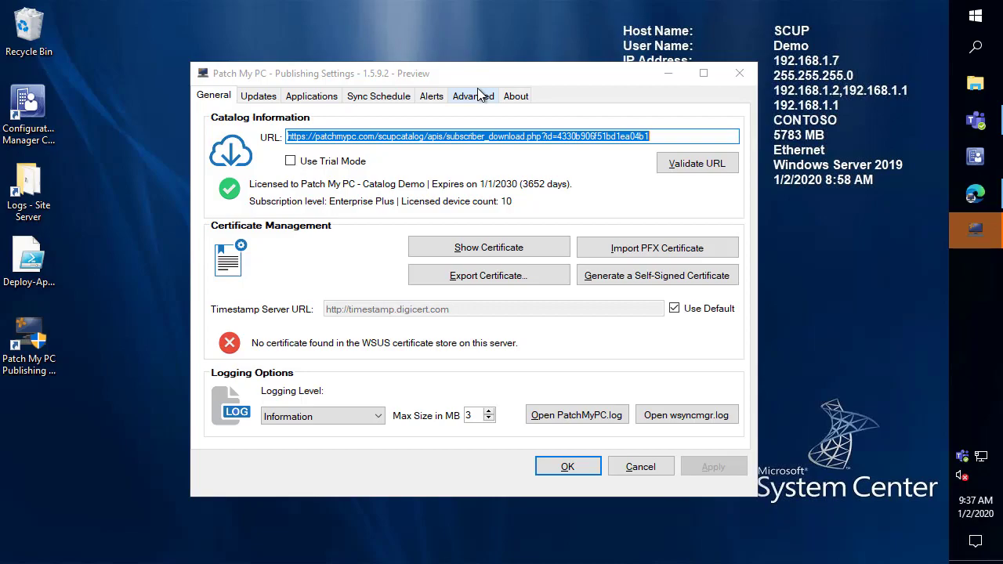
mouse_move(470, 96)
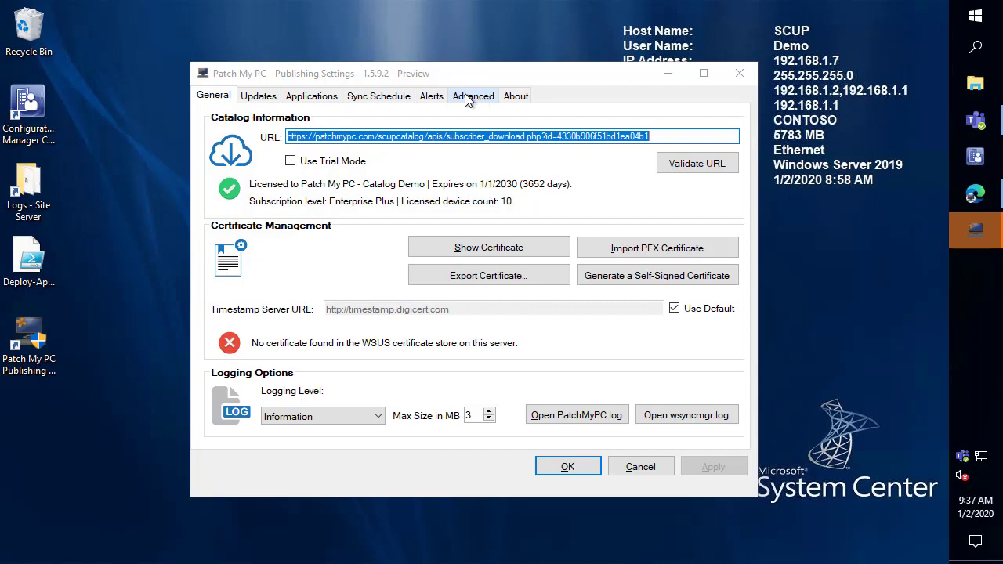
Step: In Advanced settings, turn on Intune publishing and glance at the Intune product list
left_click(473, 96)
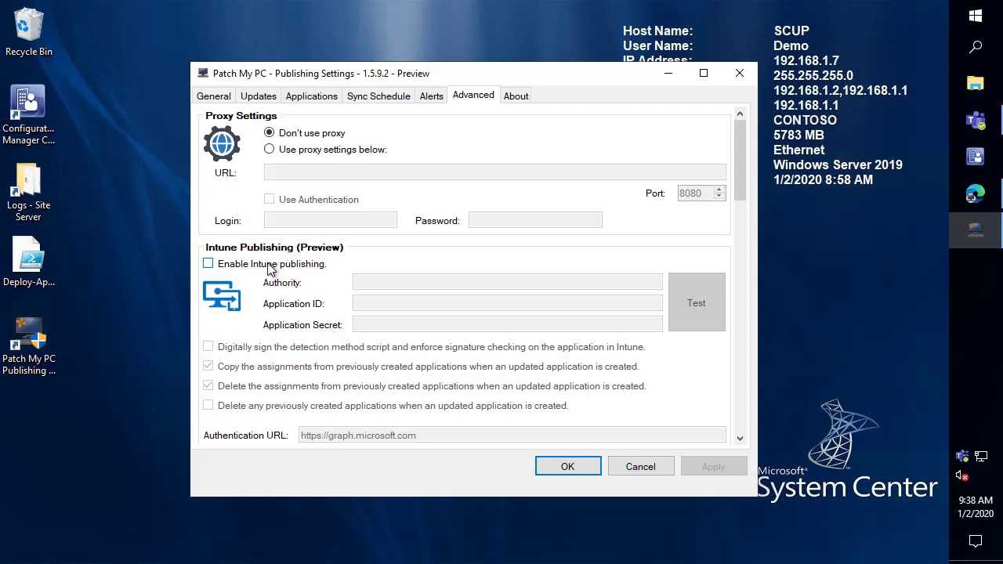
left_click(207, 263)
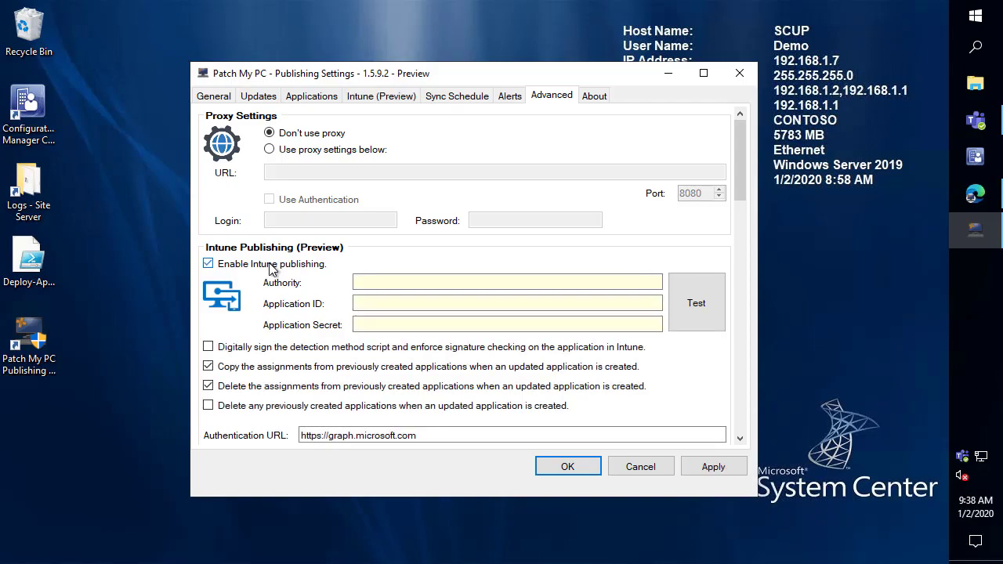
left_click(381, 95)
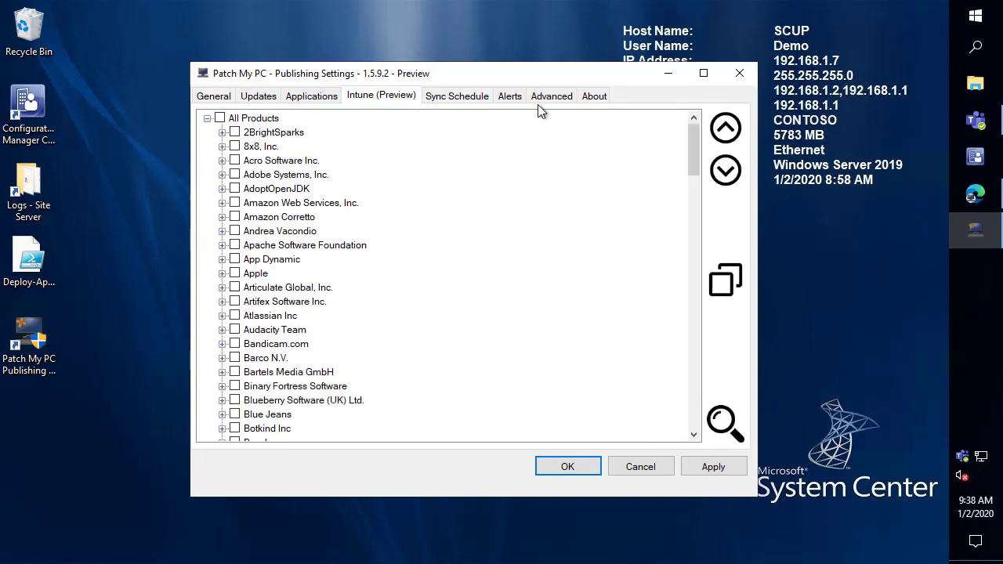
left_click(551, 96)
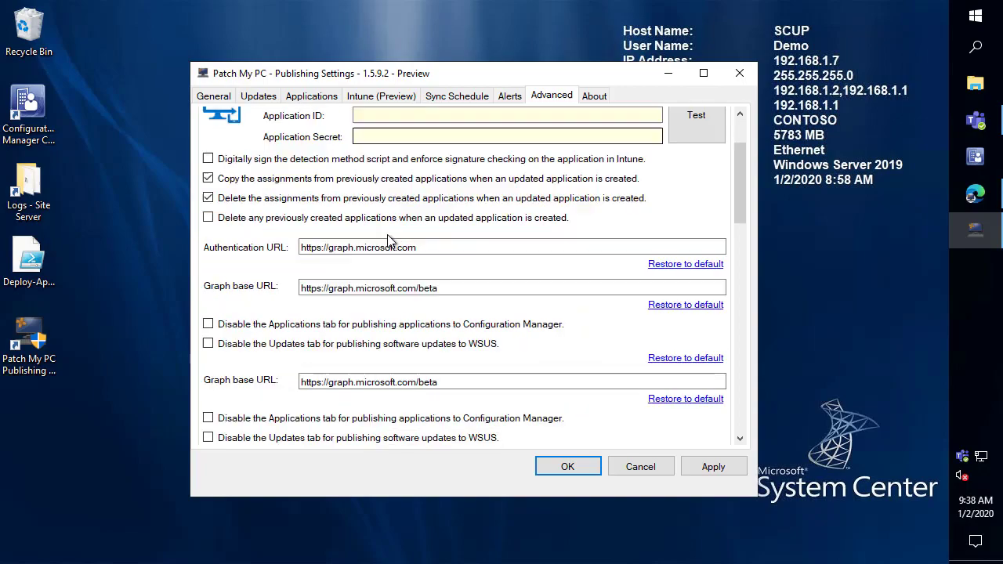
Step: Review the remaining Advanced options and the Intune product list, disabling ConfigMgr and WSUS publishing
scroll("down", 3)
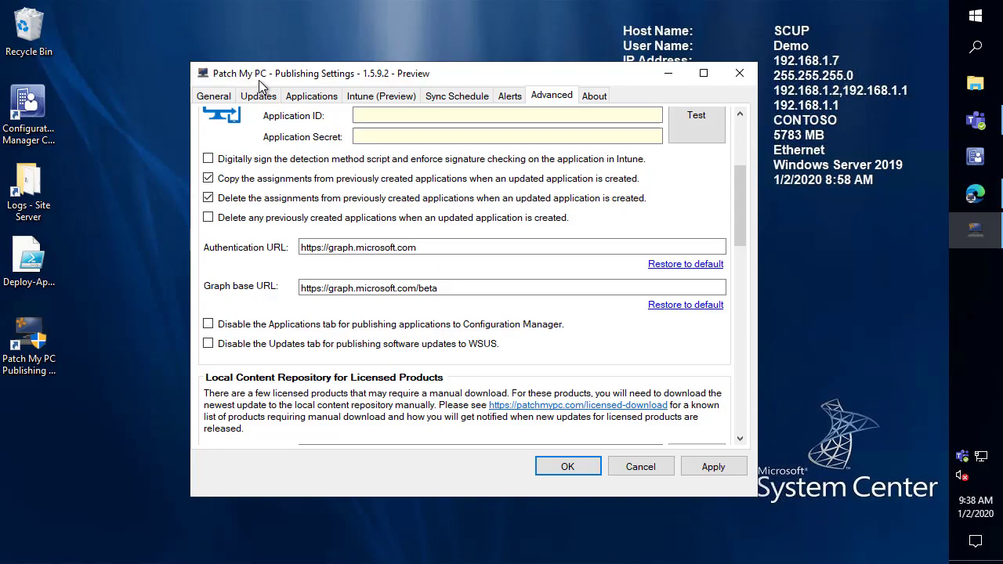
mouse_move(310, 96)
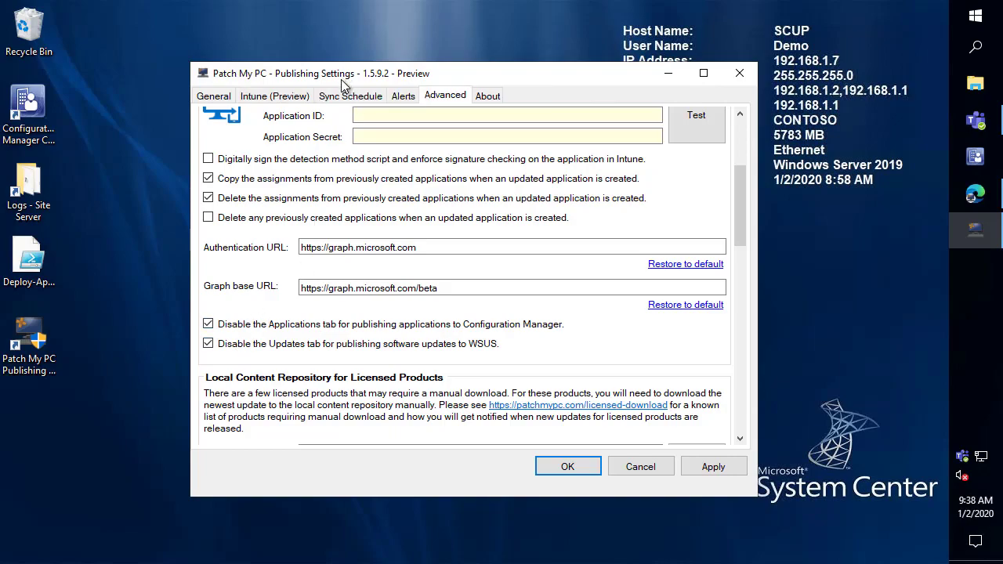
left_click(274, 96)
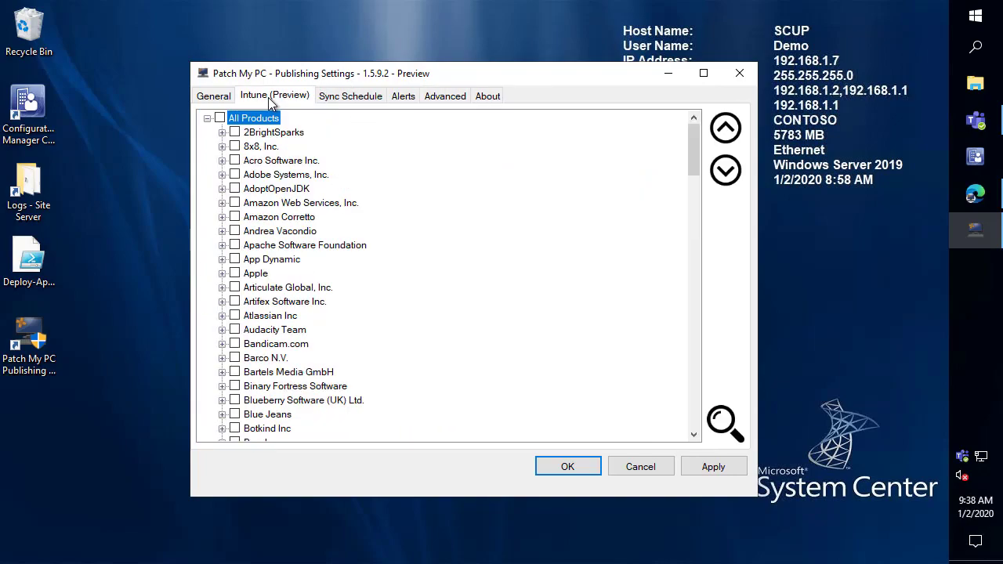
mouse_move(351, 96)
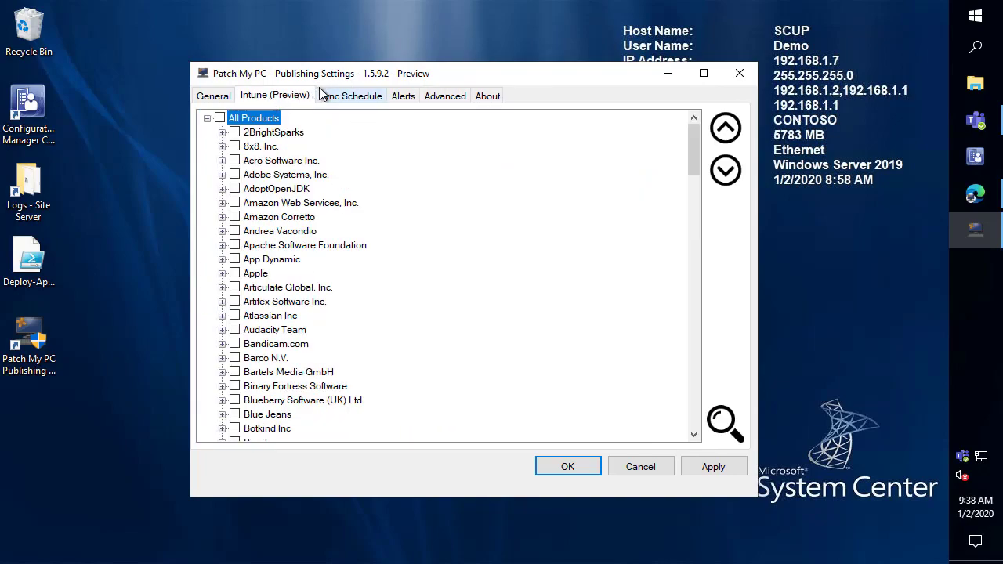
left_click(445, 96)
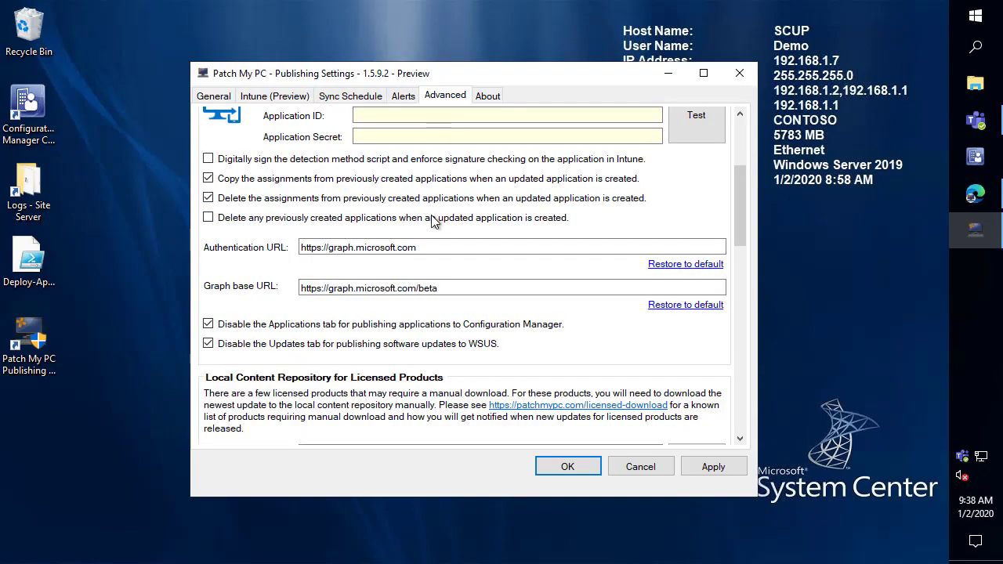
scroll("up", 3)
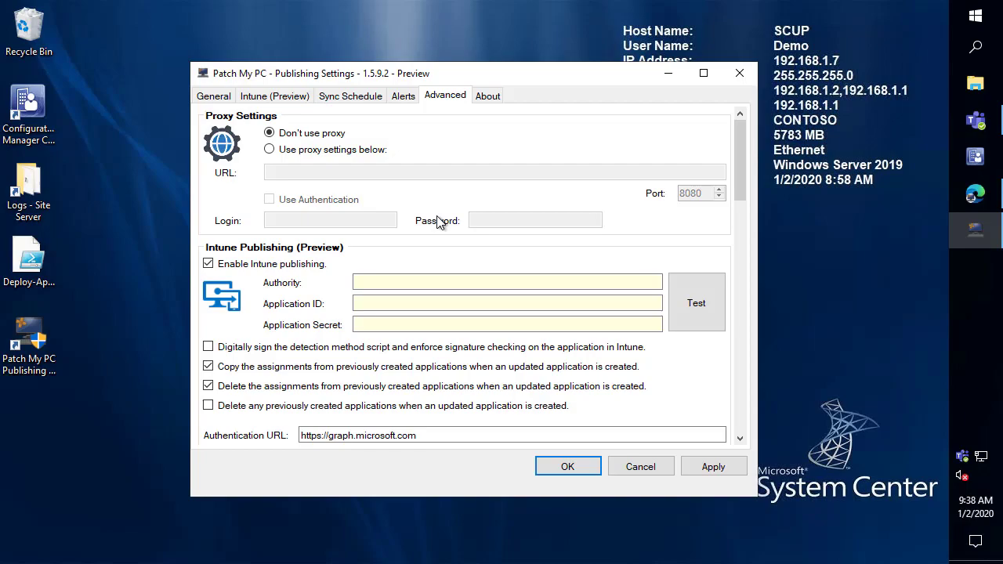
mouse_move(975, 122)
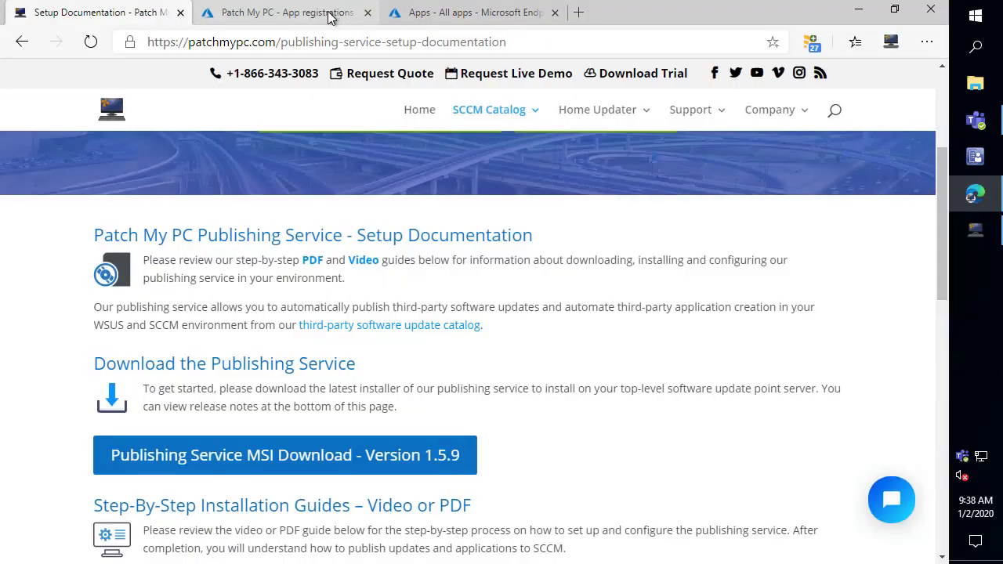
Step: Register a new single-tenant Azure application named PatchMyPC
left_click(282, 13)
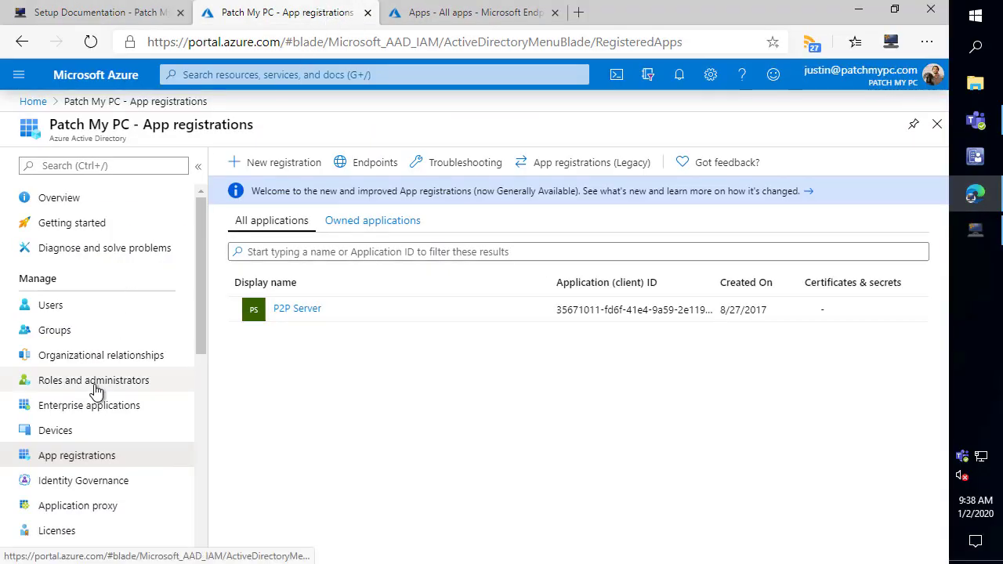
mouse_move(282, 162)
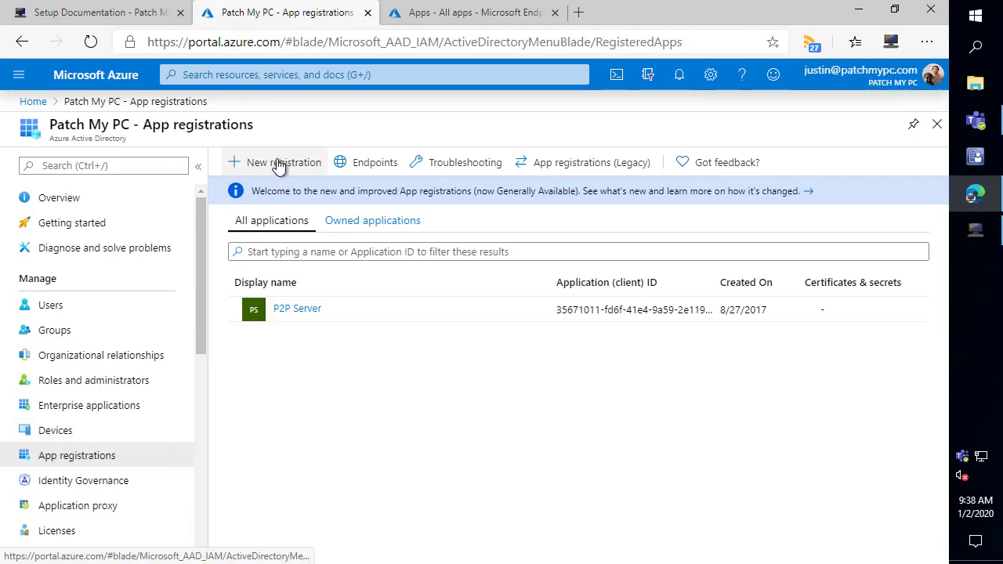
left_click(283, 161)
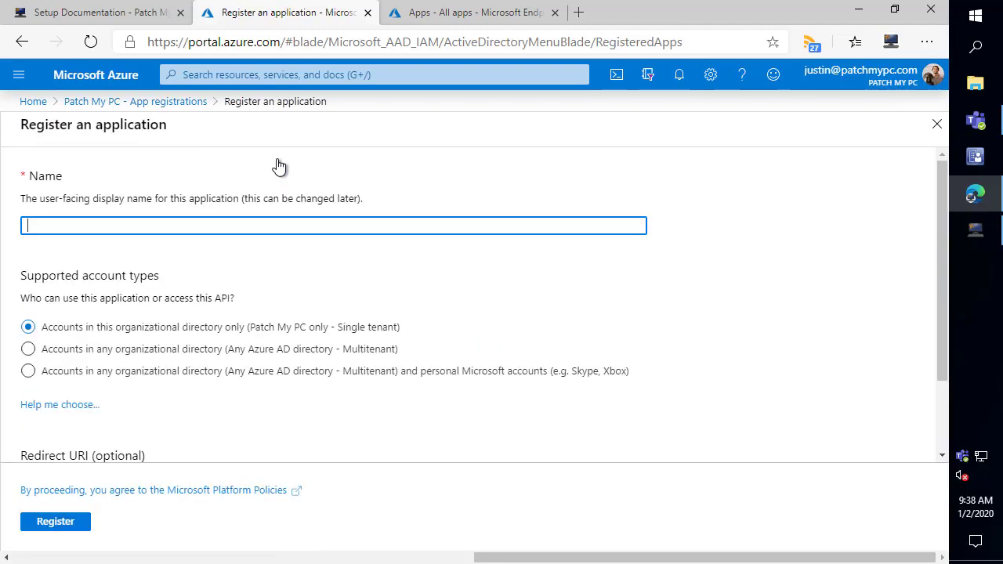
type("P")
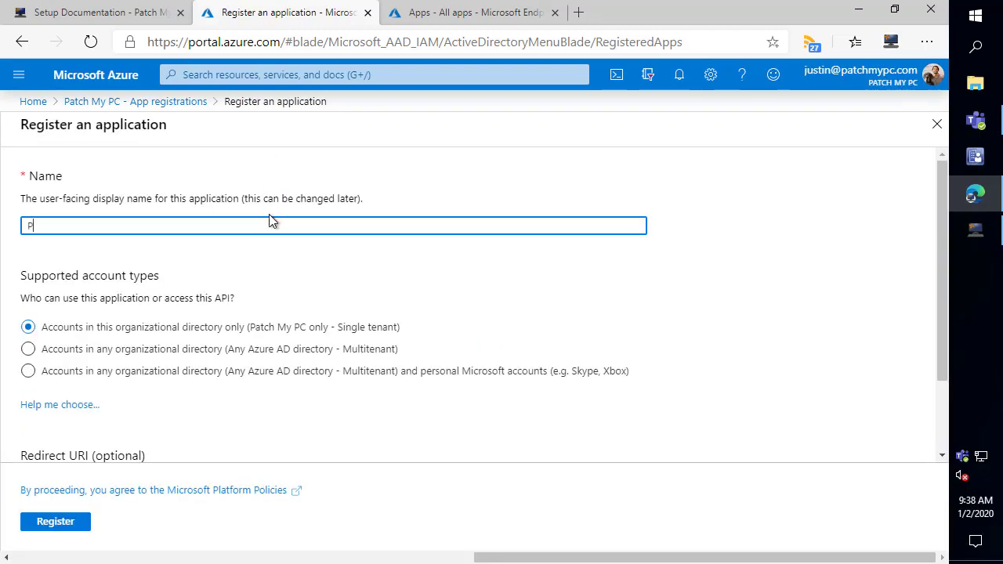
type("atchMyPC")
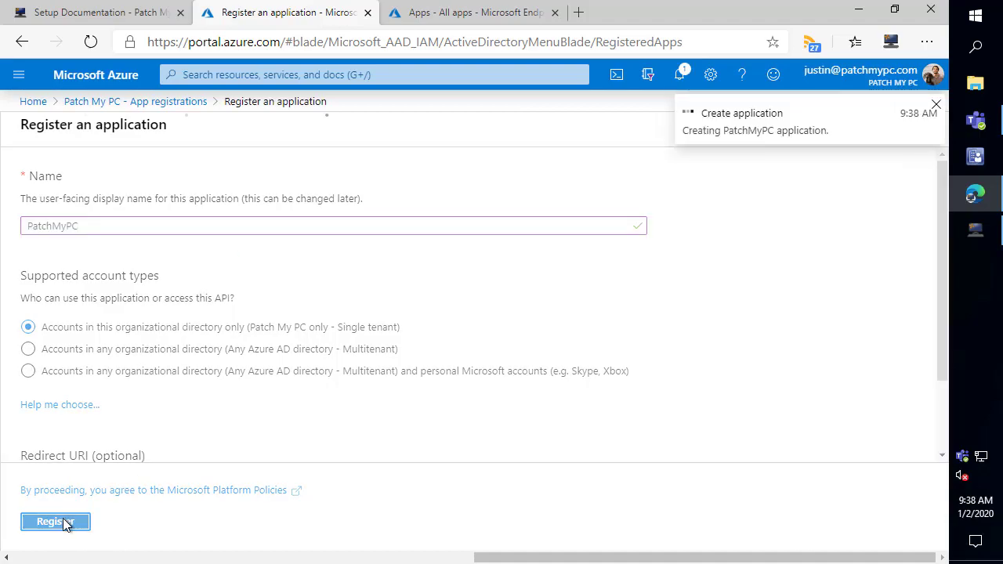
left_click(55, 522)
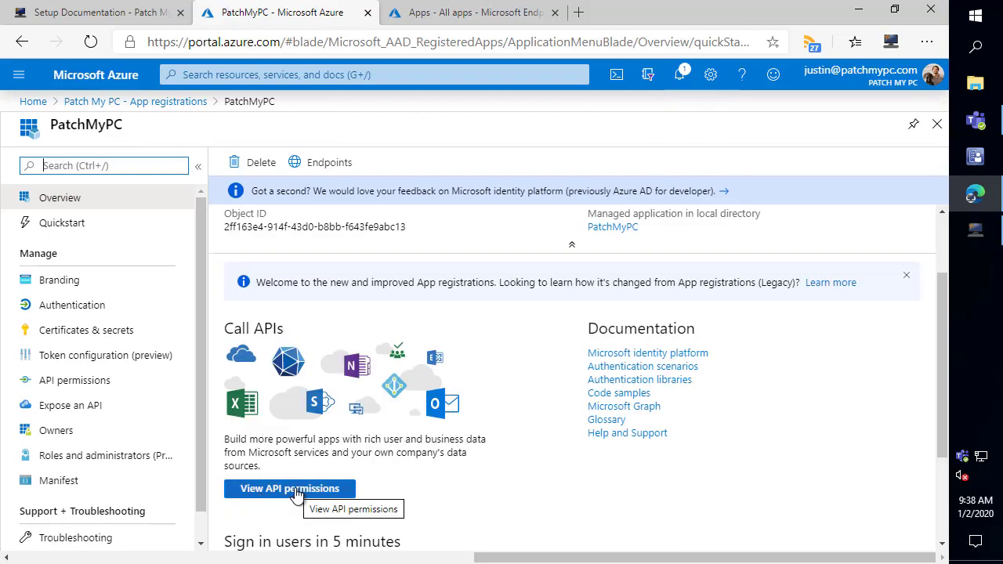
Step: Add Microsoft Graph application permissions DeviceManagementApps.Read.All and ReadWrite.All to PatchMyPC
left_click(289, 489)
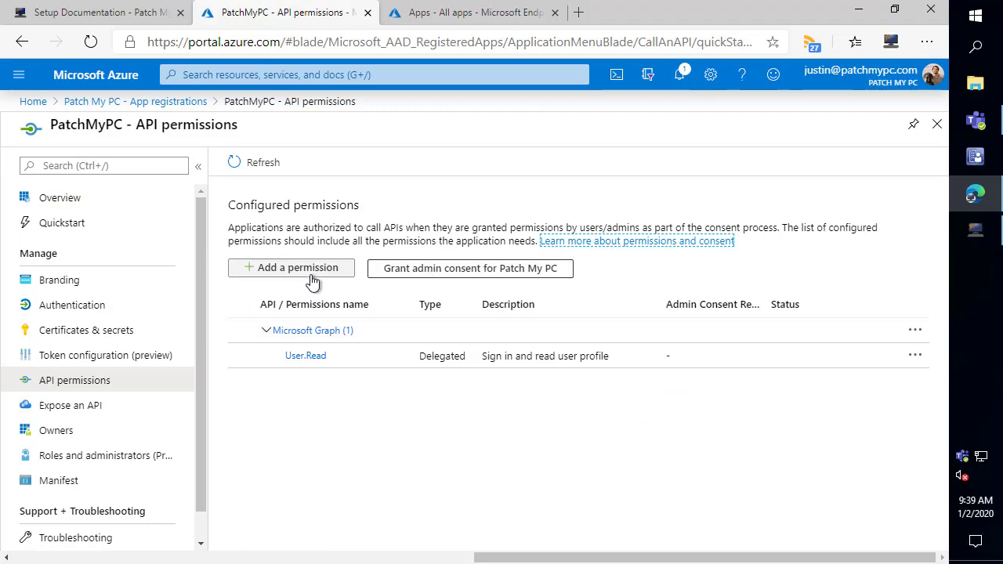
left_click(292, 267)
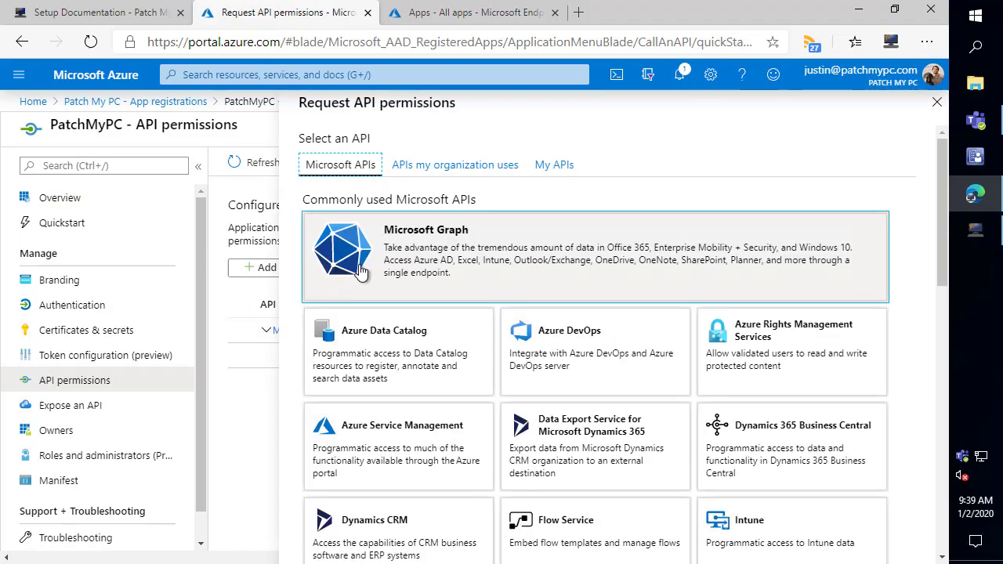
mouse_move(505, 266)
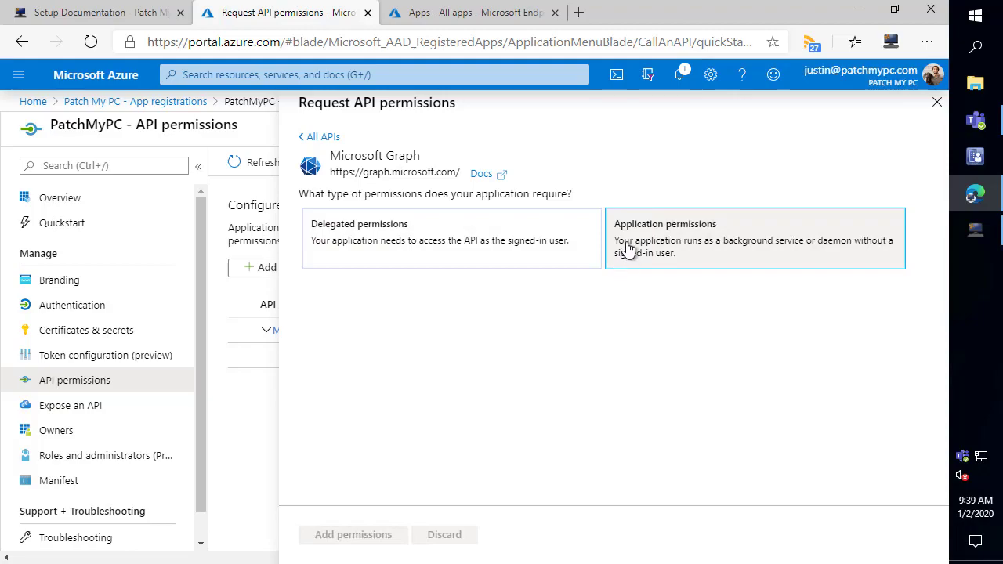
left_click(754, 239)
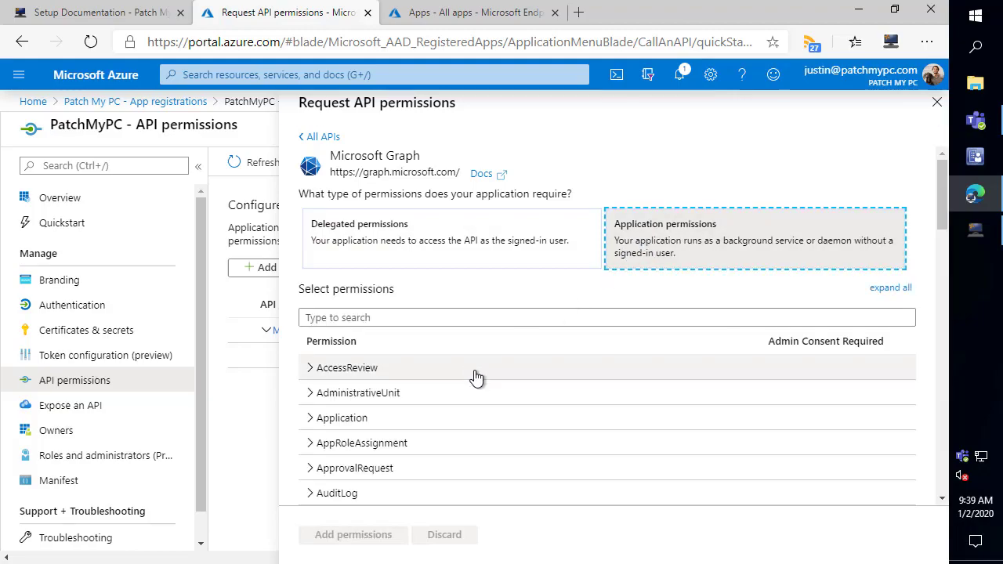
scroll("down", 3)
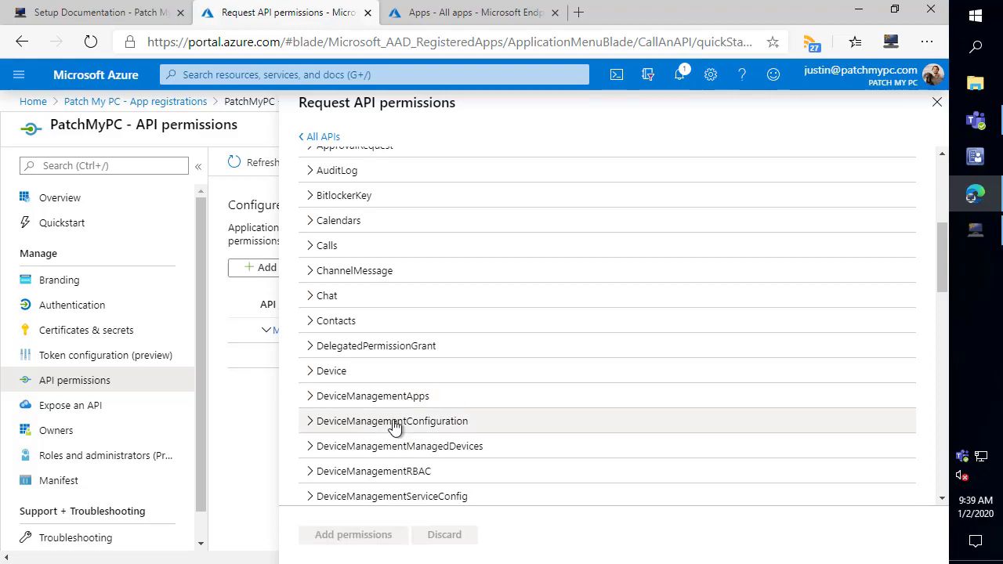
scroll("down", 3)
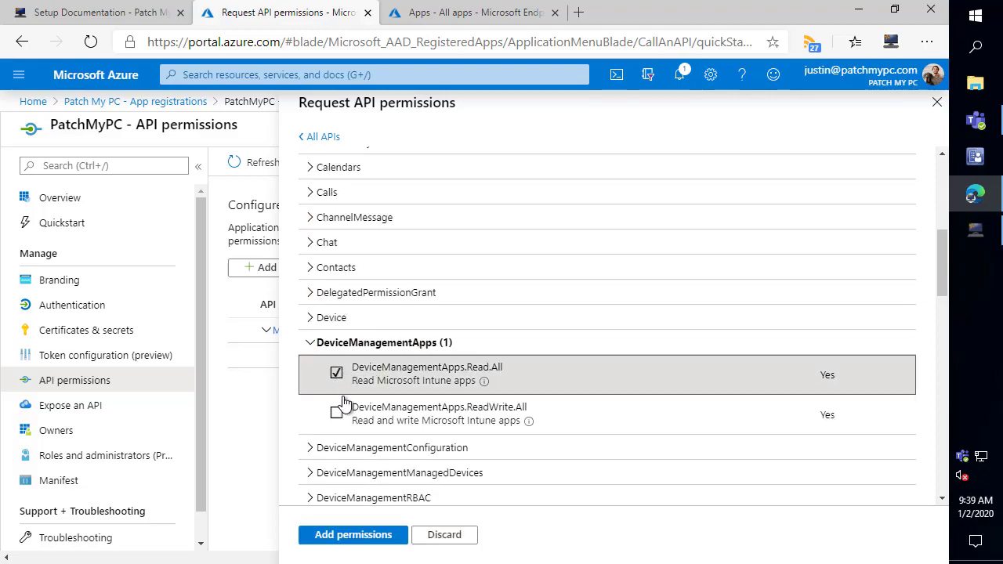
left_click(336, 411)
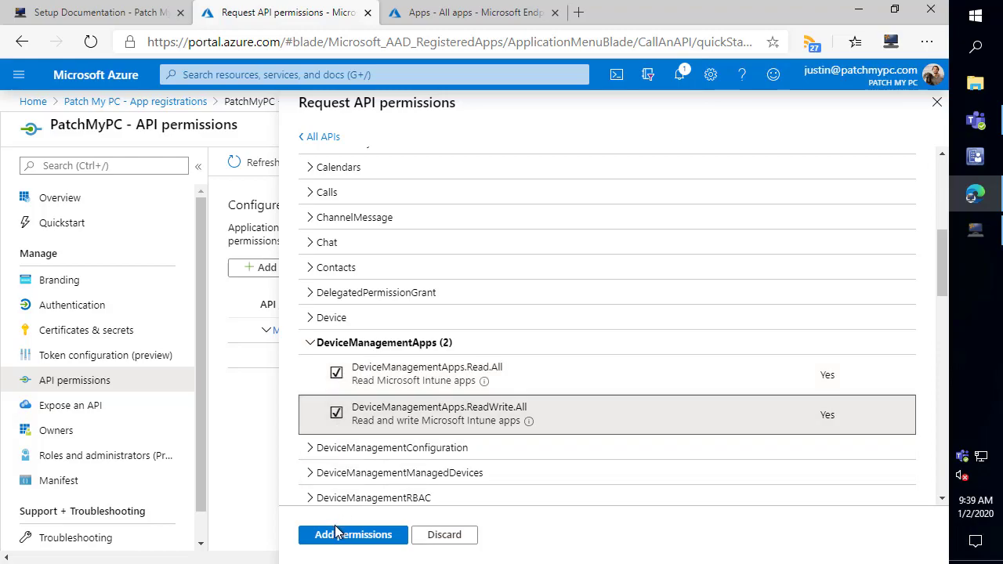
mouse_move(353, 534)
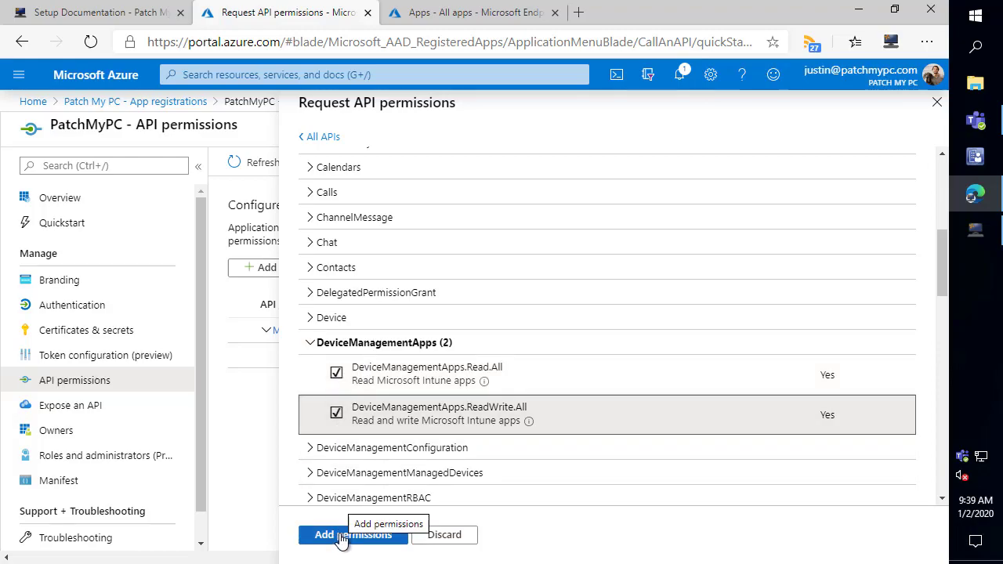
left_click(354, 536)
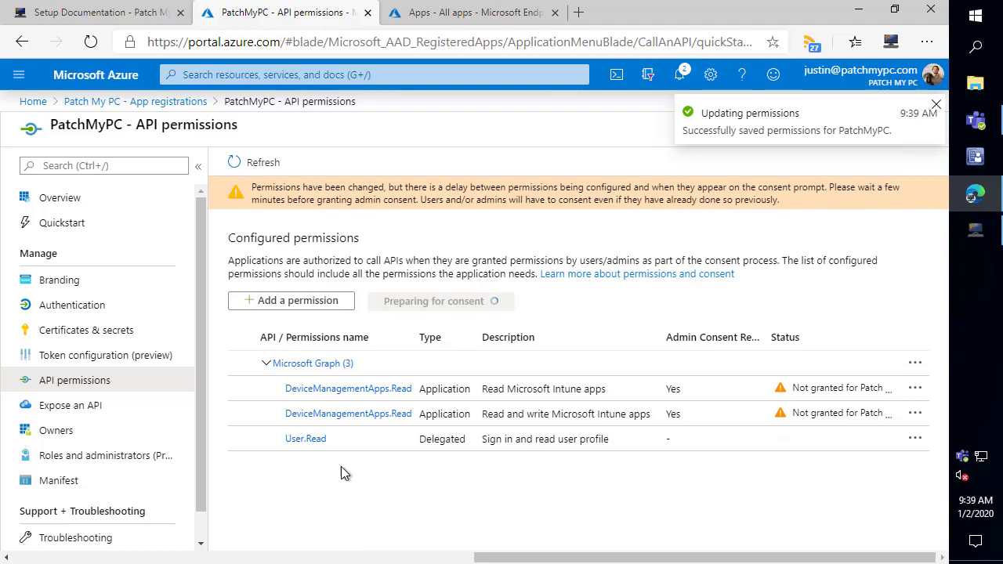
mouse_move(423, 290)
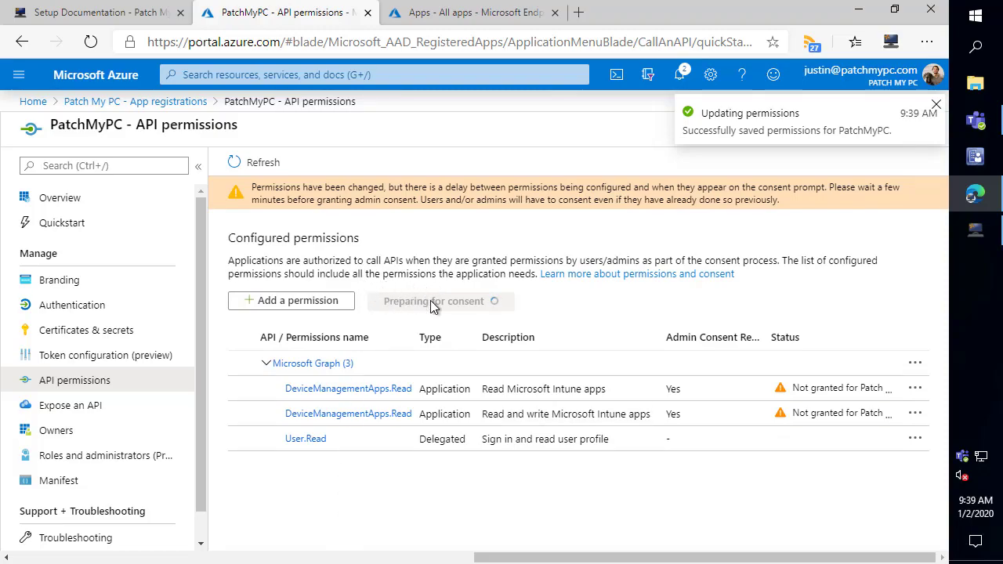
left_click(936, 103)
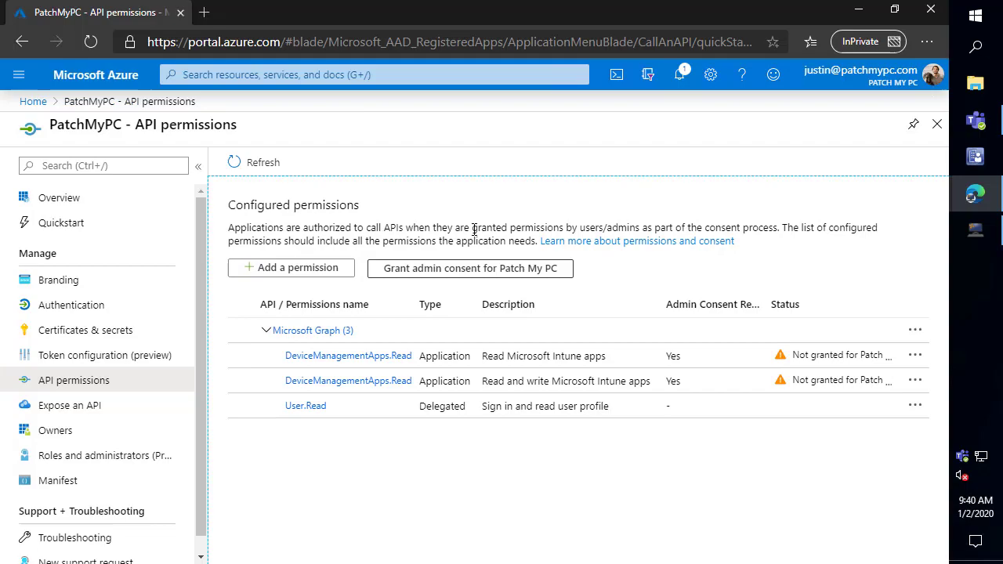
Step: Start granting organization admin consent, bringing up PatchMyPC's Intune permission request
left_click(470, 268)
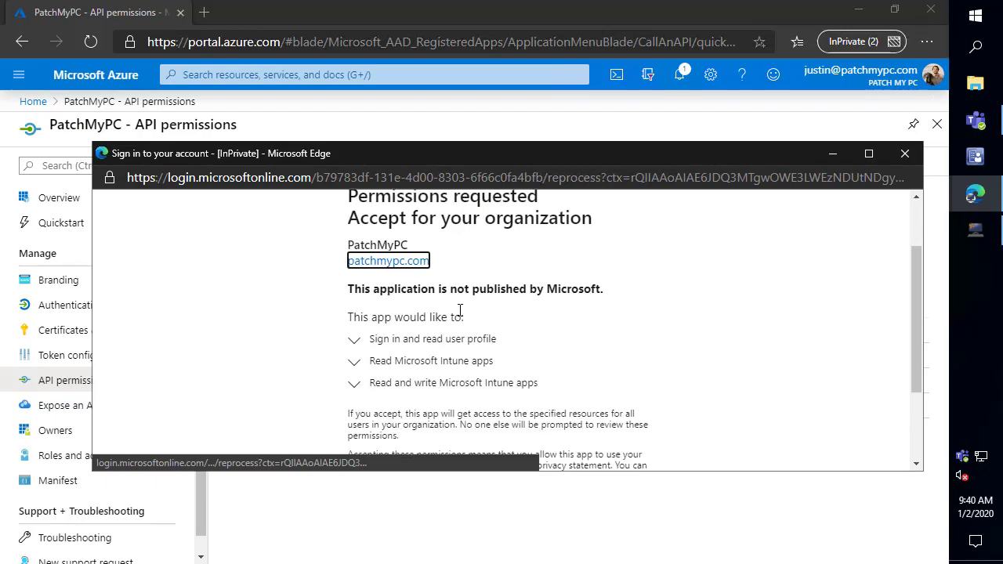
scroll("down", 3)
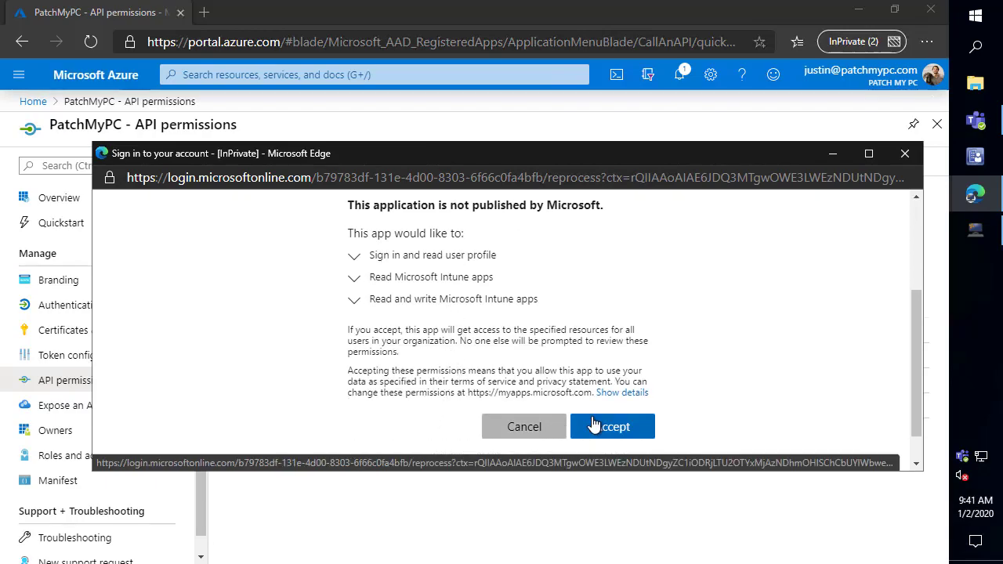
Step: Accept the consent prompt, return to the PatchMyPC overview and copy its application (client) ID
left_click(613, 426)
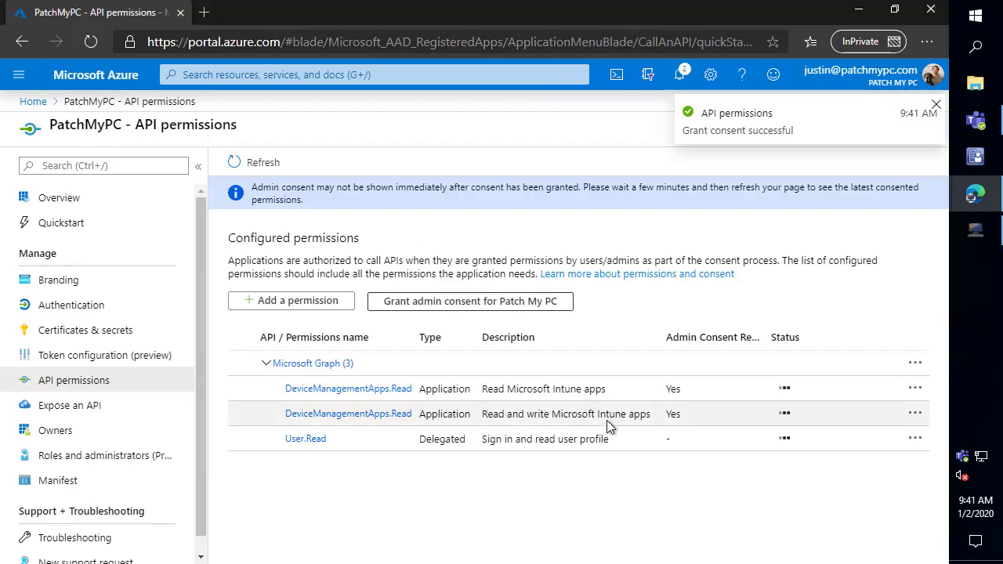
mouse_move(603, 416)
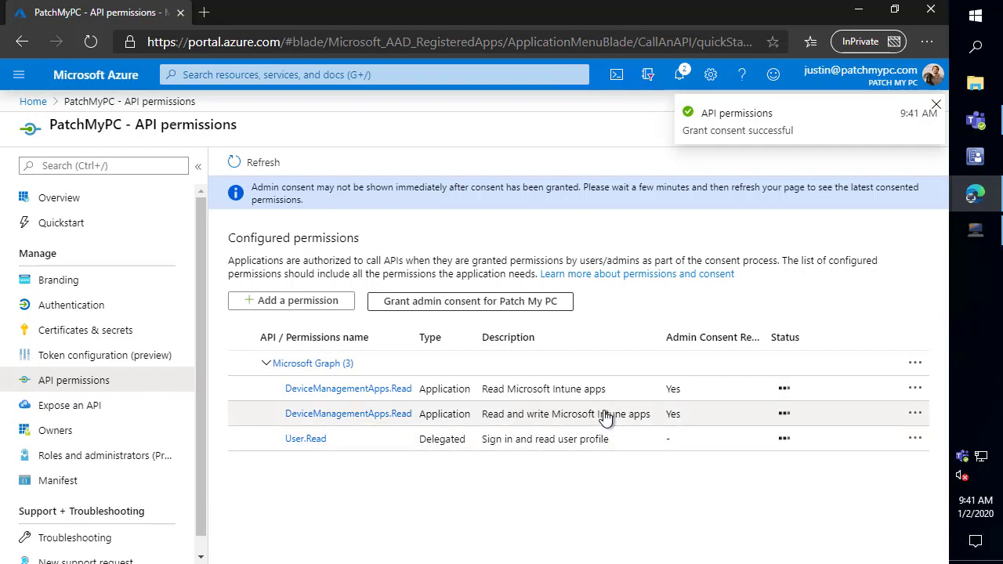
mouse_move(508, 375)
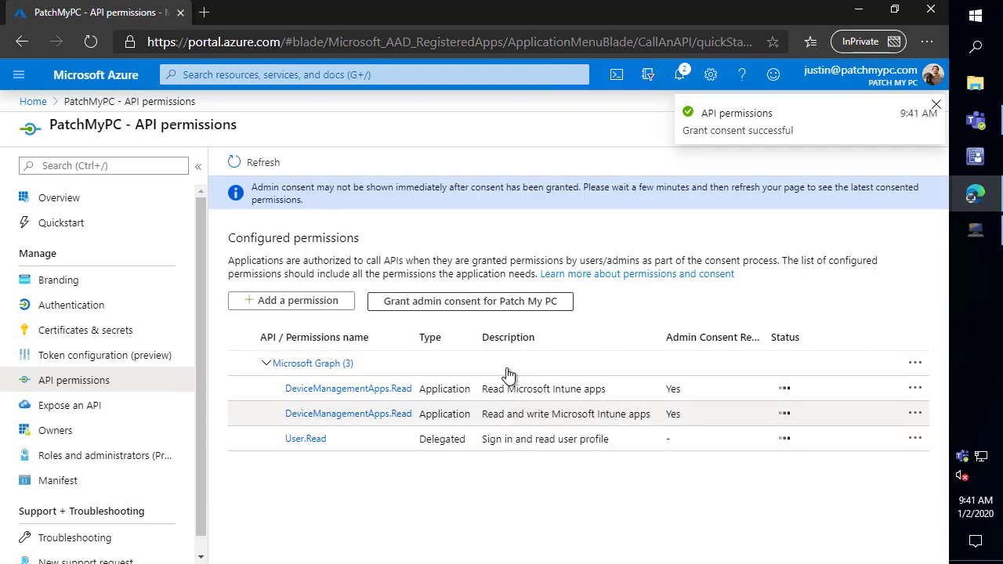
left_click(936, 103)
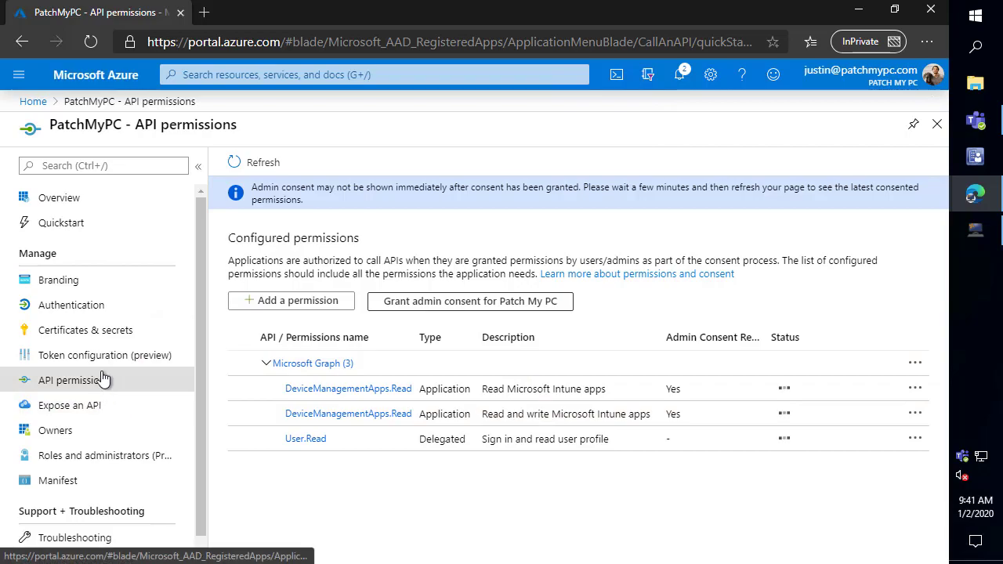
mouse_move(72, 293)
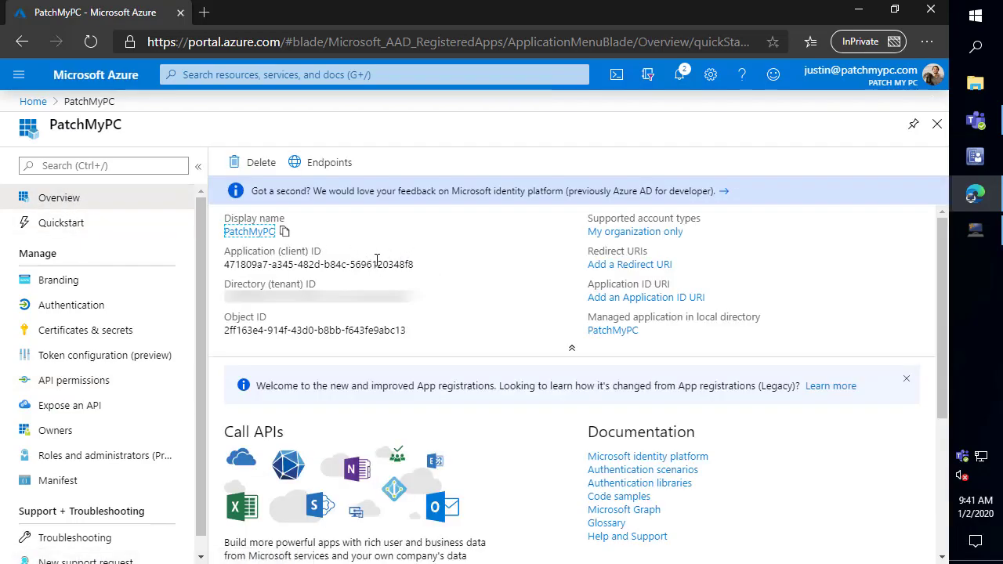
mouse_move(423, 265)
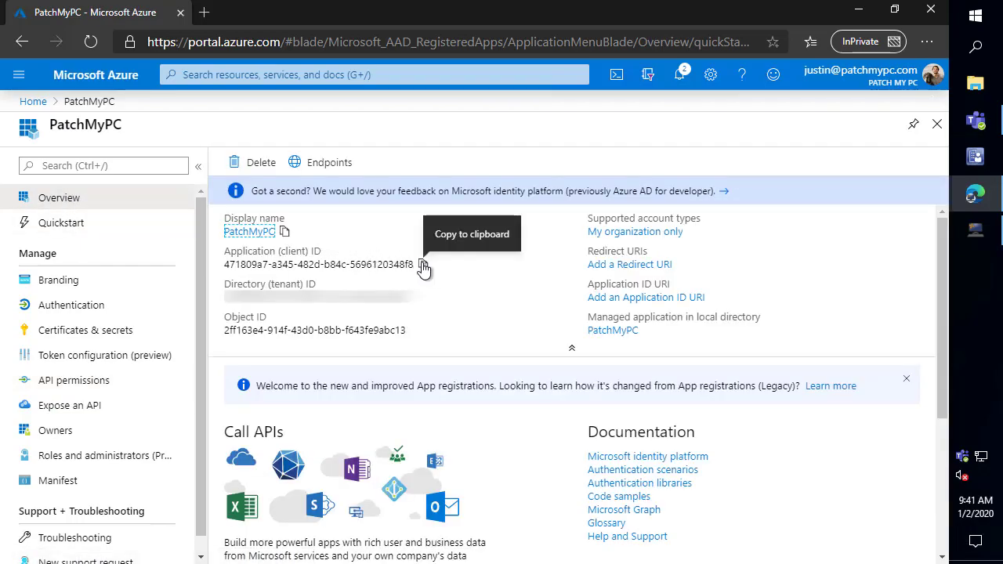
left_click(423, 263)
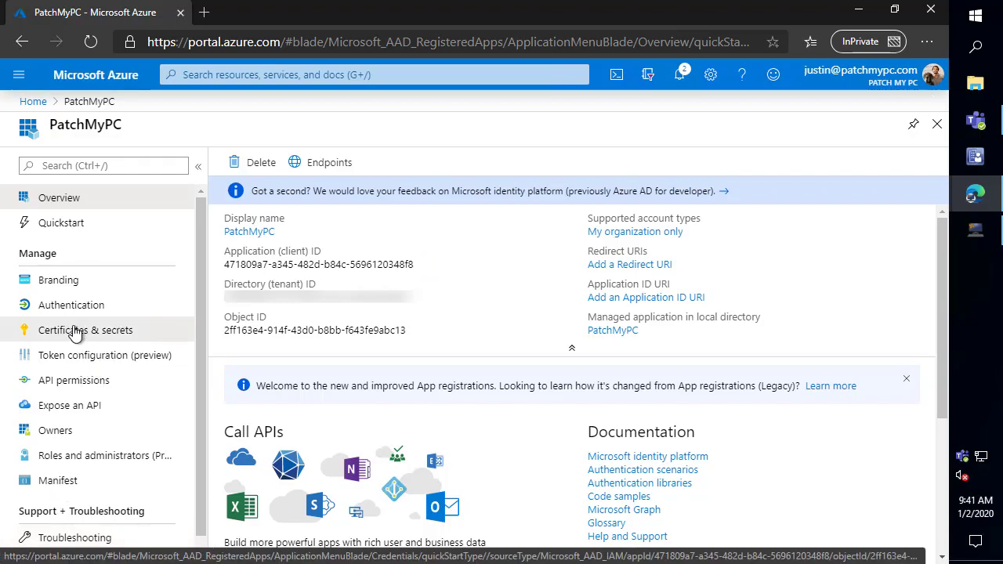
Step: Create a never-expiring client secret named Key, copy its value and close the private browser window
left_click(85, 329)
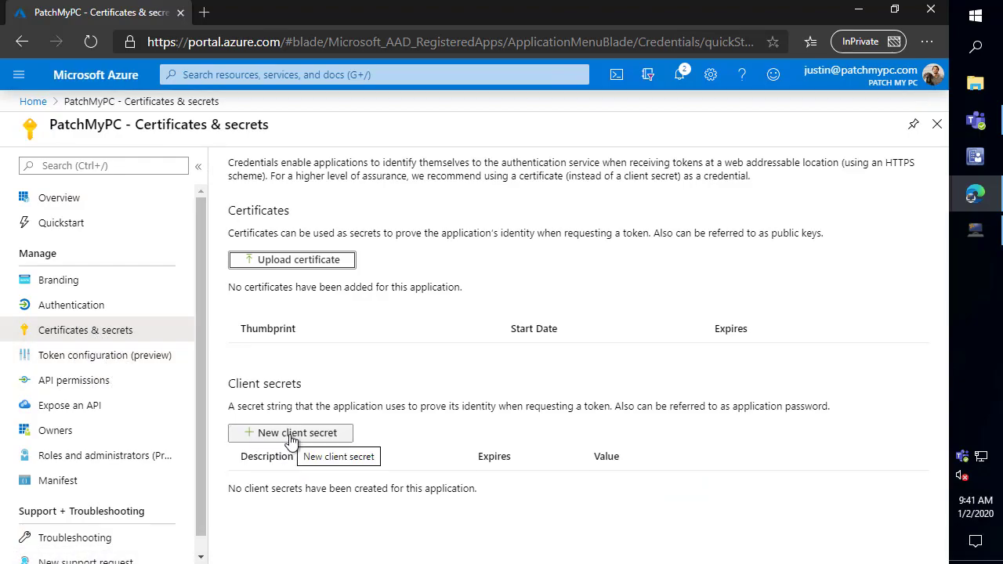
left_click(290, 433)
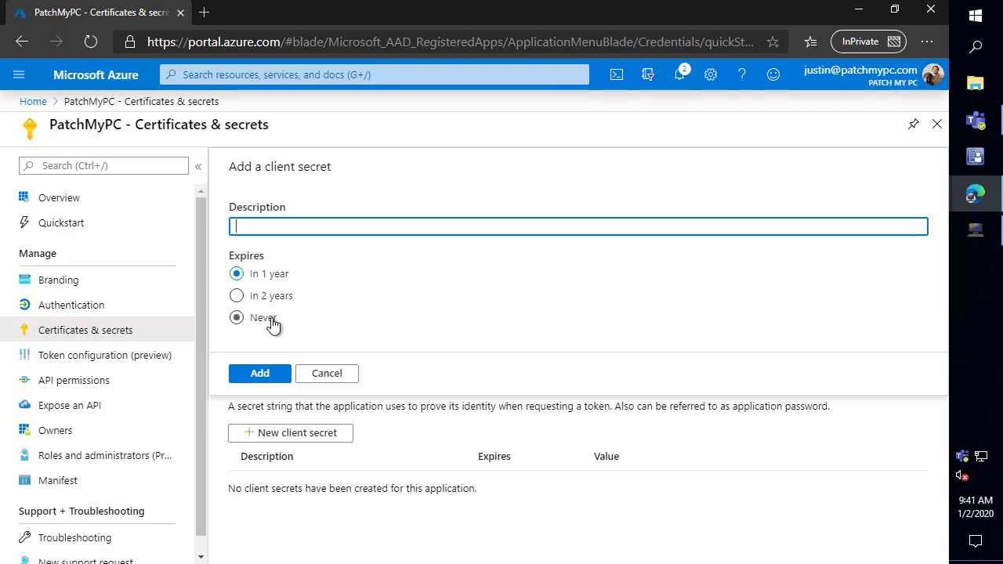
left_click(237, 316)
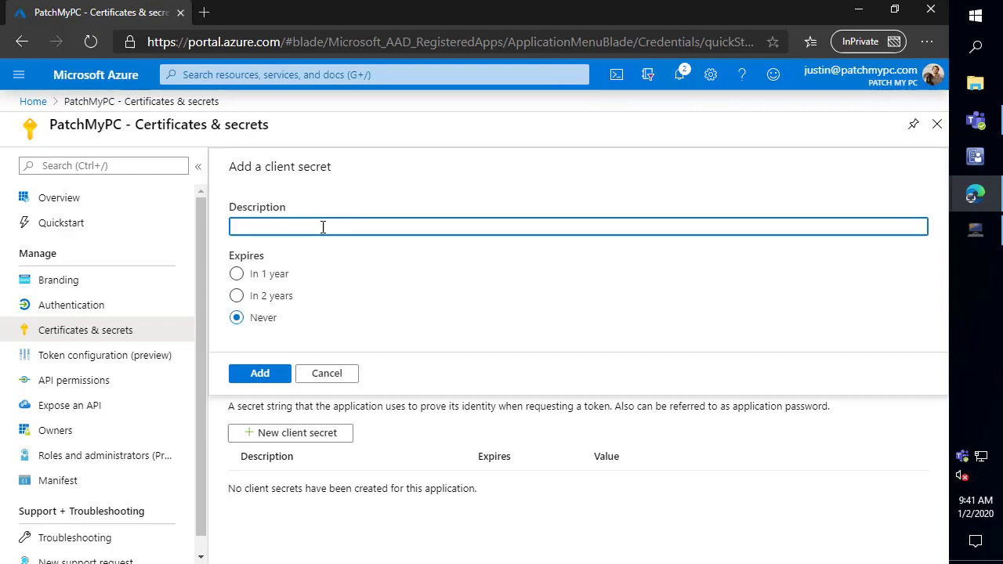
type("Key")
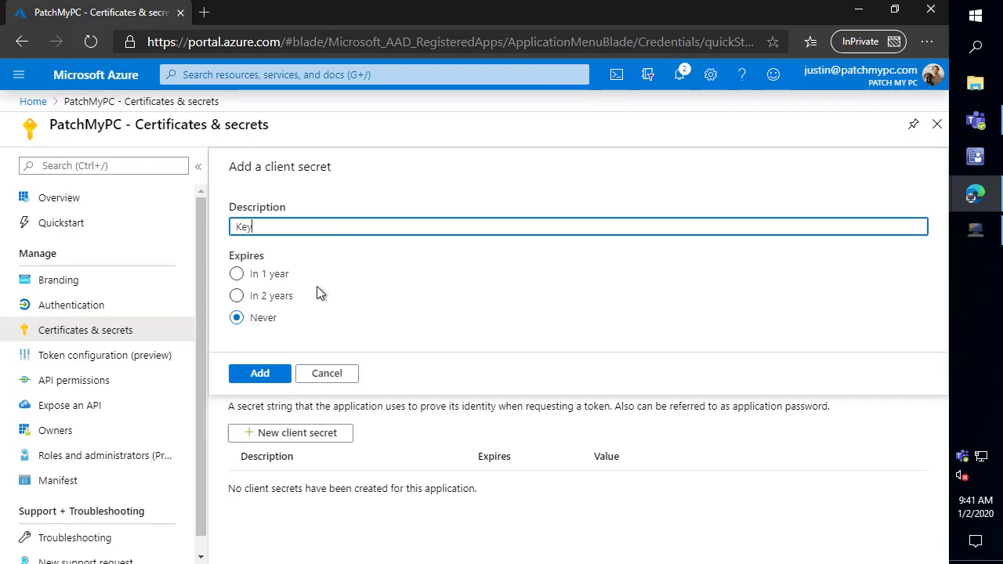
mouse_move(285, 358)
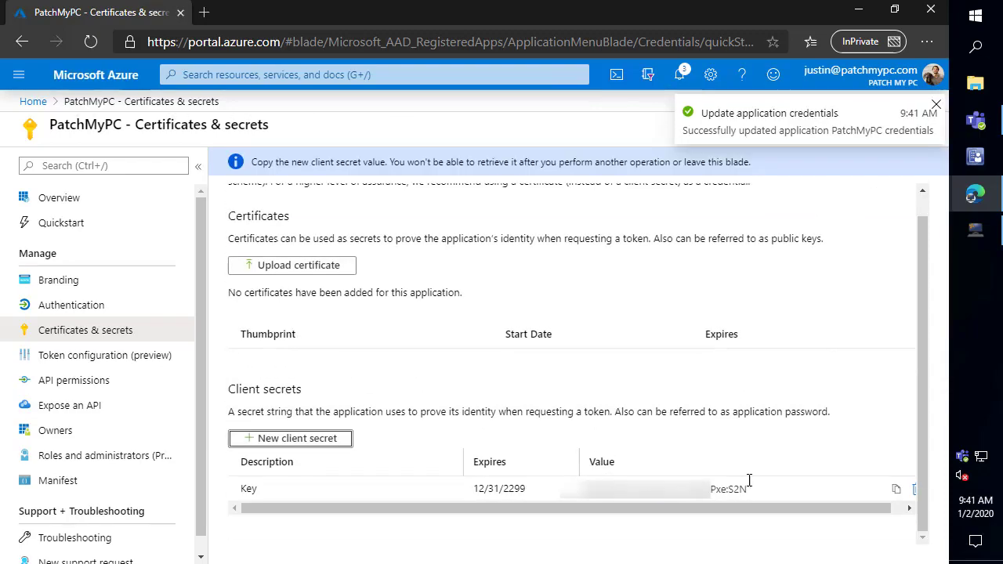
left_click(896, 489)
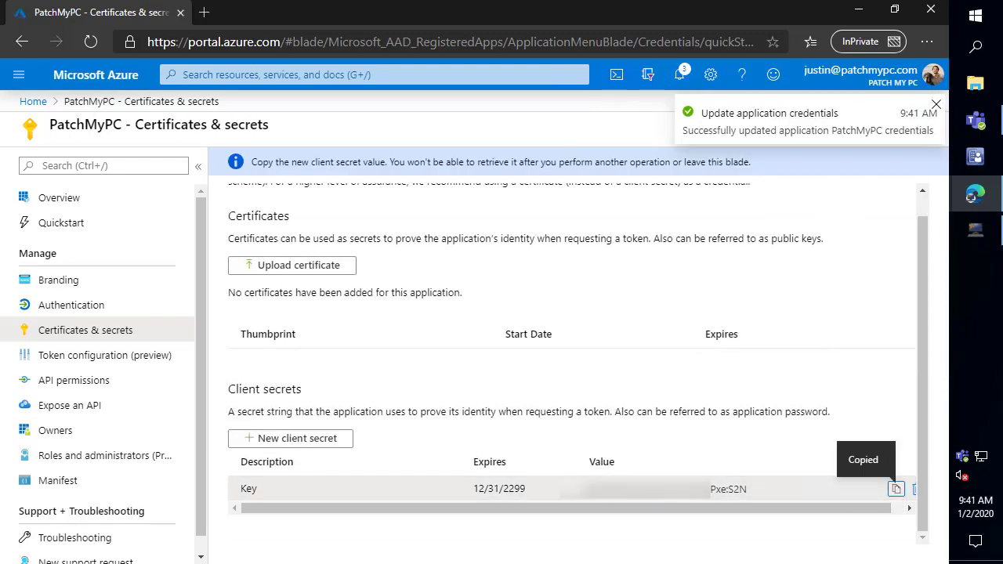
left_click(935, 103)
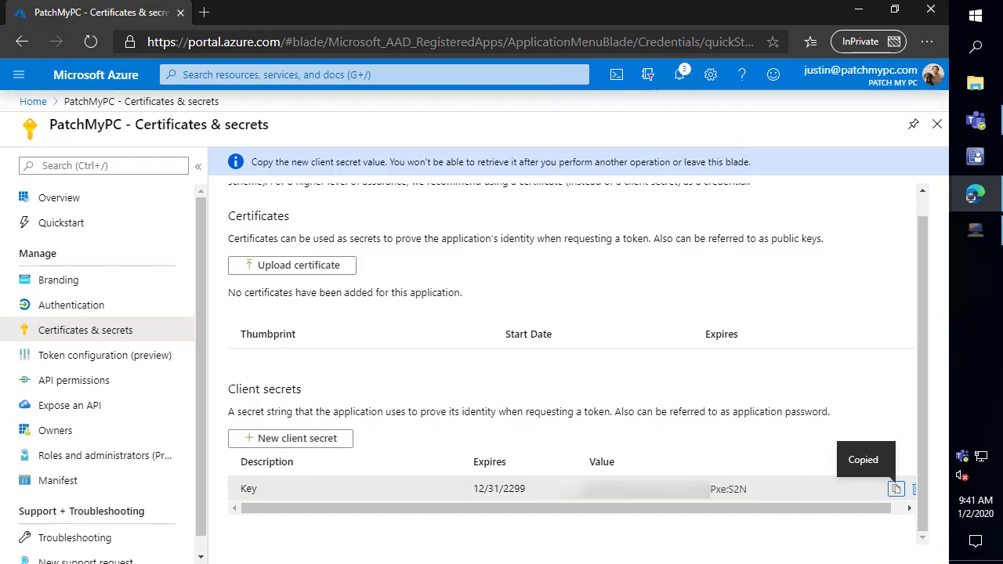
mouse_move(686, 116)
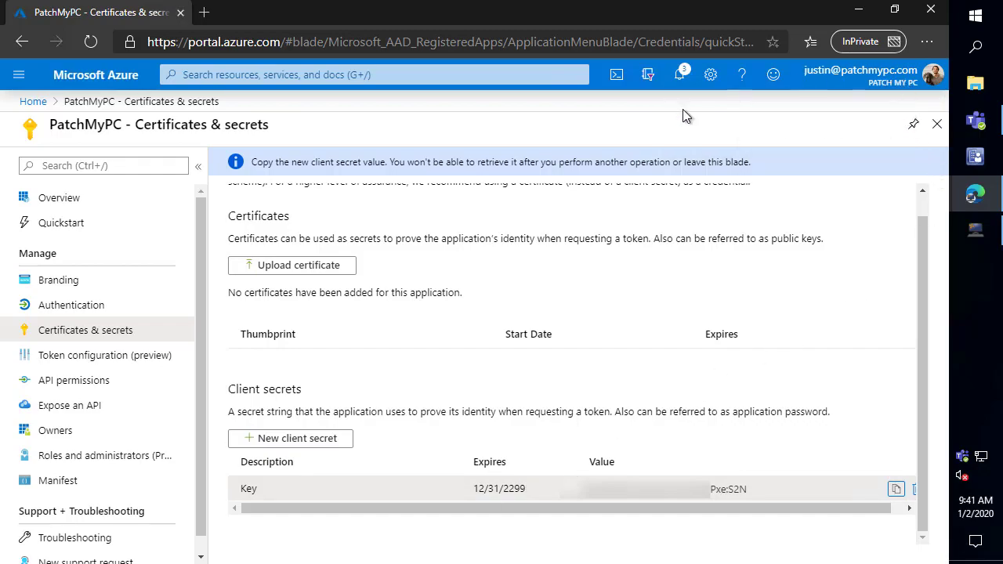
mouse_move(931, 19)
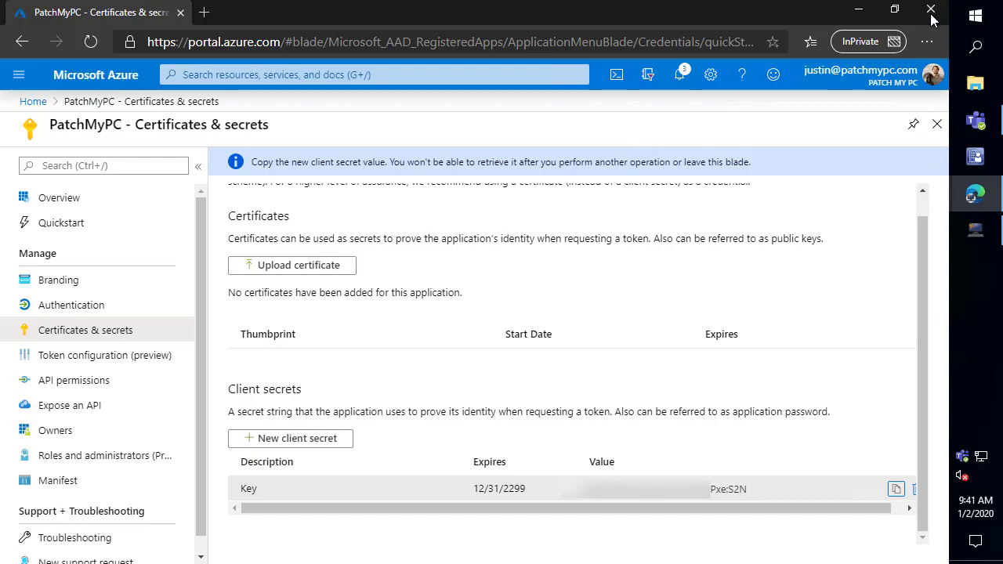
left_click(73, 381)
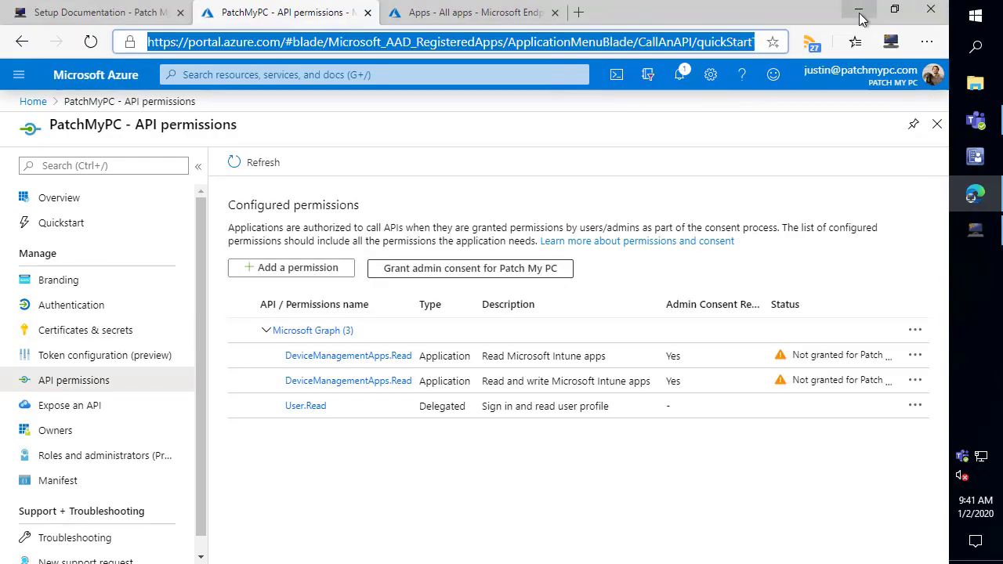
left_click(859, 9)
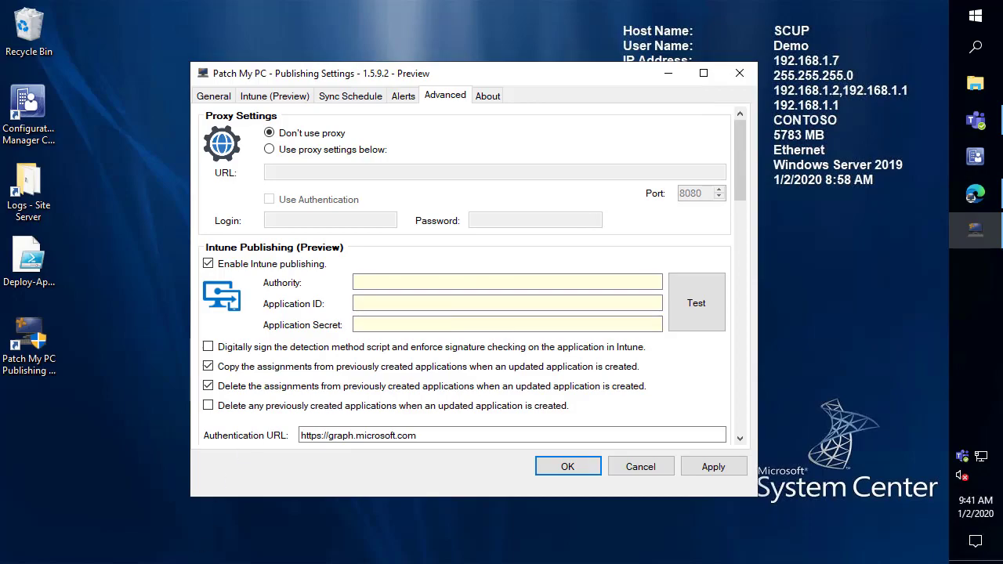
left_click(508, 304)
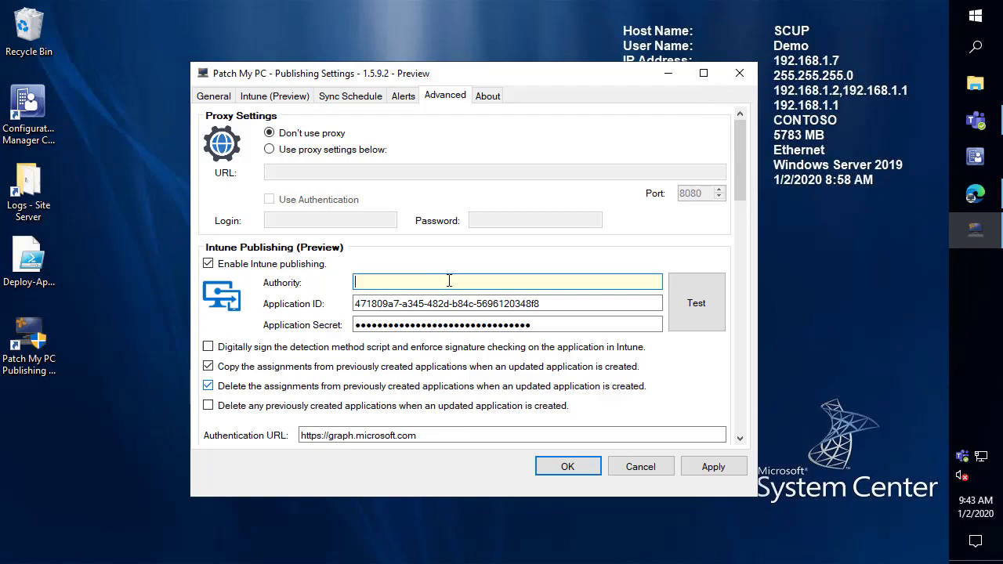
type("https")
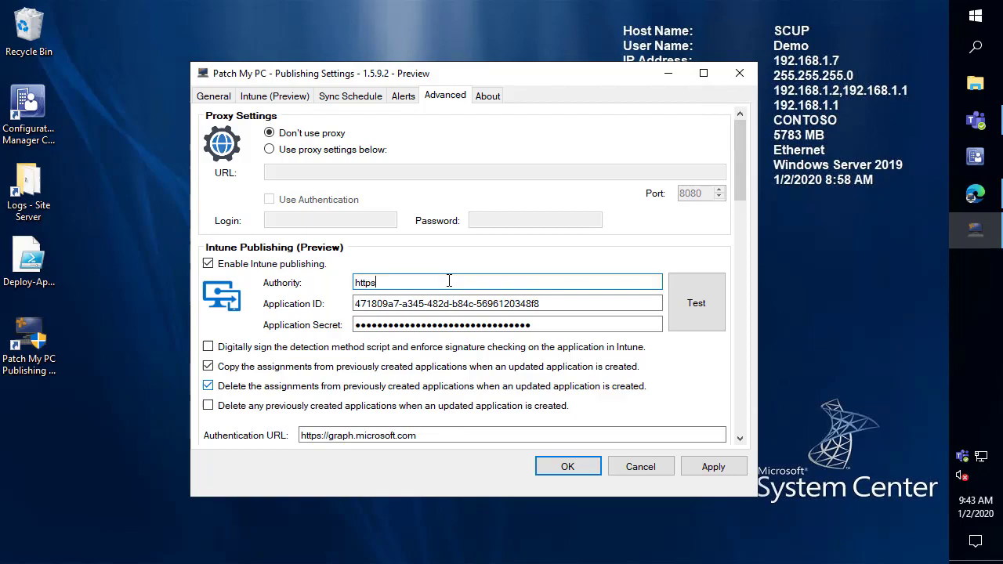
type("://log")
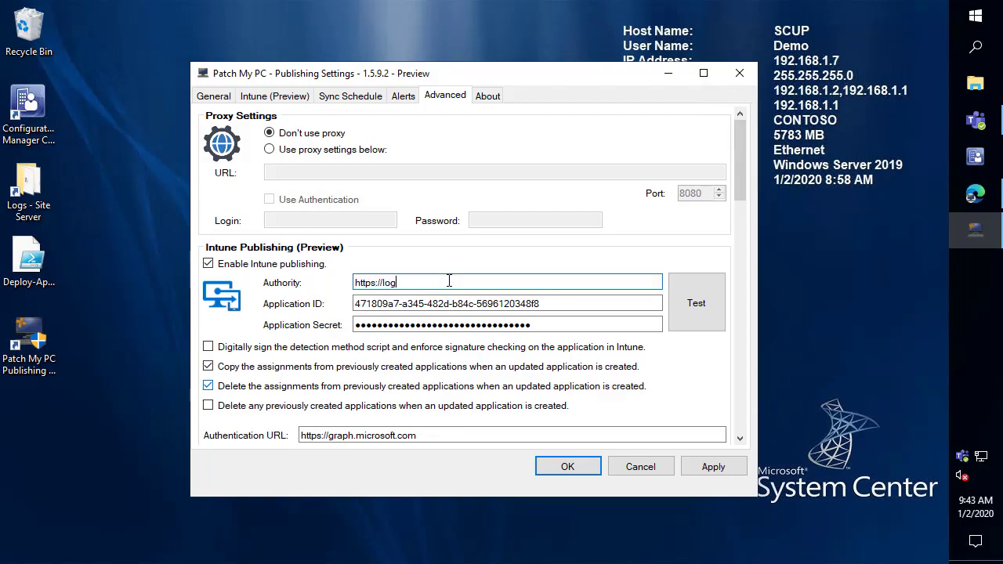
type("in.windows")
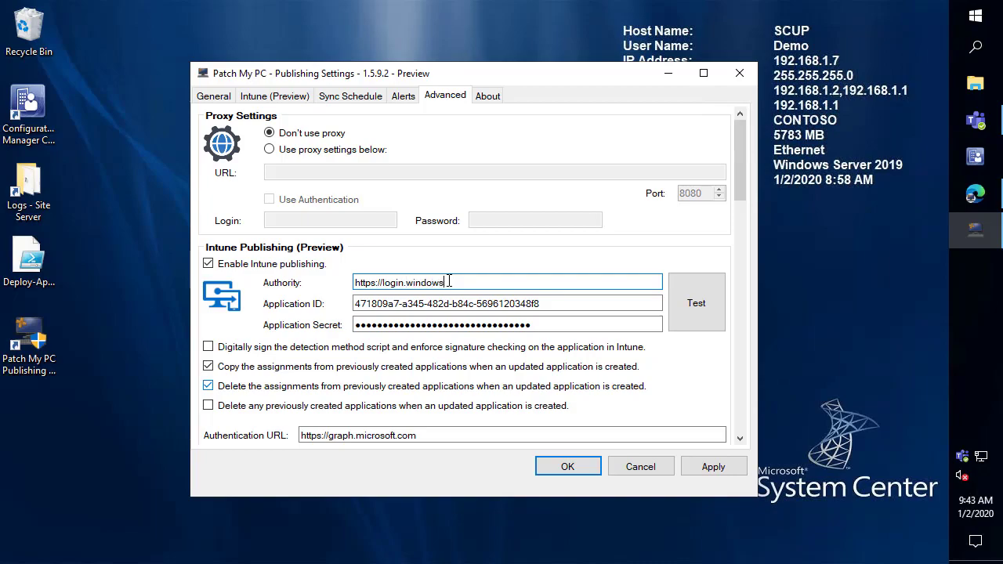
type(".net")
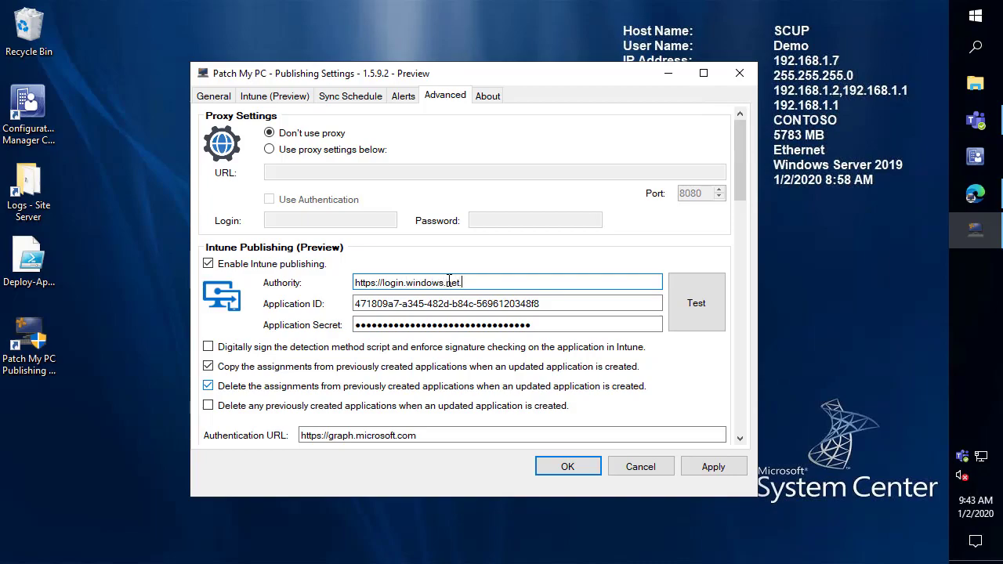
type("/patchmypc.c")
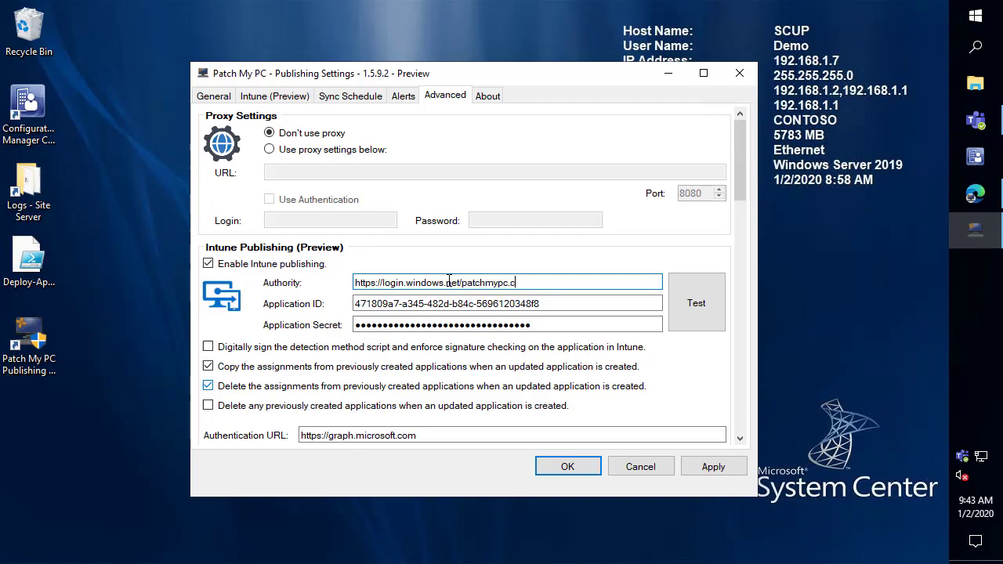
type("om")
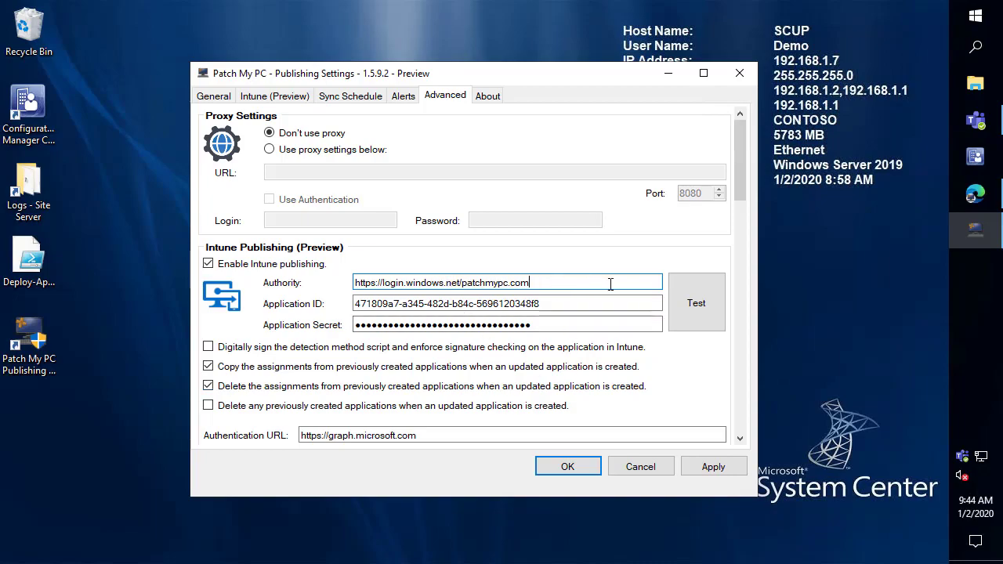
mouse_move(696, 304)
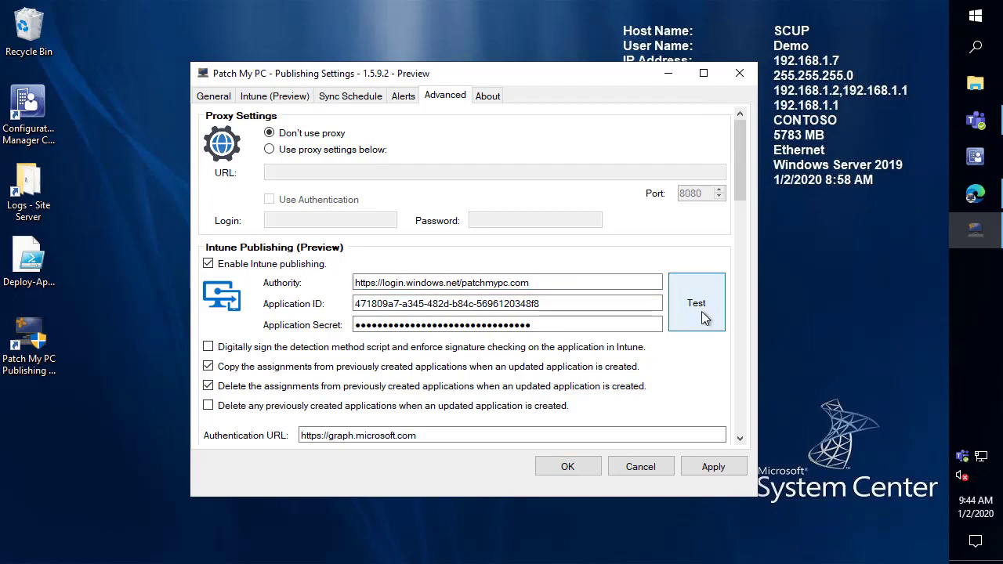
Step: Test the Intune connection and acknowledge the success message
left_click(696, 304)
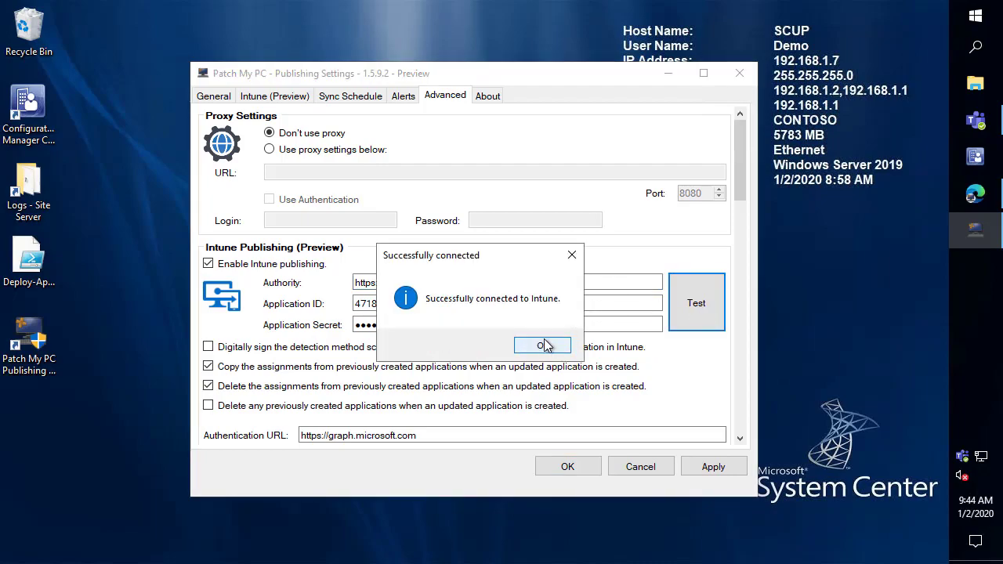
left_click(542, 346)
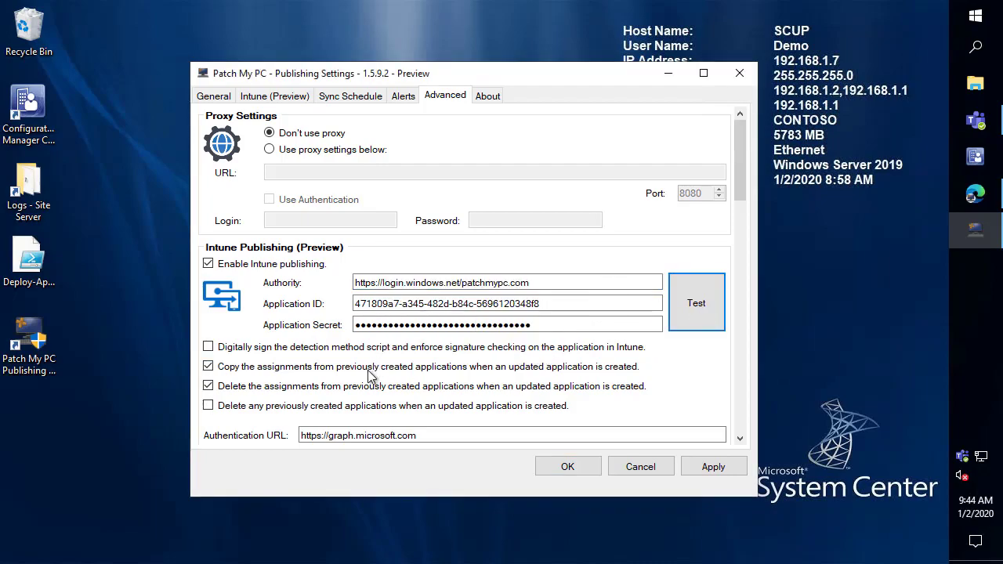
scroll("down", 3)
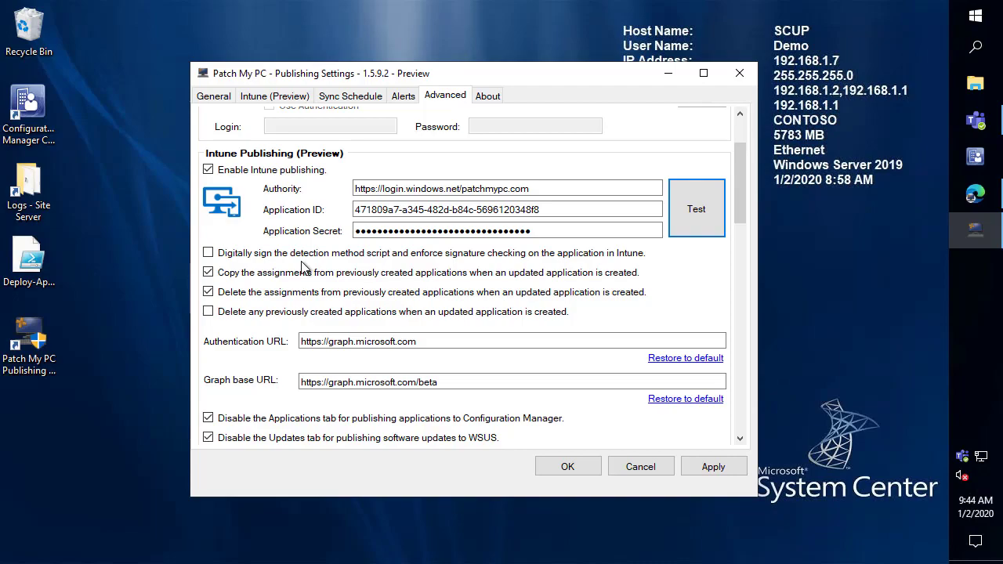
mouse_move(213, 96)
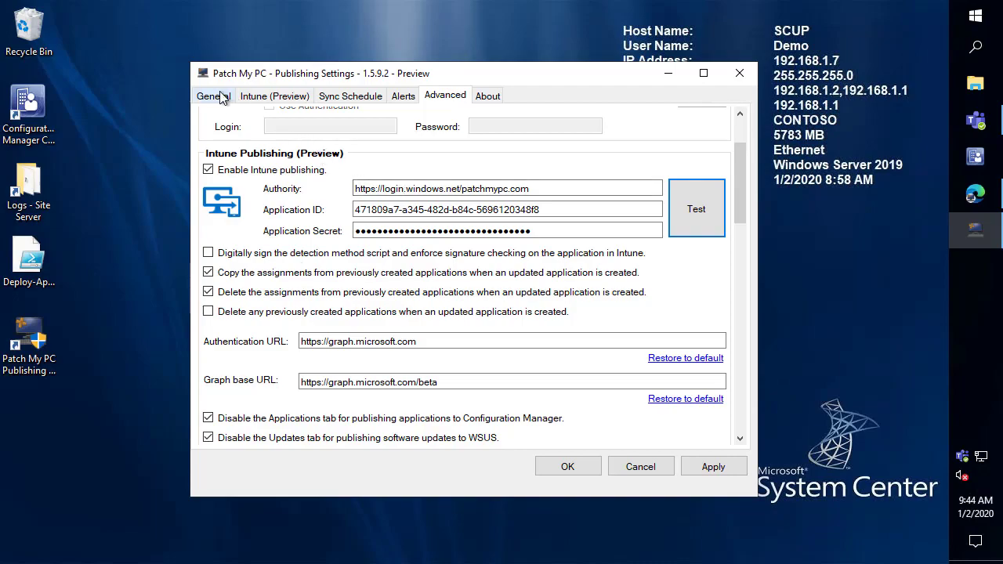
left_click(213, 95)
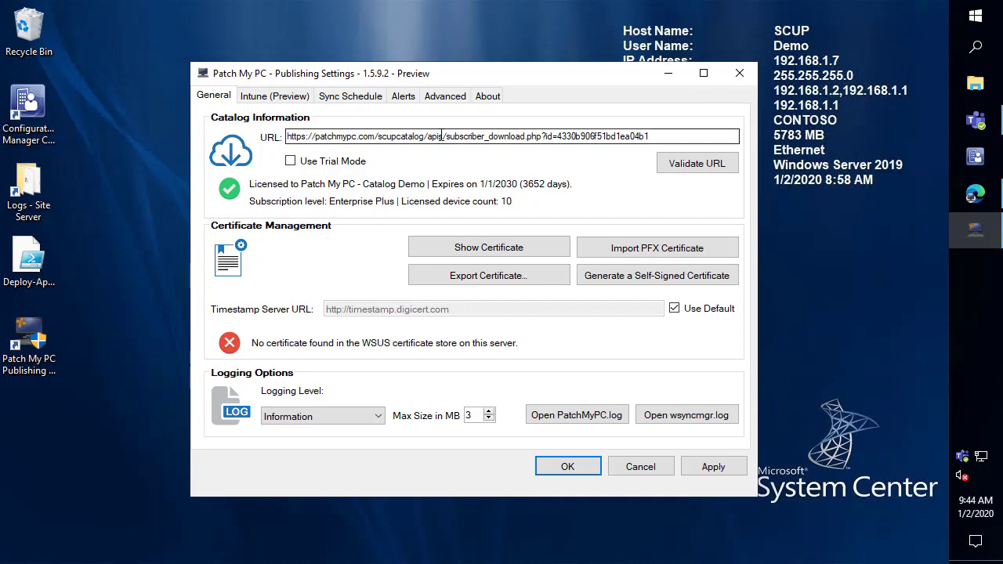
left_click(445, 96)
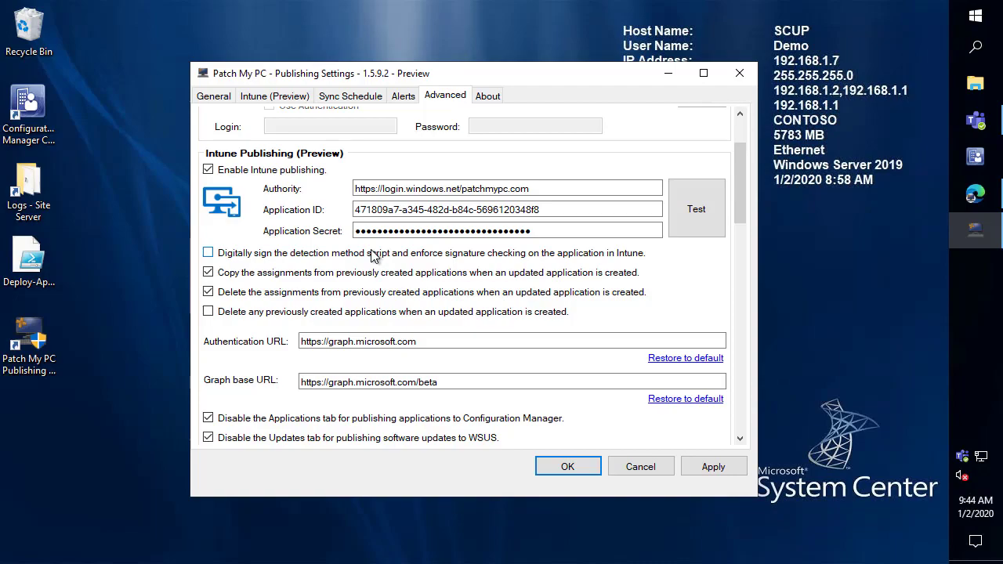
mouse_move(337, 274)
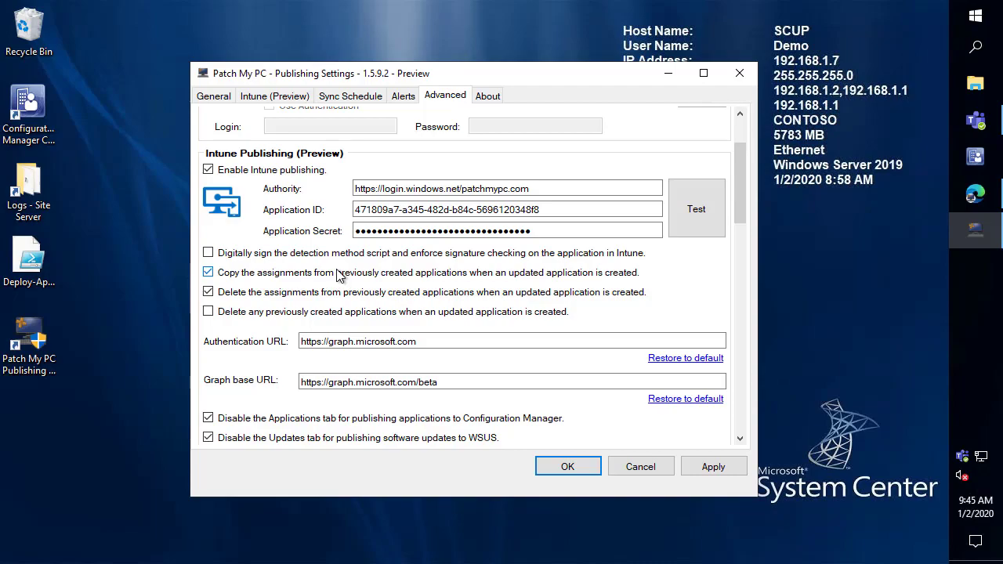
mouse_move(364, 301)
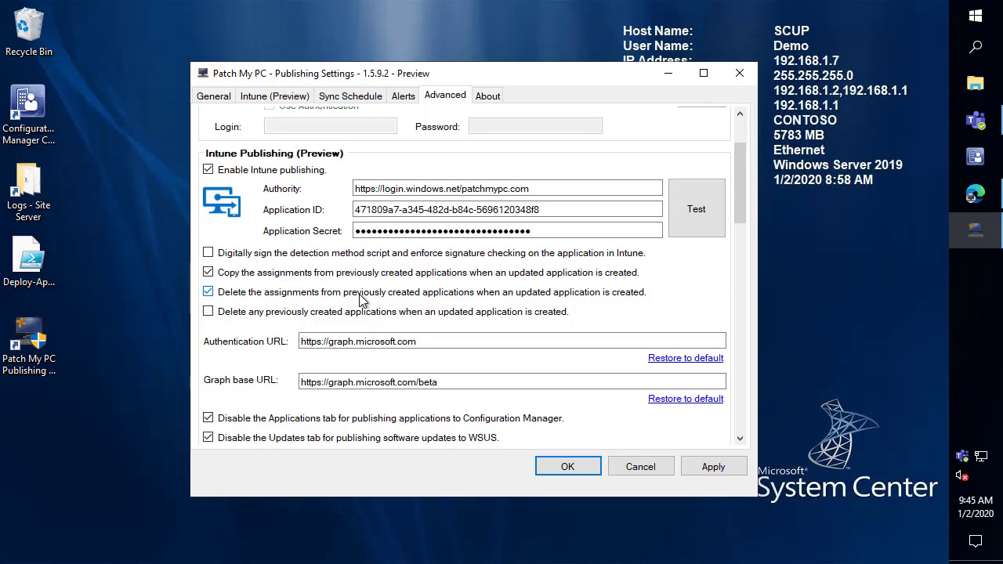
mouse_move(332, 316)
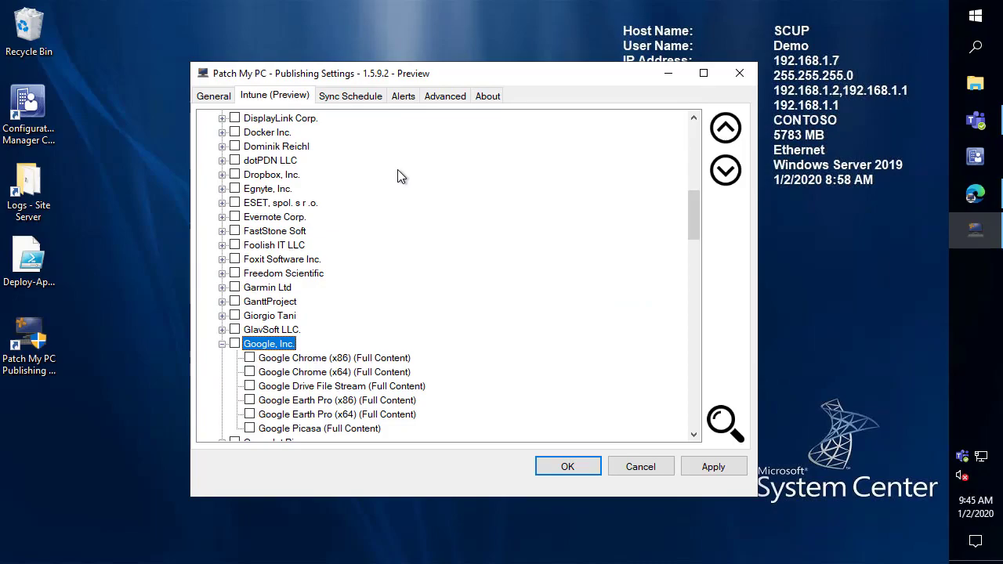
Step: Select Google Chrome (x64) for Intune and enable auto-closing of Chrome processes before installation
scroll("down", 3)
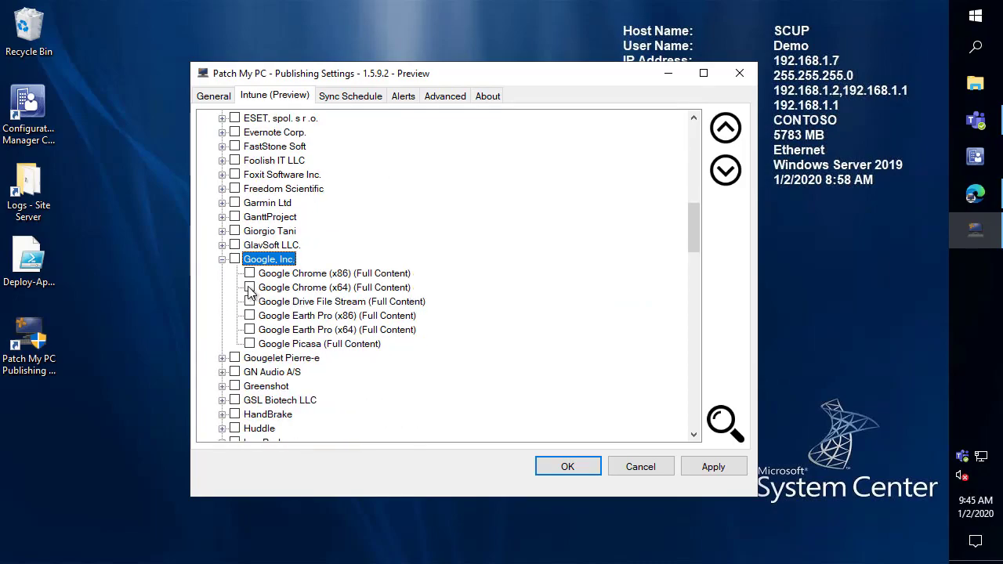
left_click(249, 287)
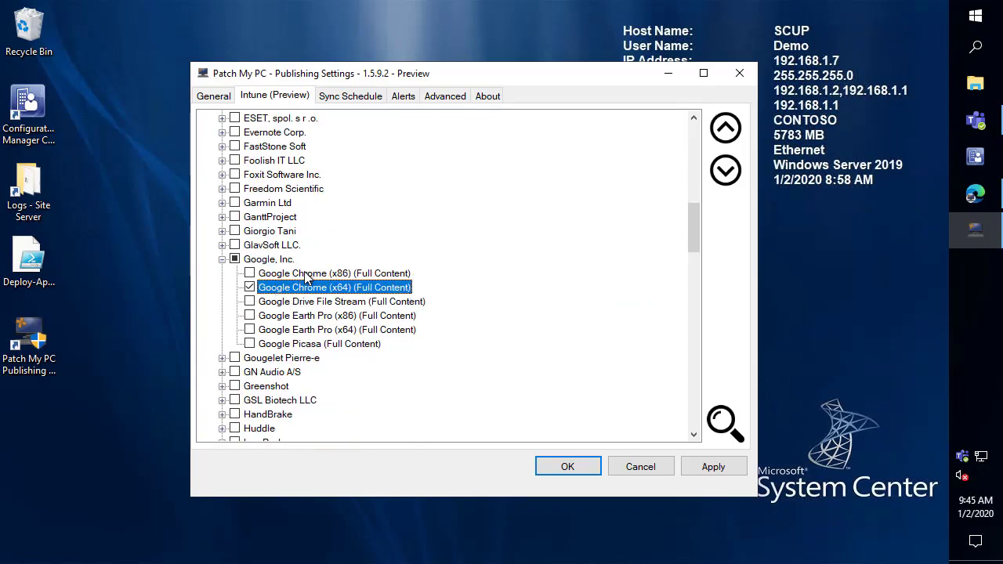
right_click(336, 287)
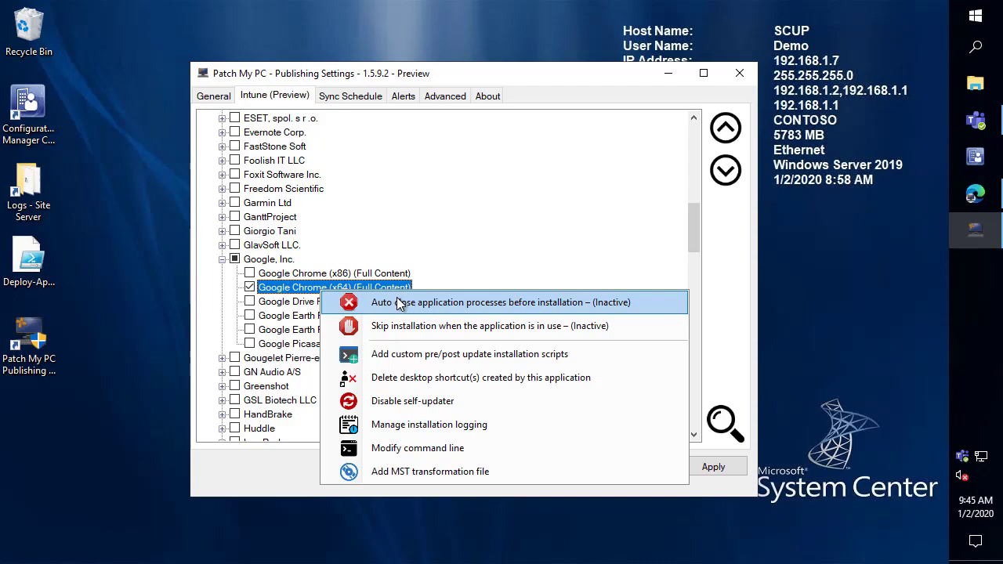
left_click(502, 301)
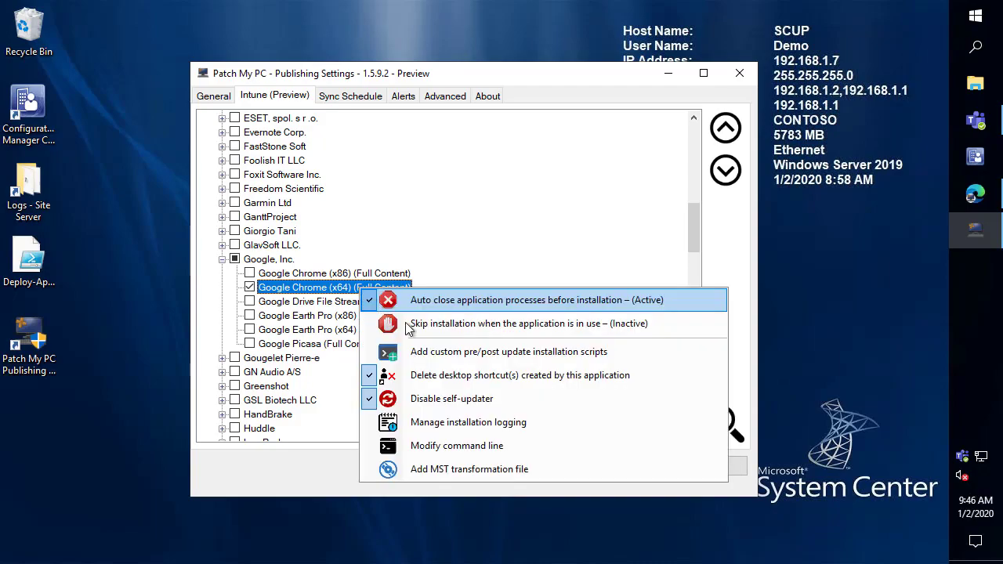
Step: Attach SetGoogleChromeHomepage.ps1 as Chrome's post-update script
left_click(508, 351)
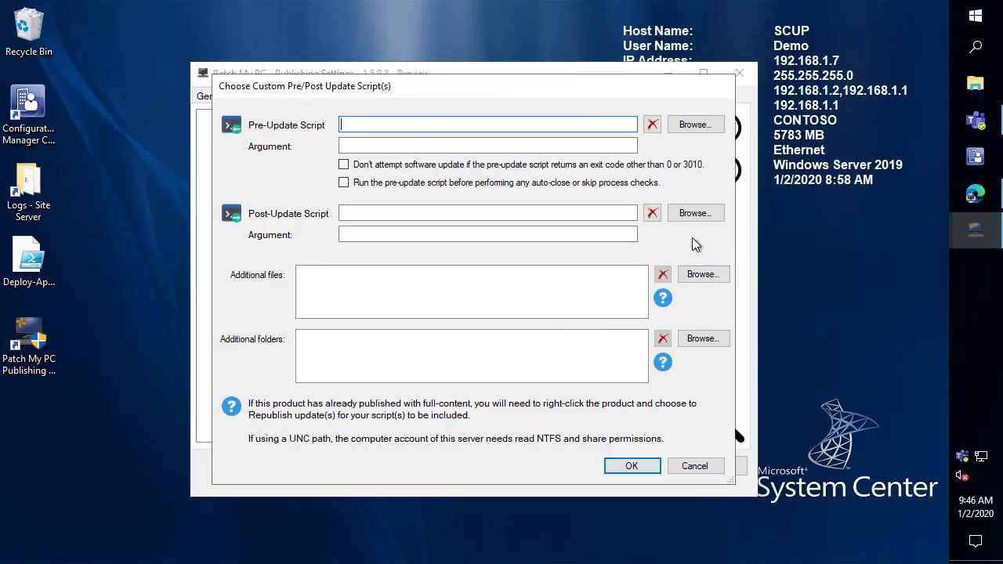
left_click(692, 124)
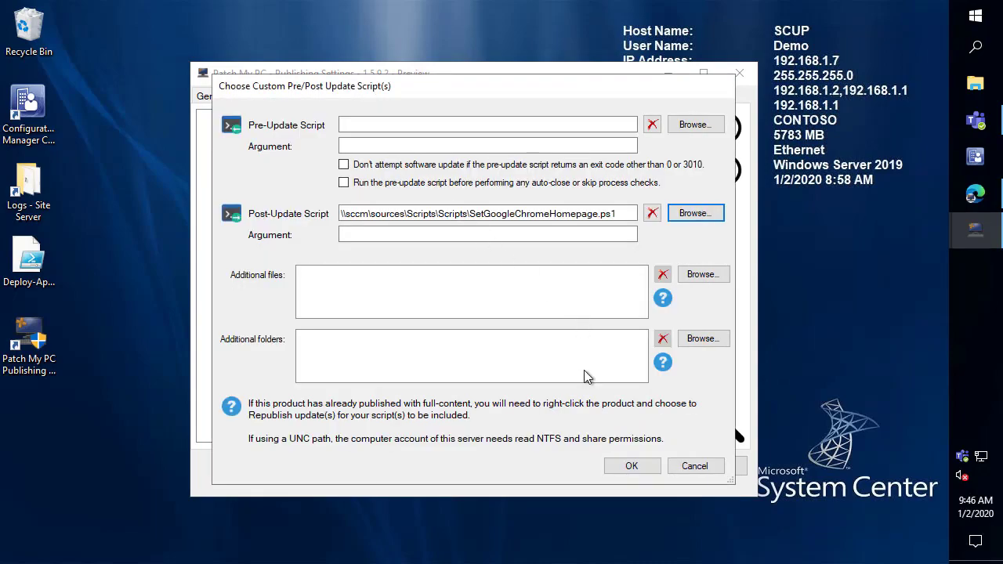
left_click(631, 466)
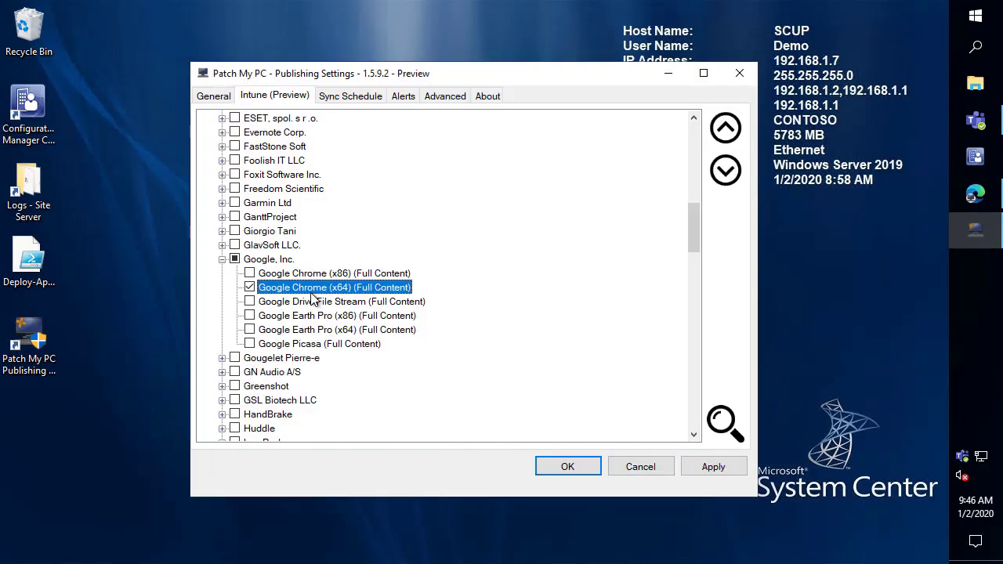
Step: Enable verbose MSI installation logging for Google Chrome (x64) via Manage installation logging
right_click(336, 287)
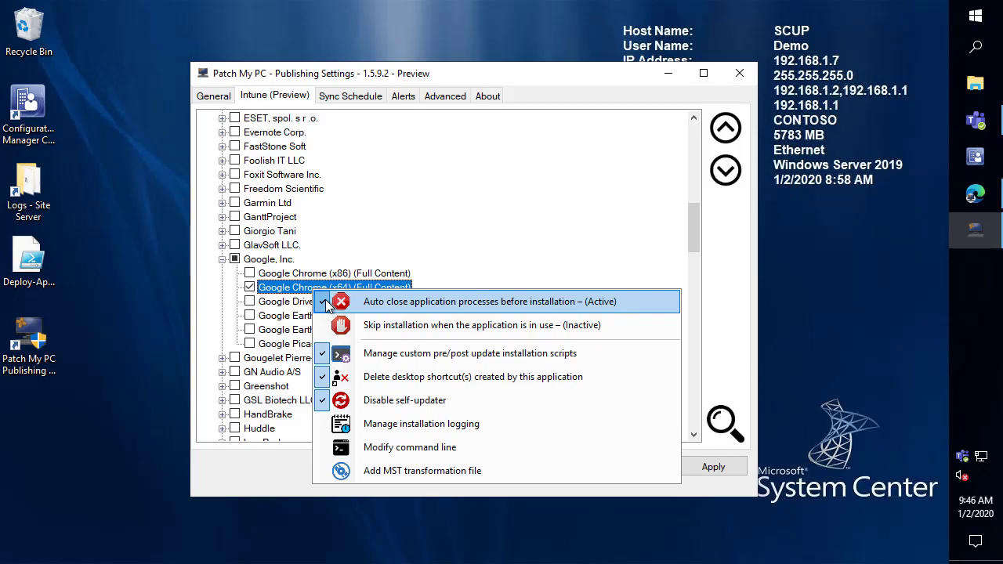
mouse_move(420, 423)
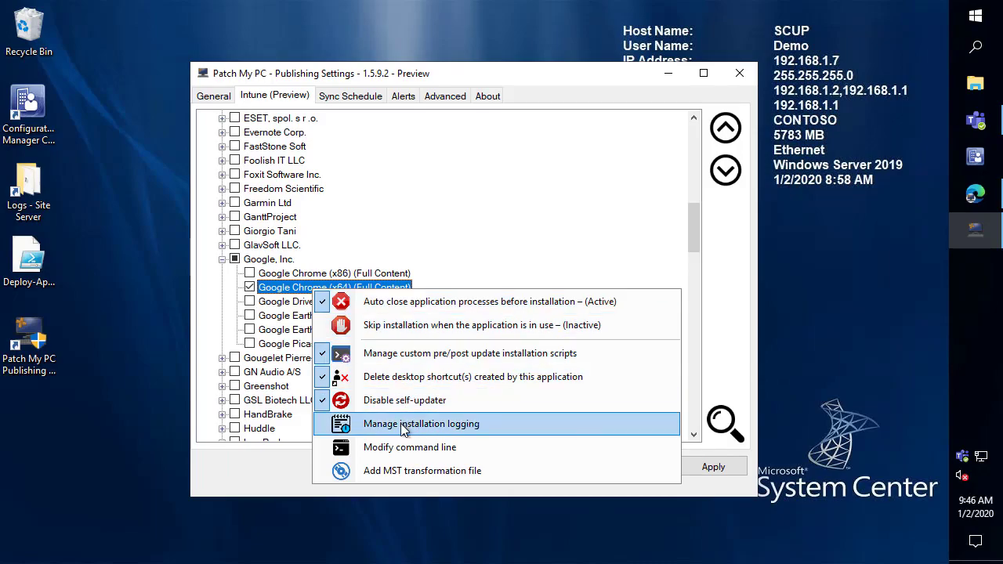
left_click(420, 423)
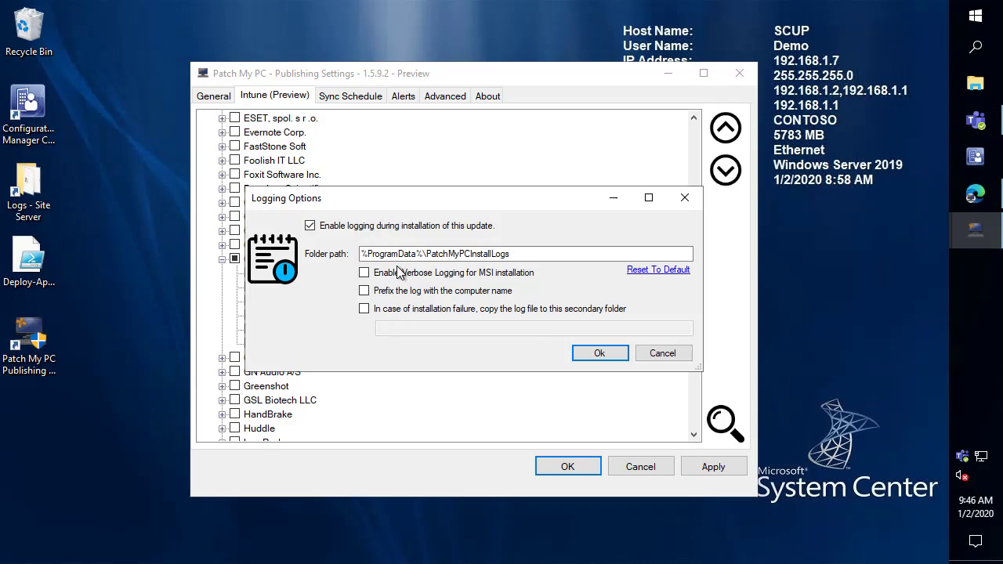
left_click(364, 273)
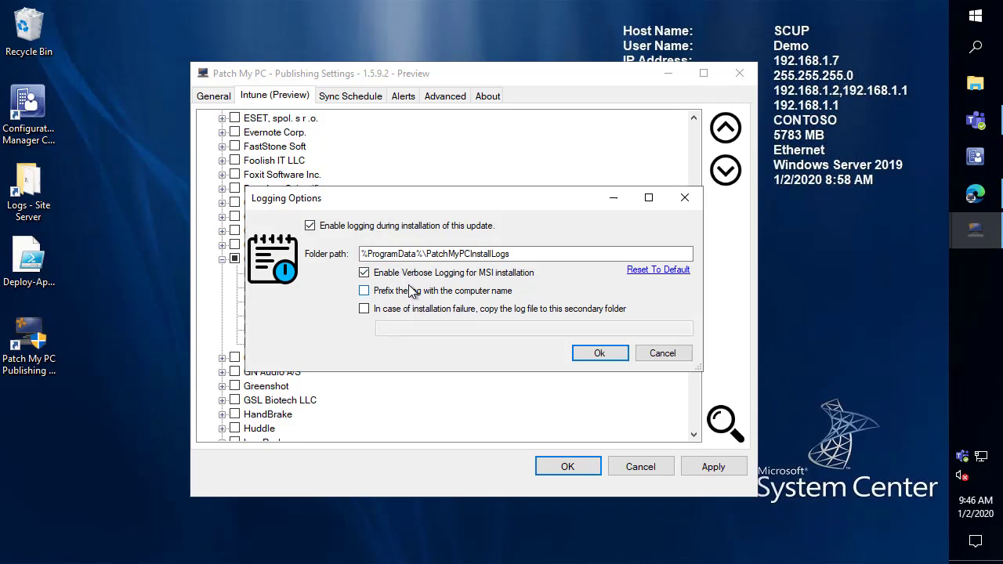
left_click(599, 353)
type("7")
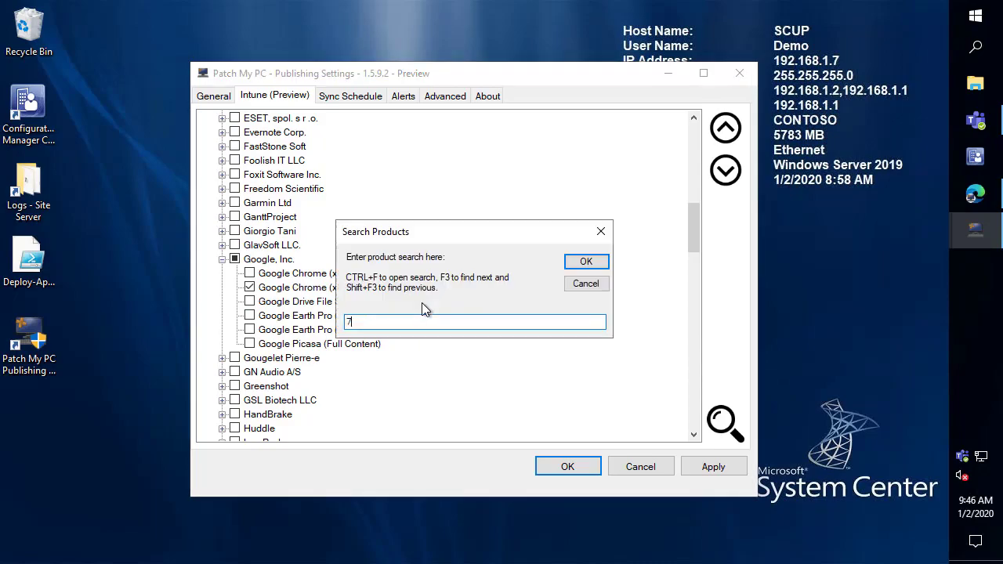
Step: Search for 7, tick 7-Zip (x64) - MSI Install, and show the Alerts settings
left_click(586, 260)
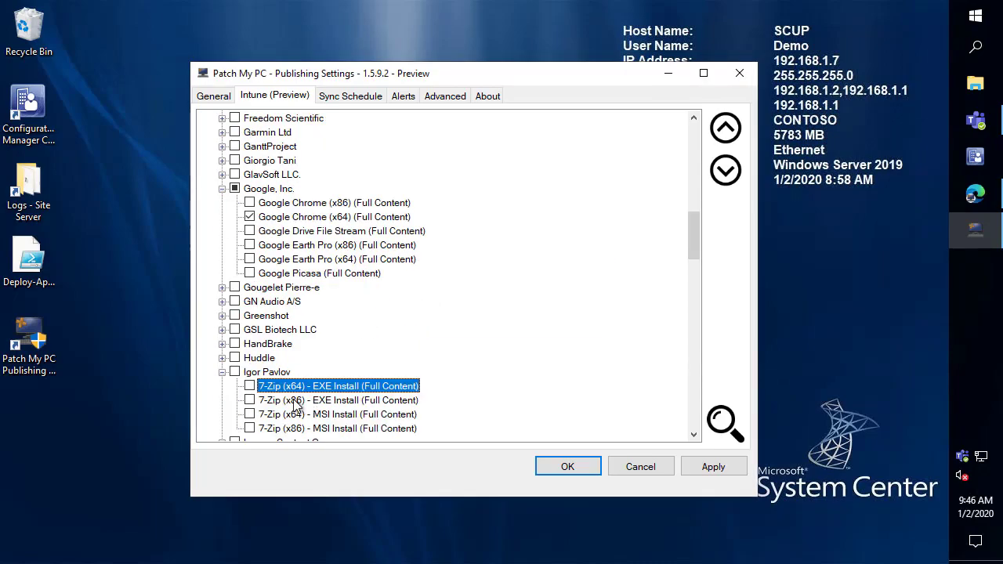
left_click(249, 413)
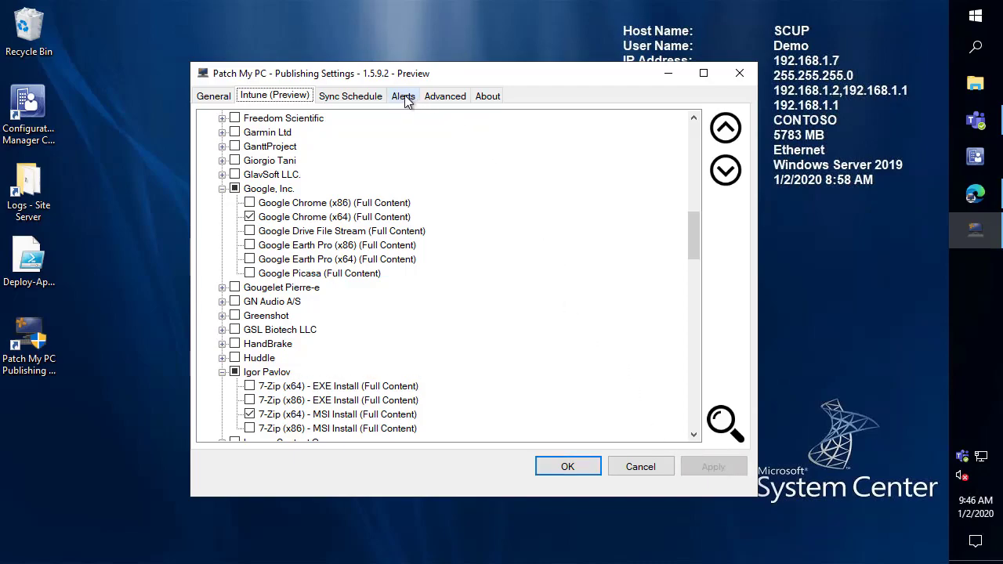
left_click(403, 96)
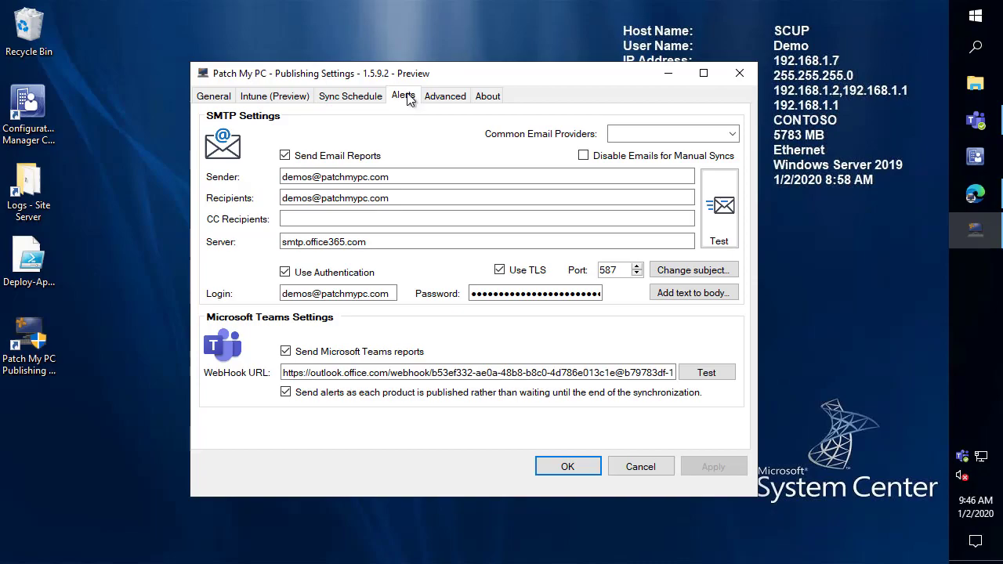
Step: Run a Publishing Service Sync from the Sync Schedule tab and confirm the request
left_click(351, 96)
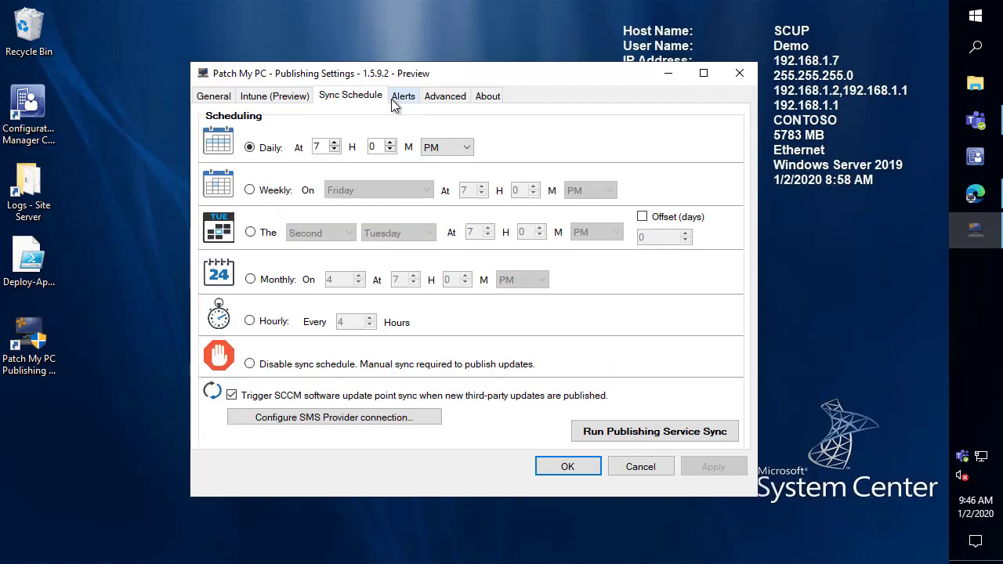
mouse_move(369, 107)
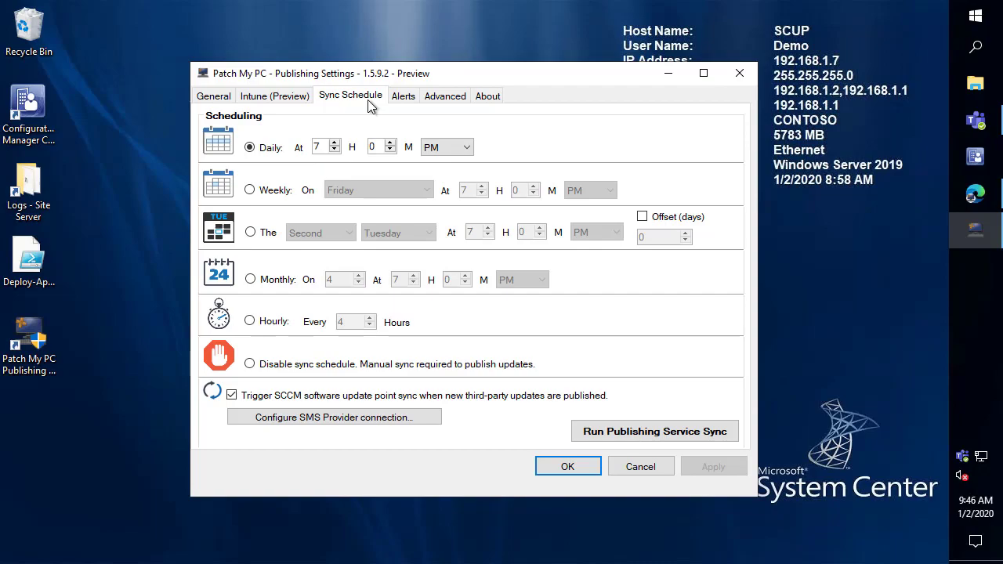
mouse_move(298, 95)
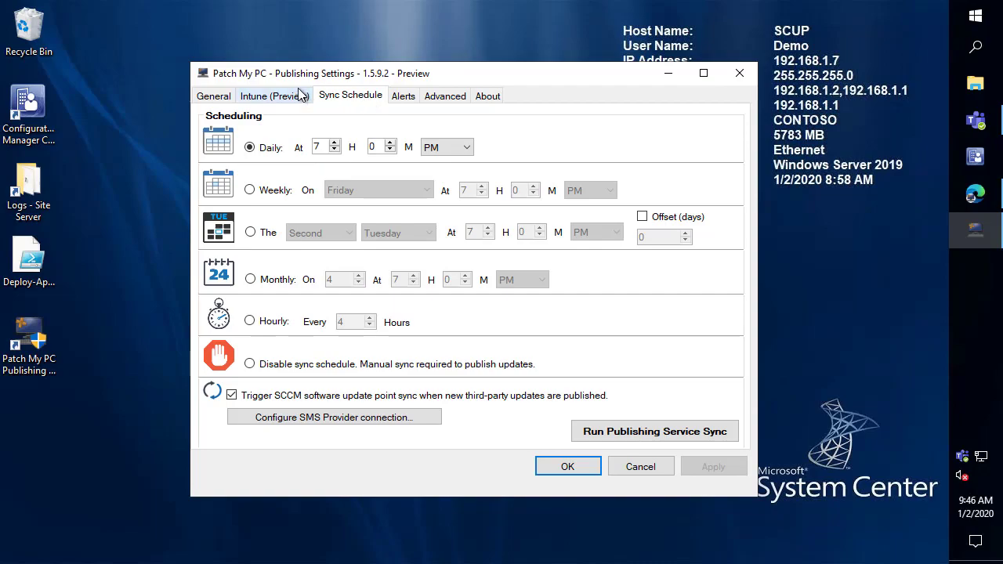
left_click(655, 431)
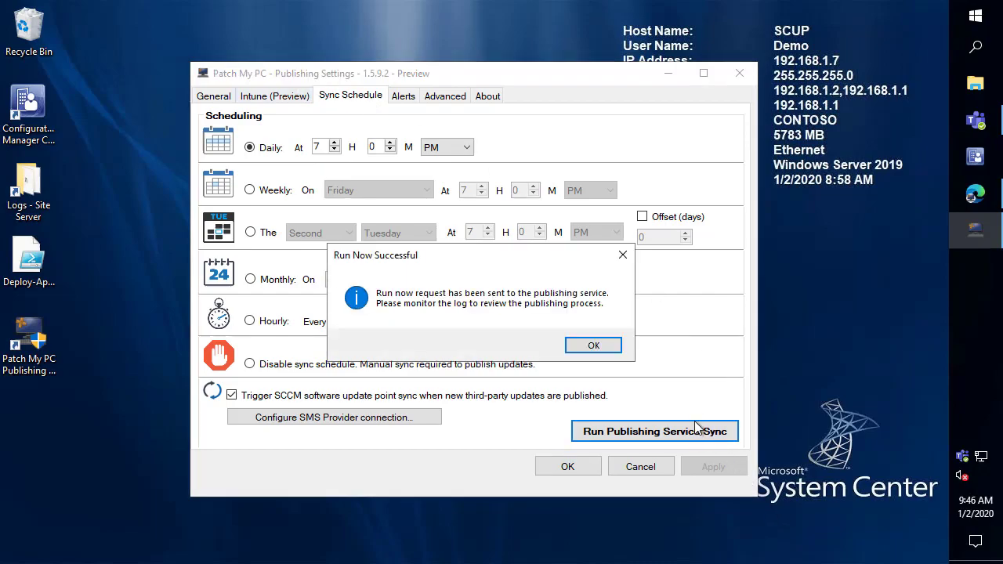
left_click(592, 346)
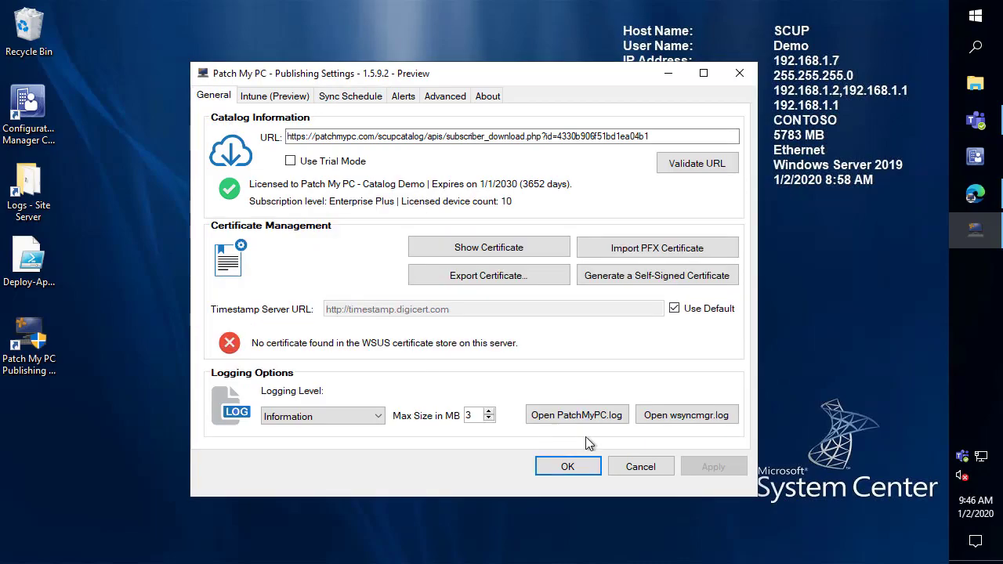
Step: Close settings, refresh the Intune All apps list and open Google Chrome 77.0.3865.75 (x64)
left_click(577, 414)
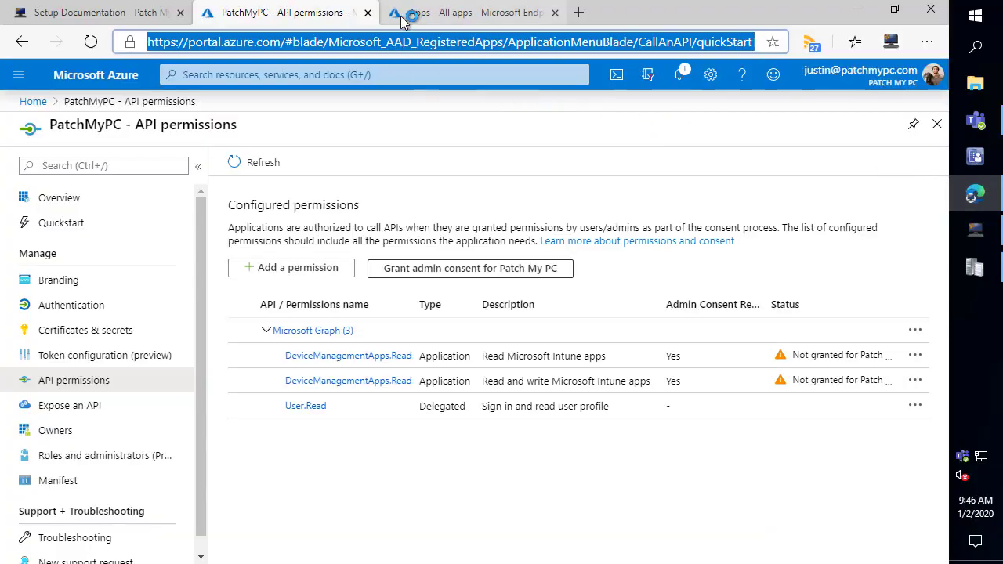
left_click(474, 13)
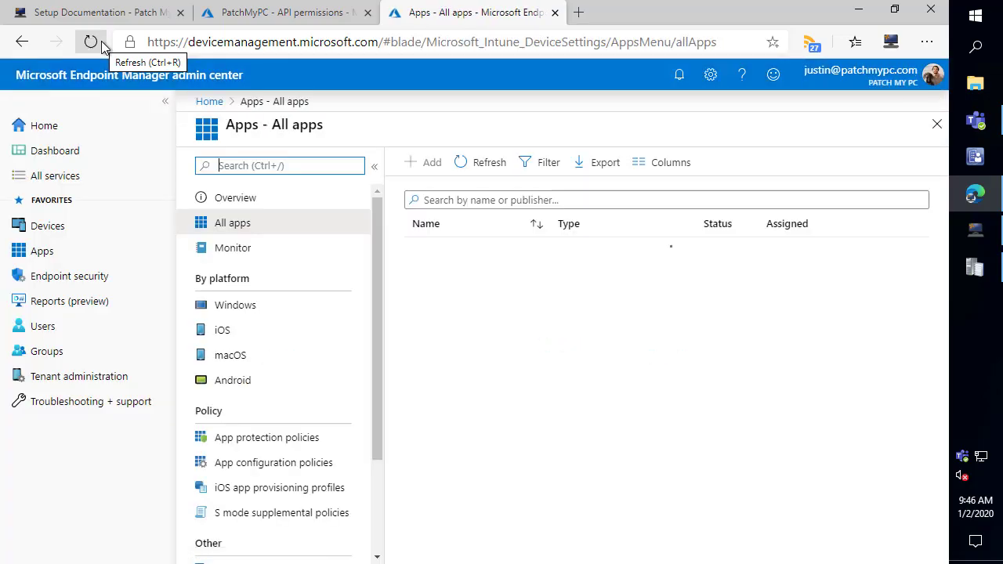
left_click(90, 41)
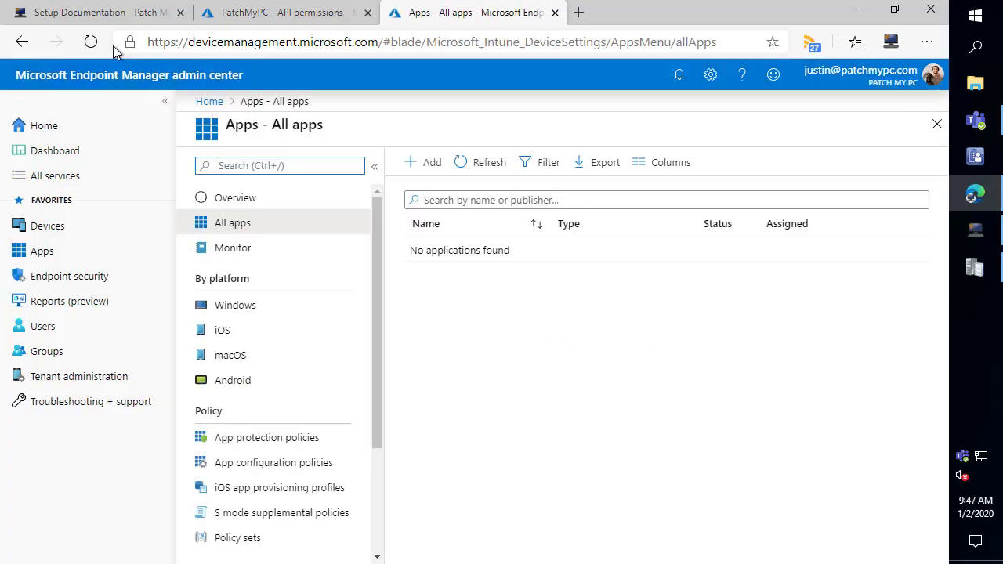
mouse_move(912, 154)
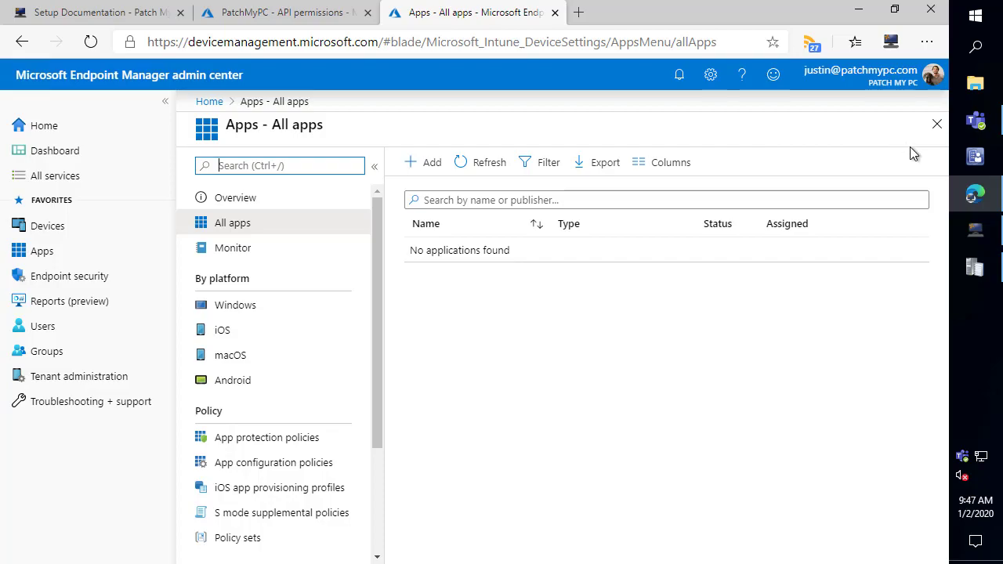
mouse_move(975, 265)
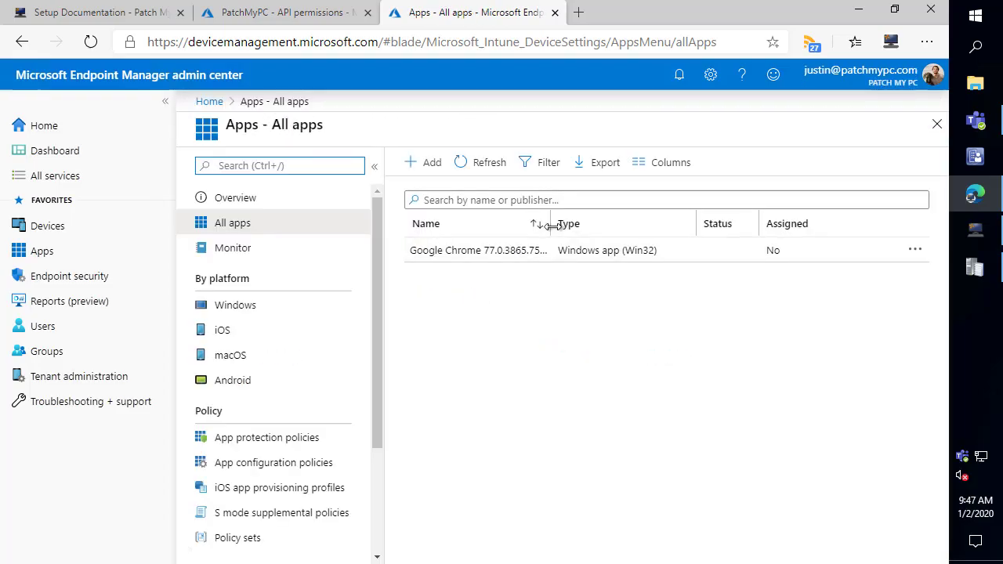
left_click(478, 251)
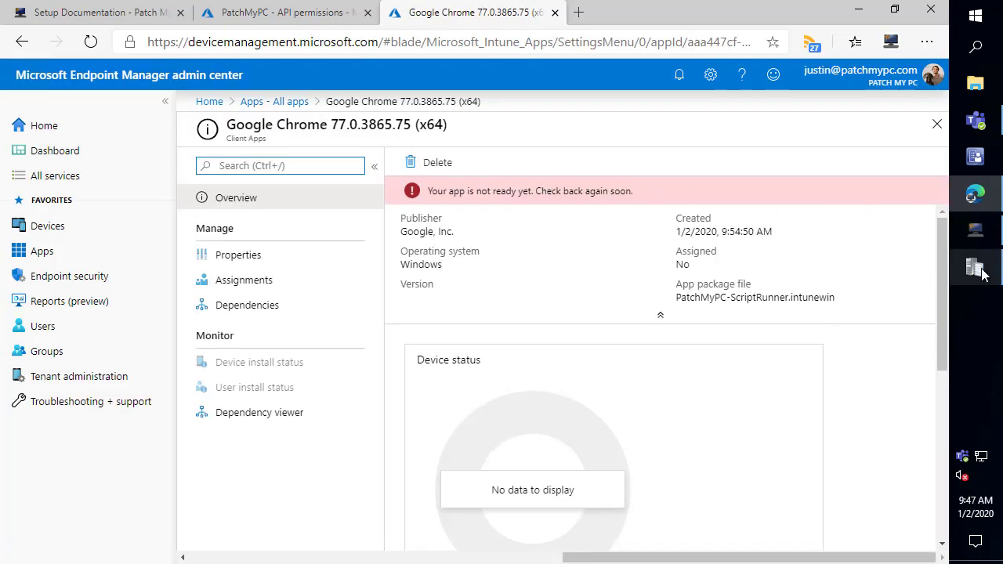
Step: Refresh the Chrome 77 Overview until it is ready and prompts for group assignment
left_click(975, 267)
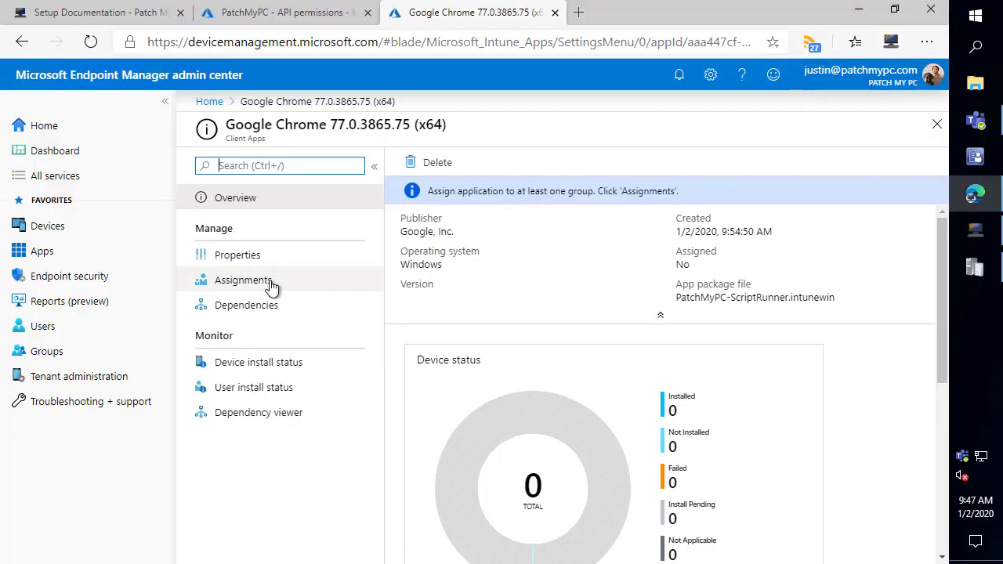
Step: Assign Google Chrome 77 to All users as Available for enrolled devices and save
left_click(243, 279)
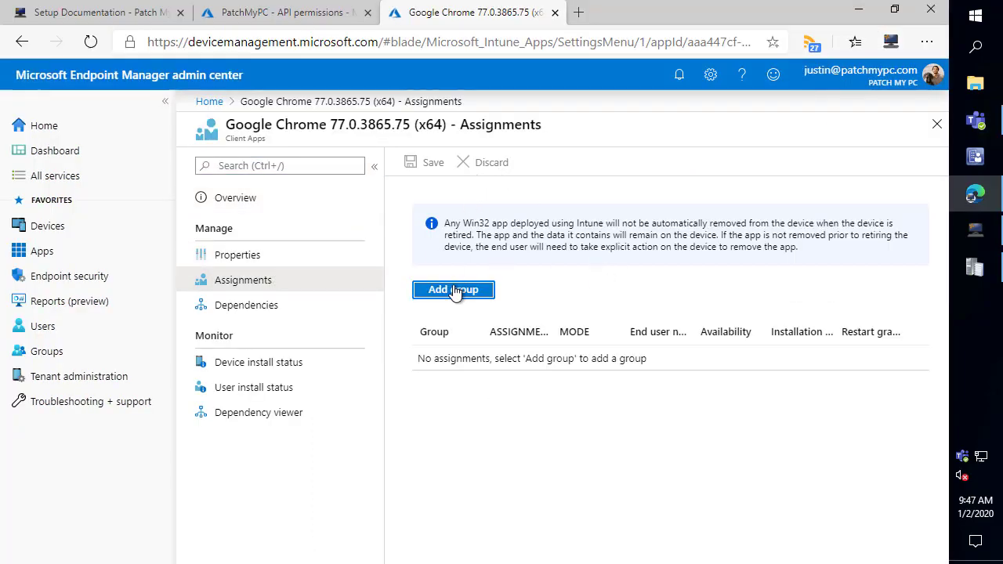
left_click(453, 290)
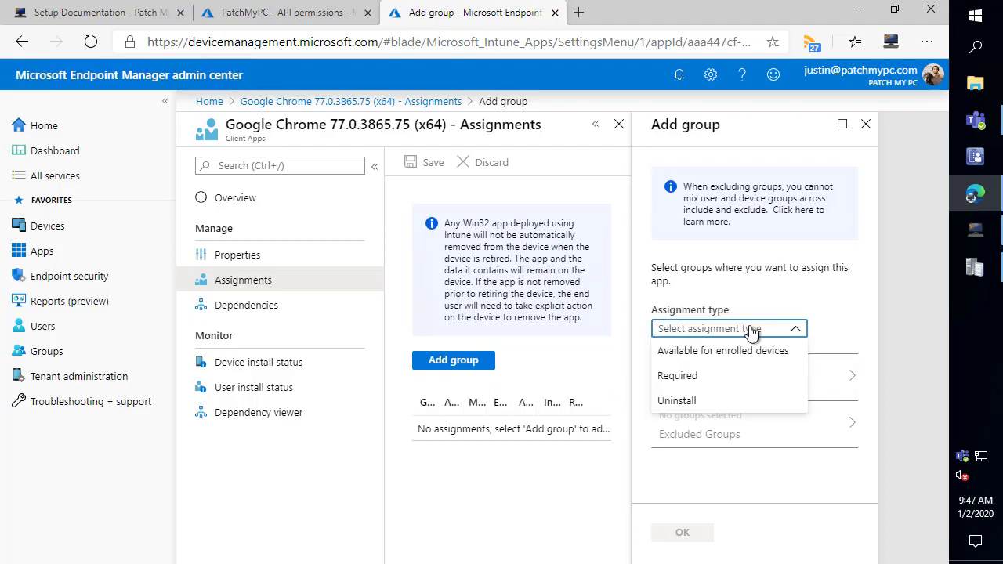
left_click(722, 351)
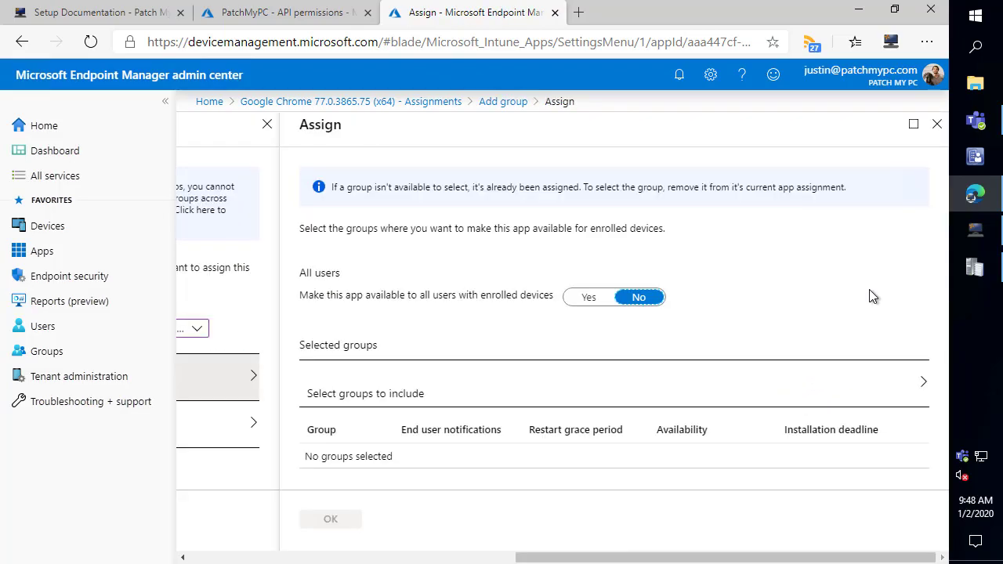
left_click(589, 296)
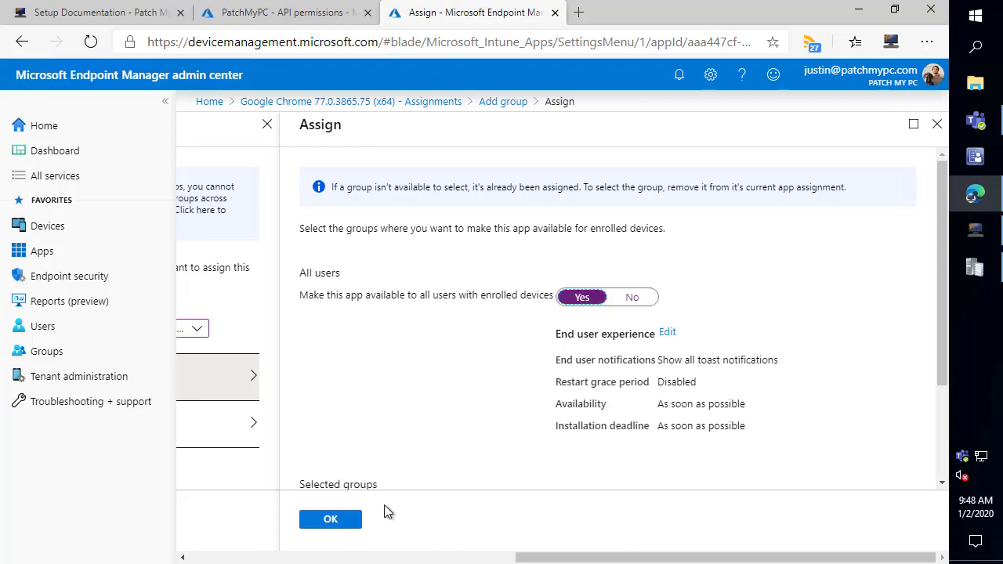
left_click(329, 519)
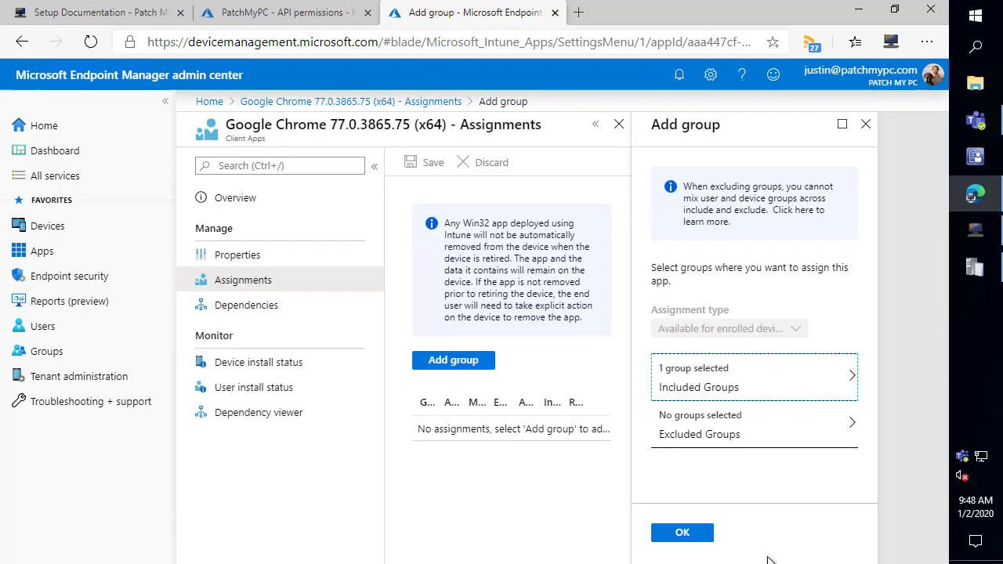
left_click(682, 533)
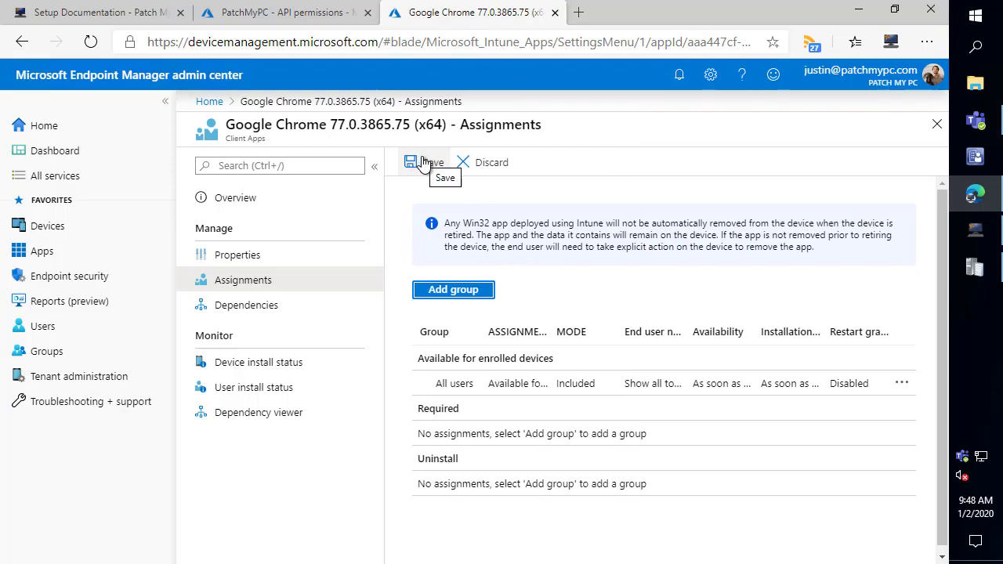
left_click(423, 161)
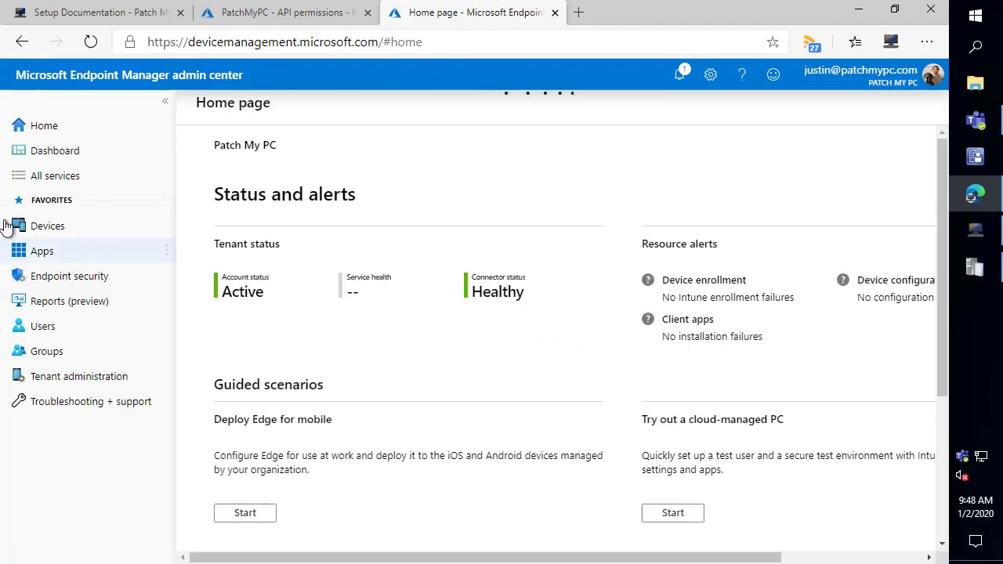
Step: Open 7-Zip 19.00 (MSI-x64) from All apps and view its empty Assignments
left_click(41, 251)
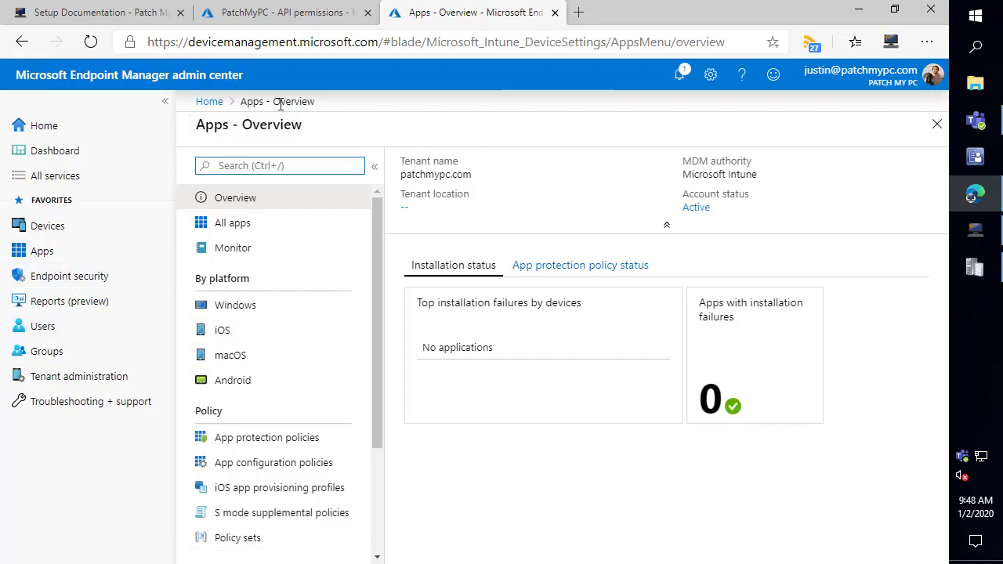
left_click(232, 222)
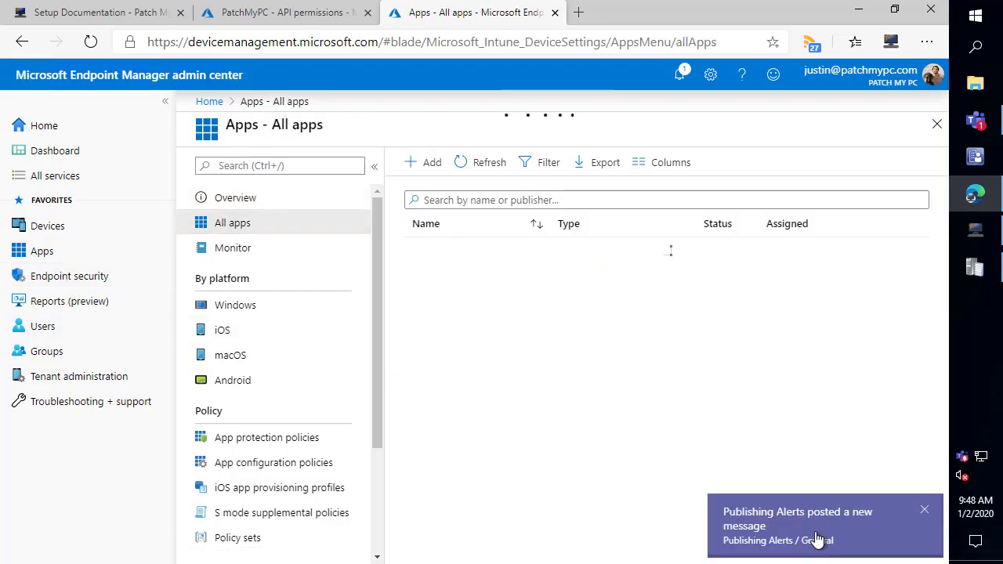
left_click(796, 525)
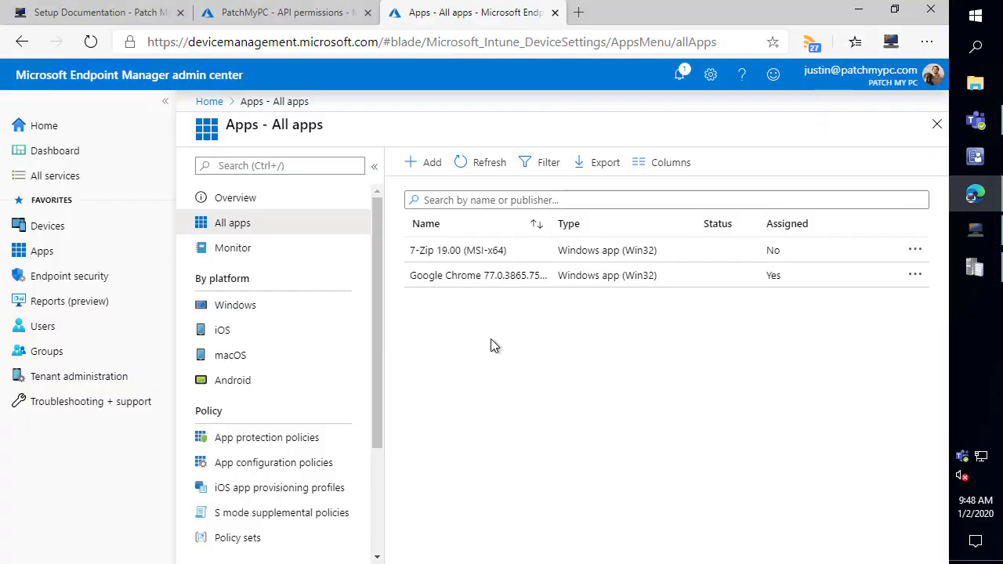
left_click(458, 251)
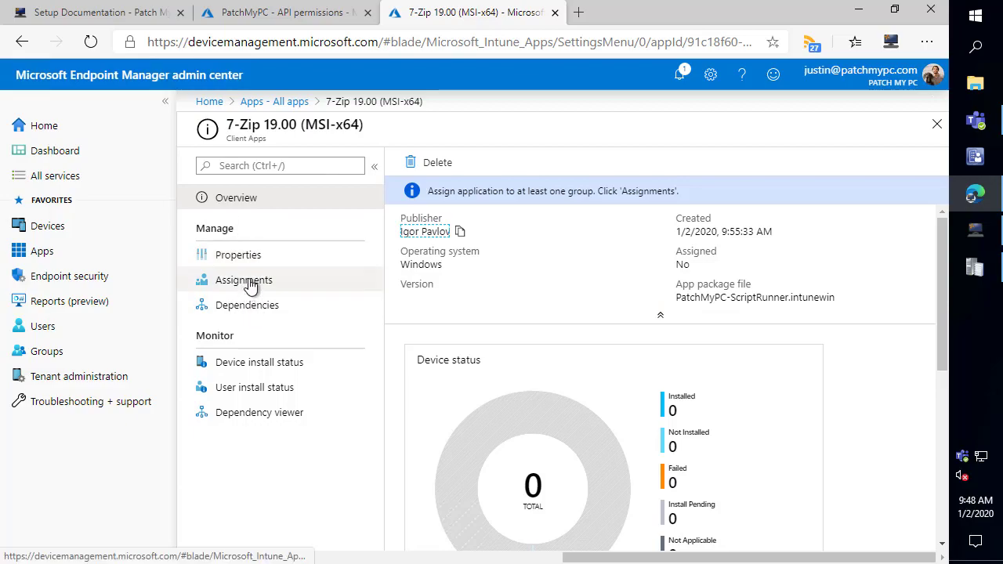
left_click(244, 279)
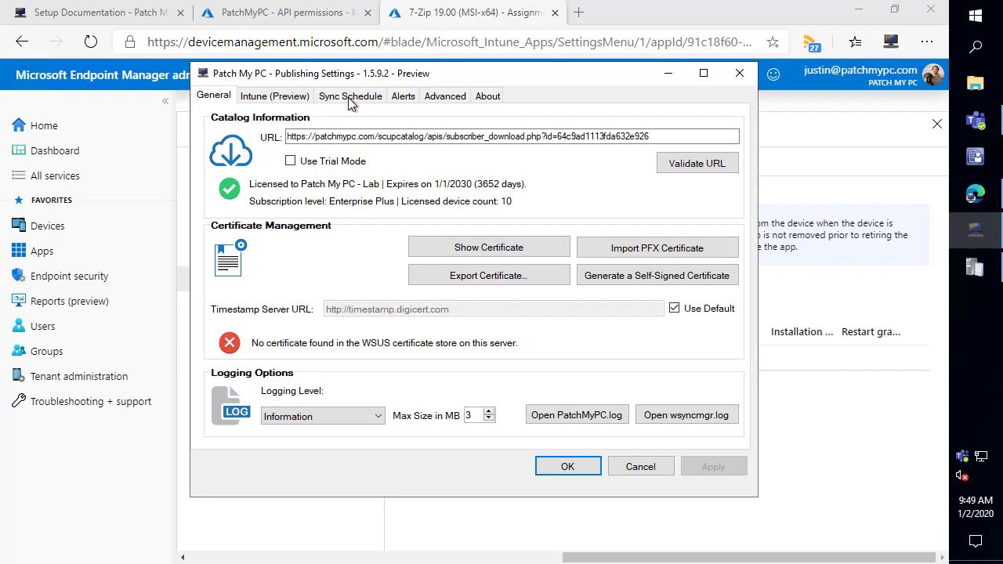
Step: Show the Sync Schedule tab and run the publishing service sync
left_click(351, 96)
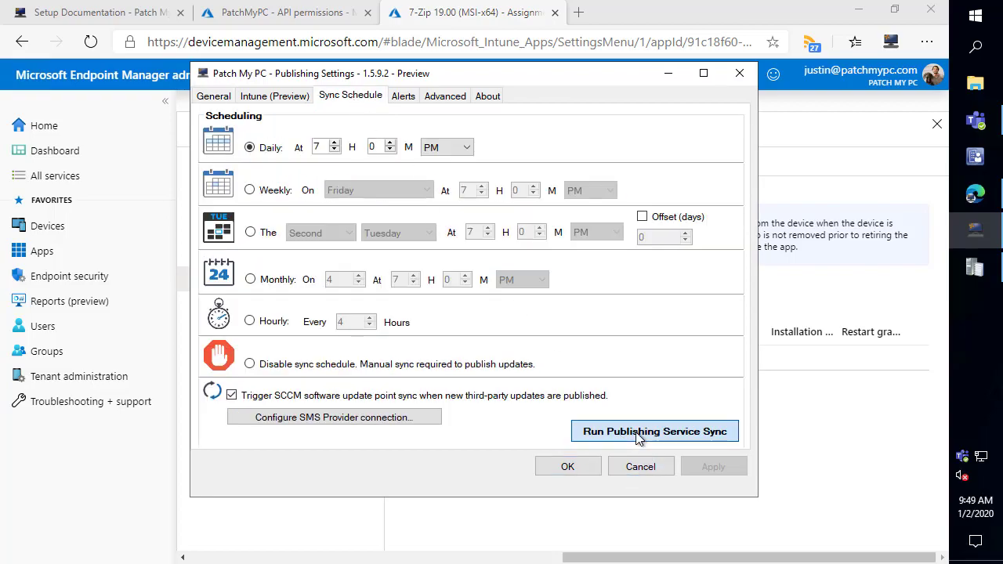
mouse_move(975, 269)
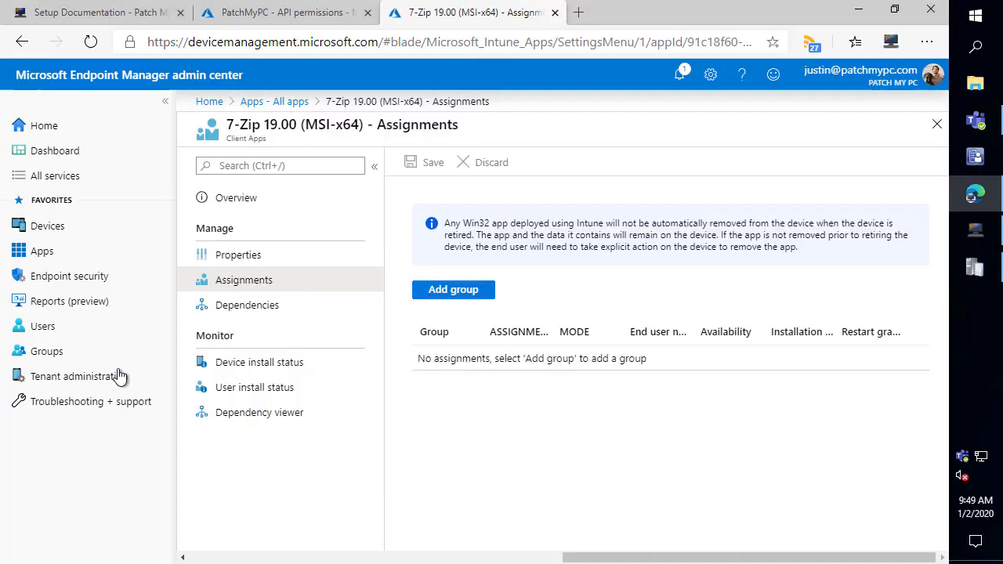
Step: View PatchMyPC.log in CMTrace showing Chrome 77.0.3865.75 updated to 79.0.3945.88 in Intune
left_click(274, 100)
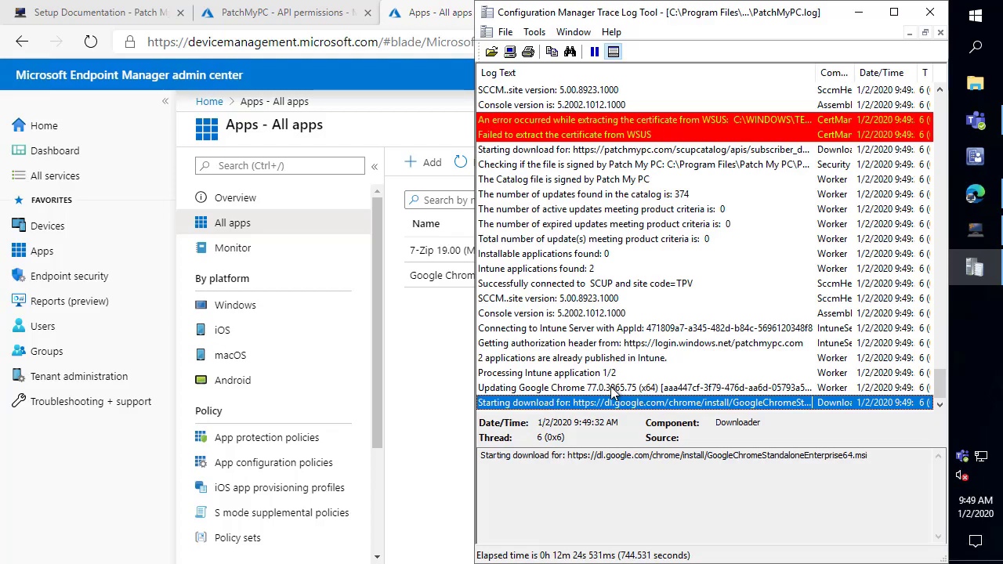
mouse_move(467, 386)
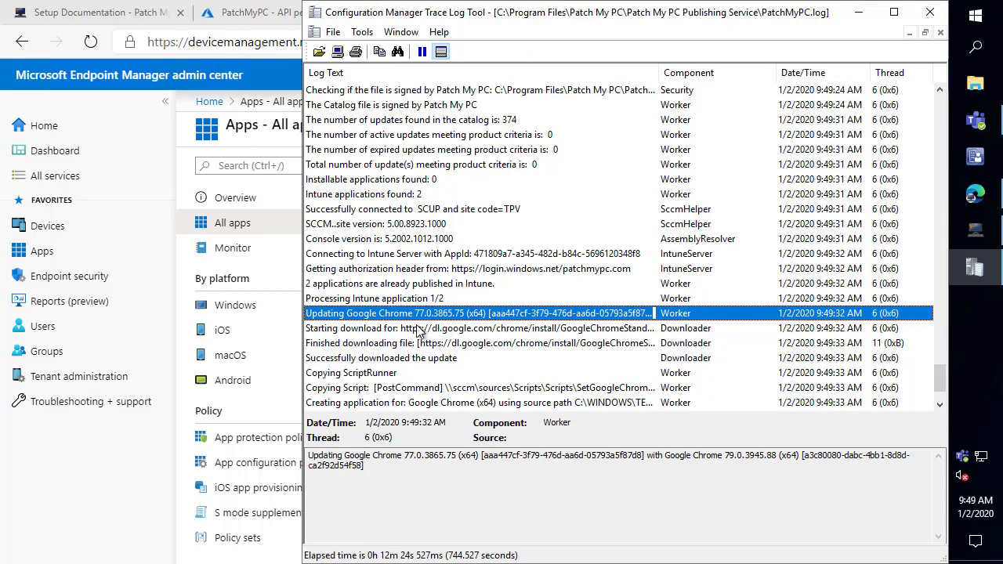
scroll("down", 3)
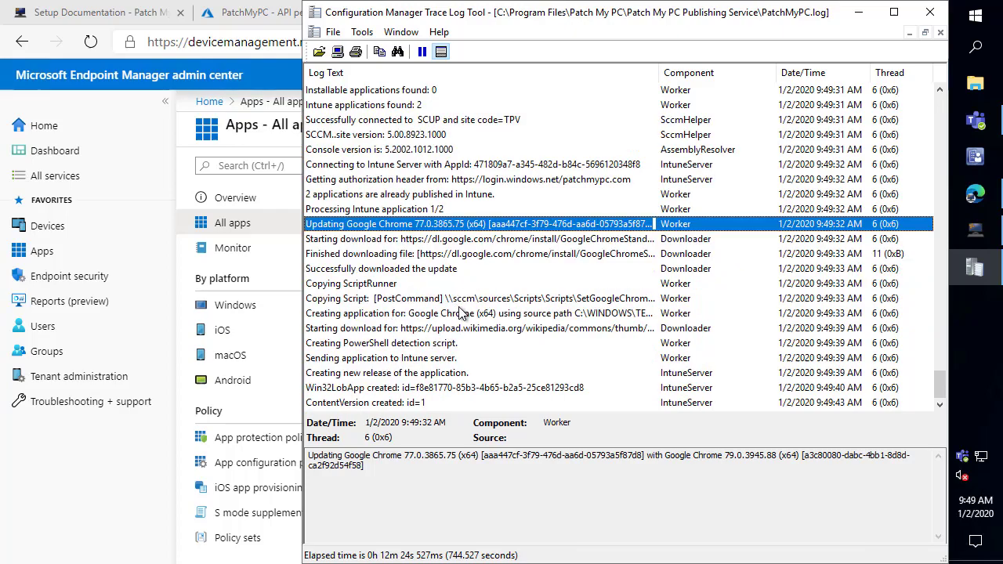
mouse_move(407, 404)
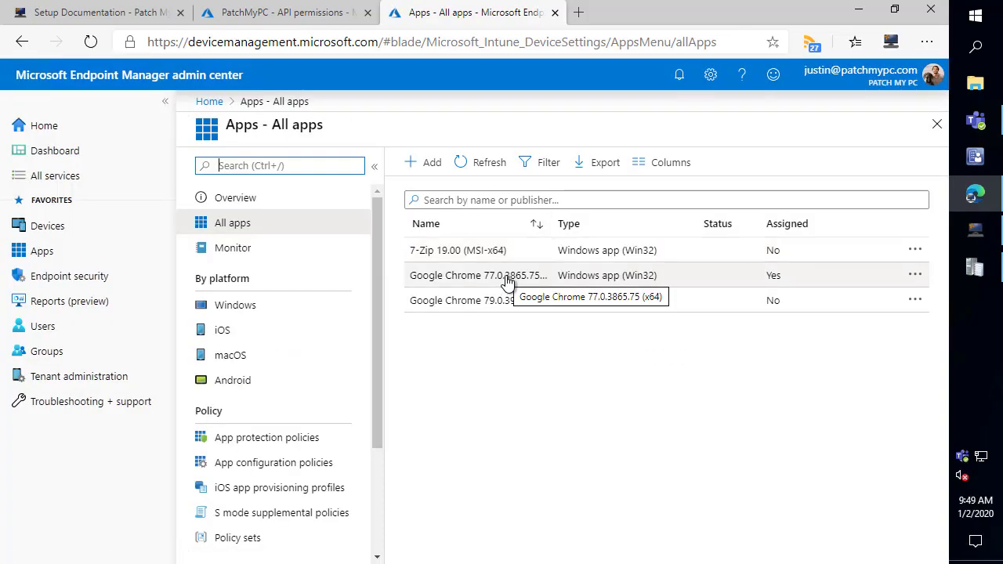
mouse_move(565, 235)
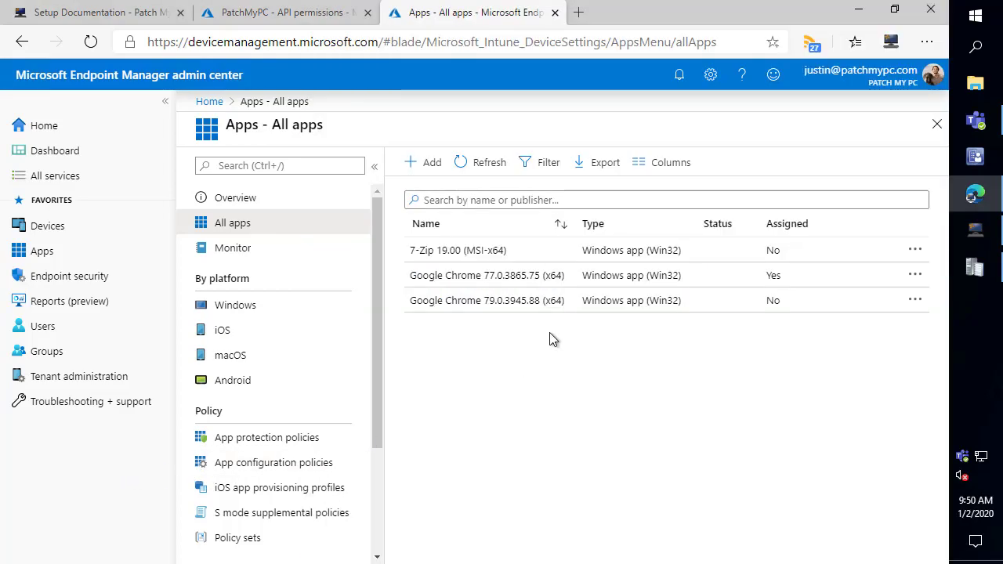
mouse_move(554, 275)
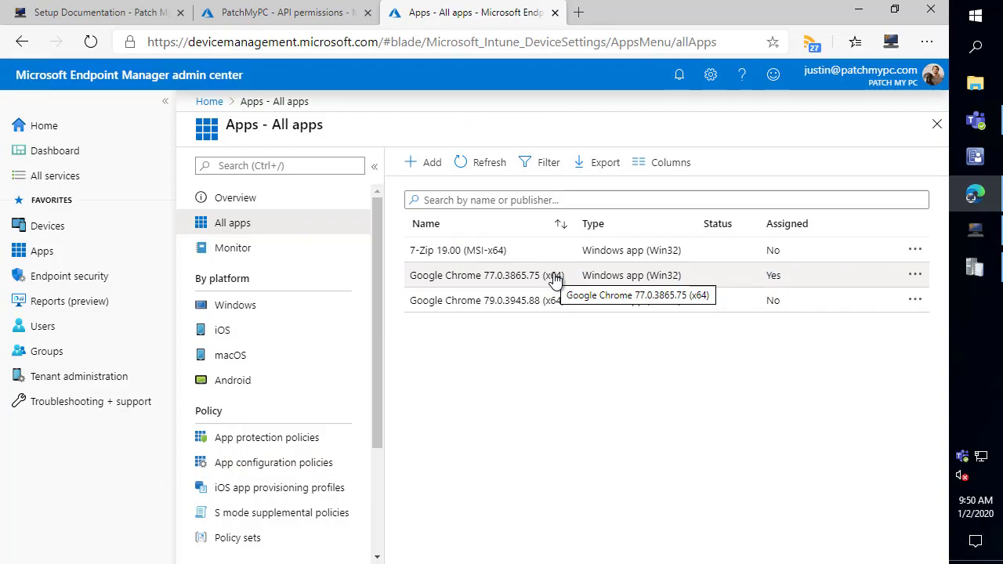
mouse_move(975, 270)
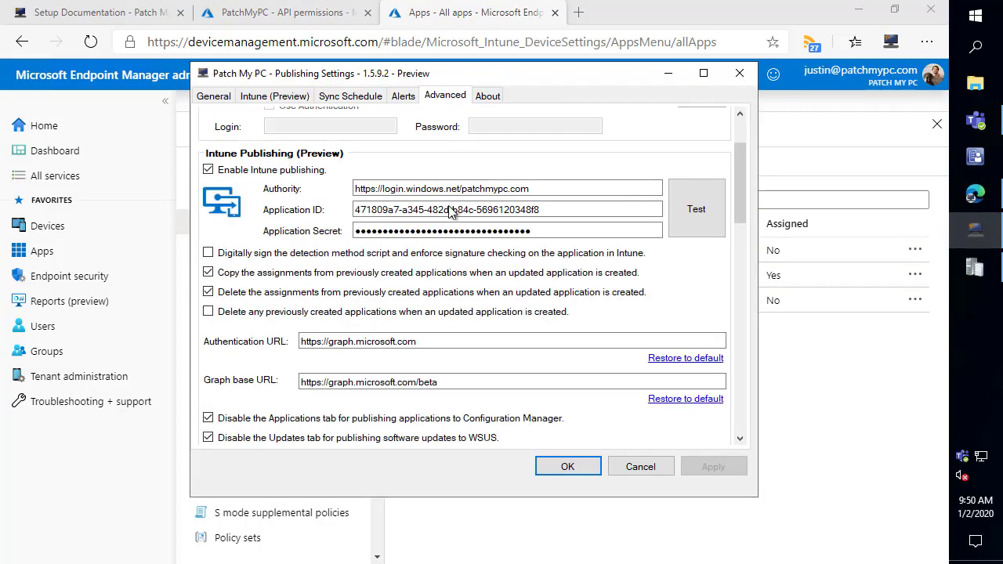
mouse_move(261, 288)
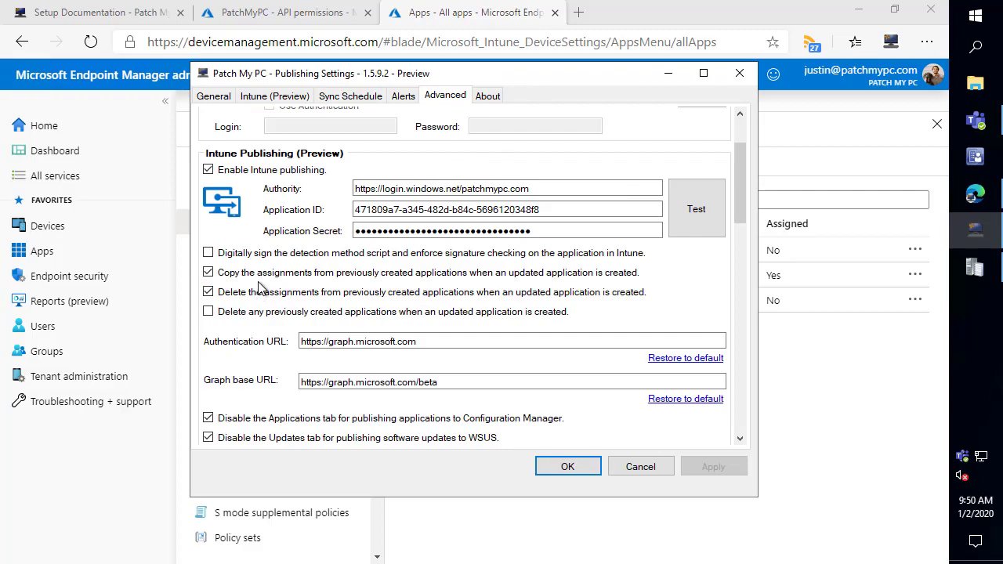
mouse_move(260, 282)
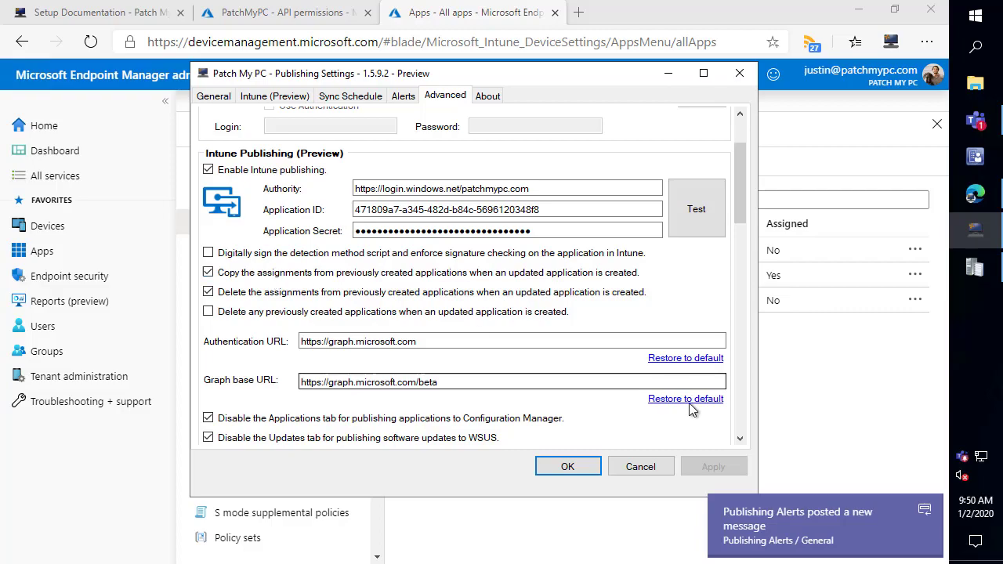
mouse_move(868, 386)
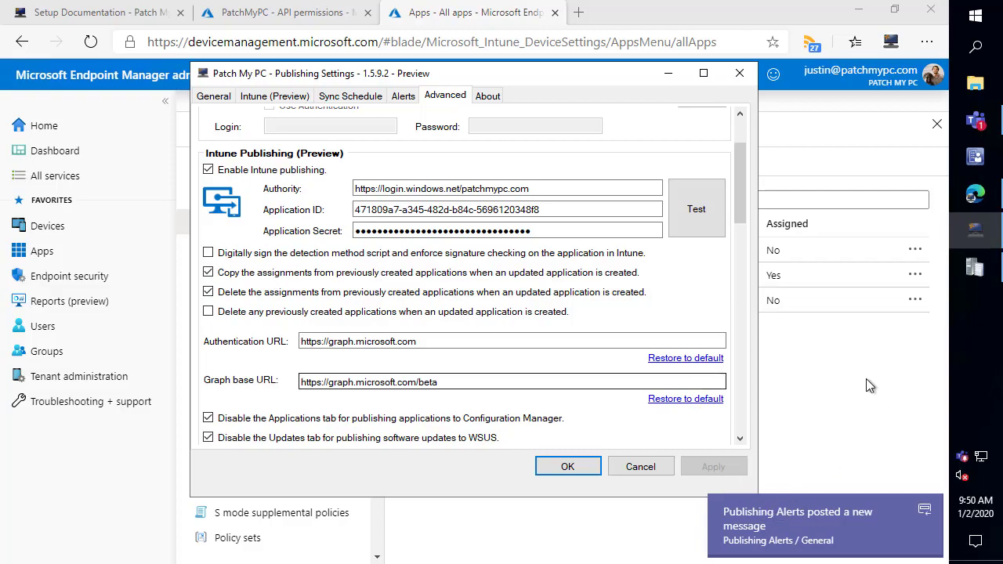
Step: Cancel the settings window, leaving copy and delete assignment options enabled
left_click(567, 467)
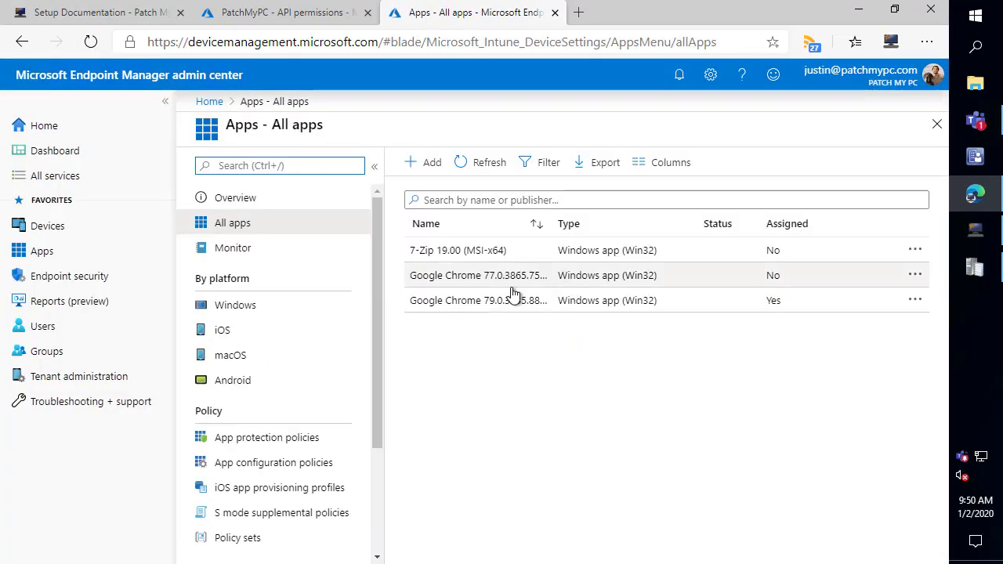
mouse_move(555, 233)
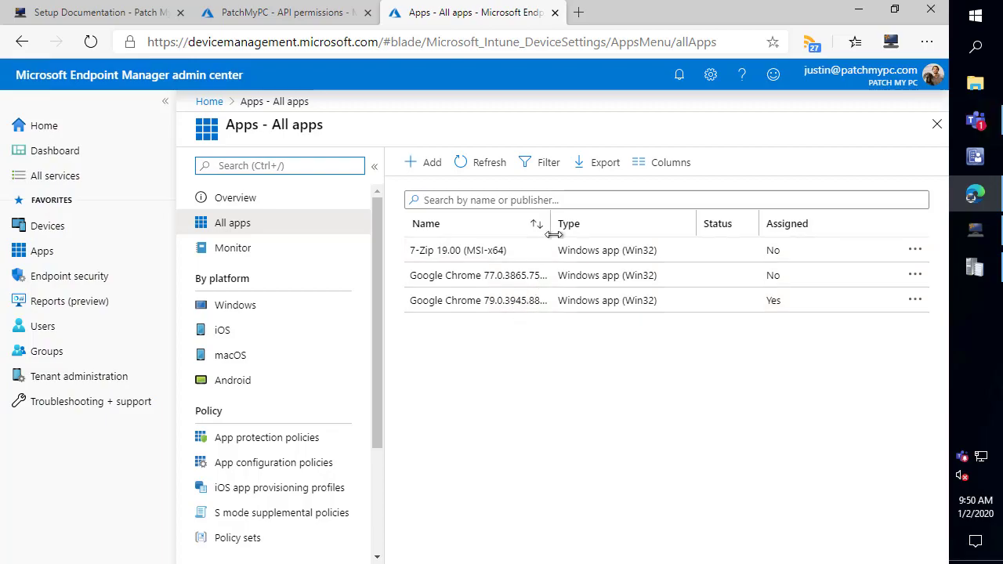
mouse_move(549, 280)
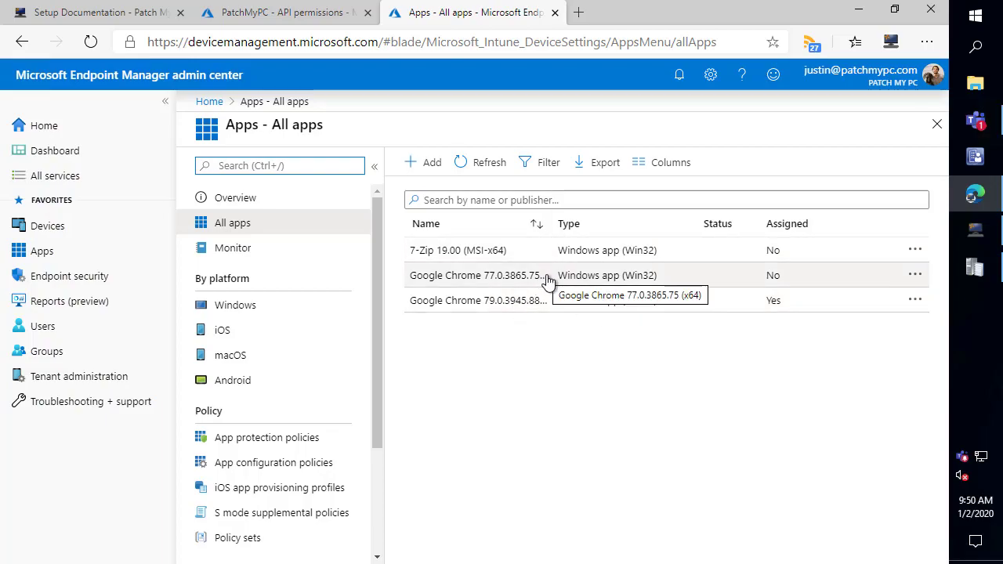
Step: Verify Google Chrome 79.0.3945.88 (x64) carries the All users available assignment
left_click(476, 276)
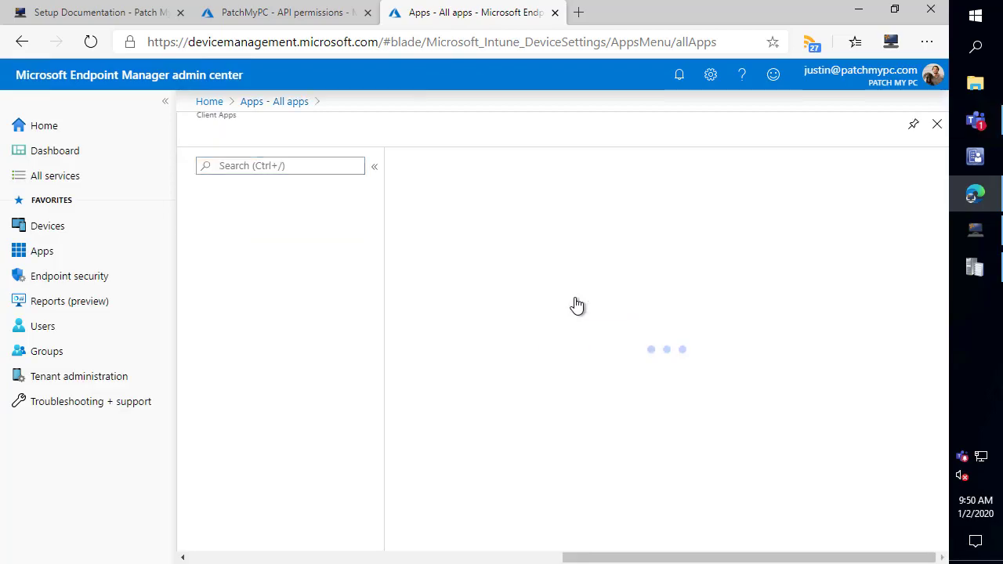
left_click(243, 279)
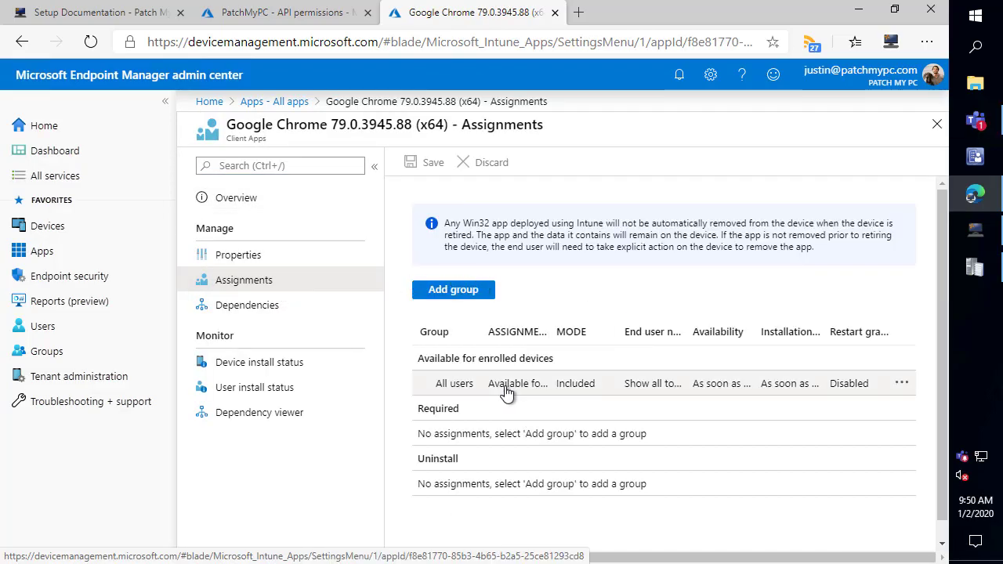
mouse_move(518, 383)
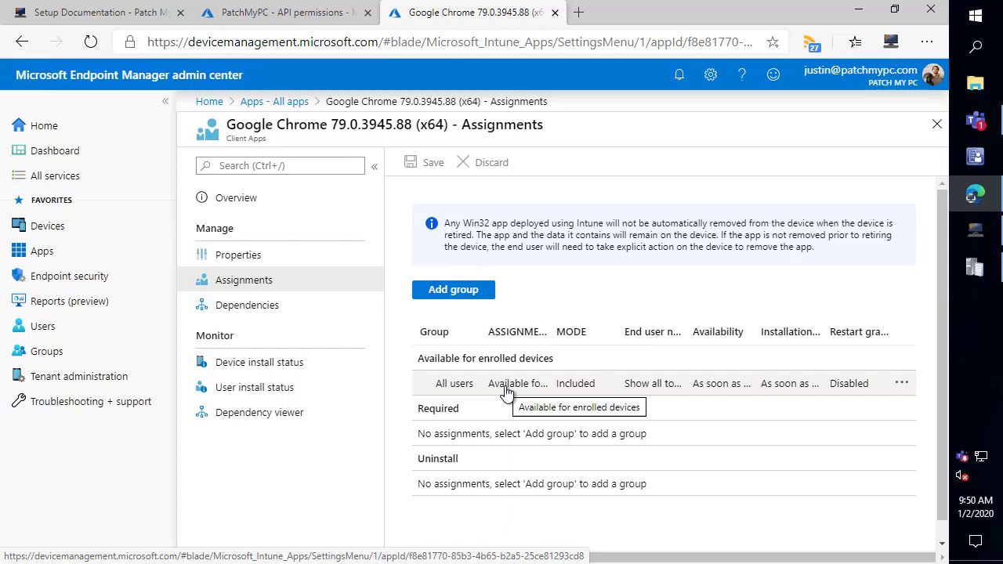